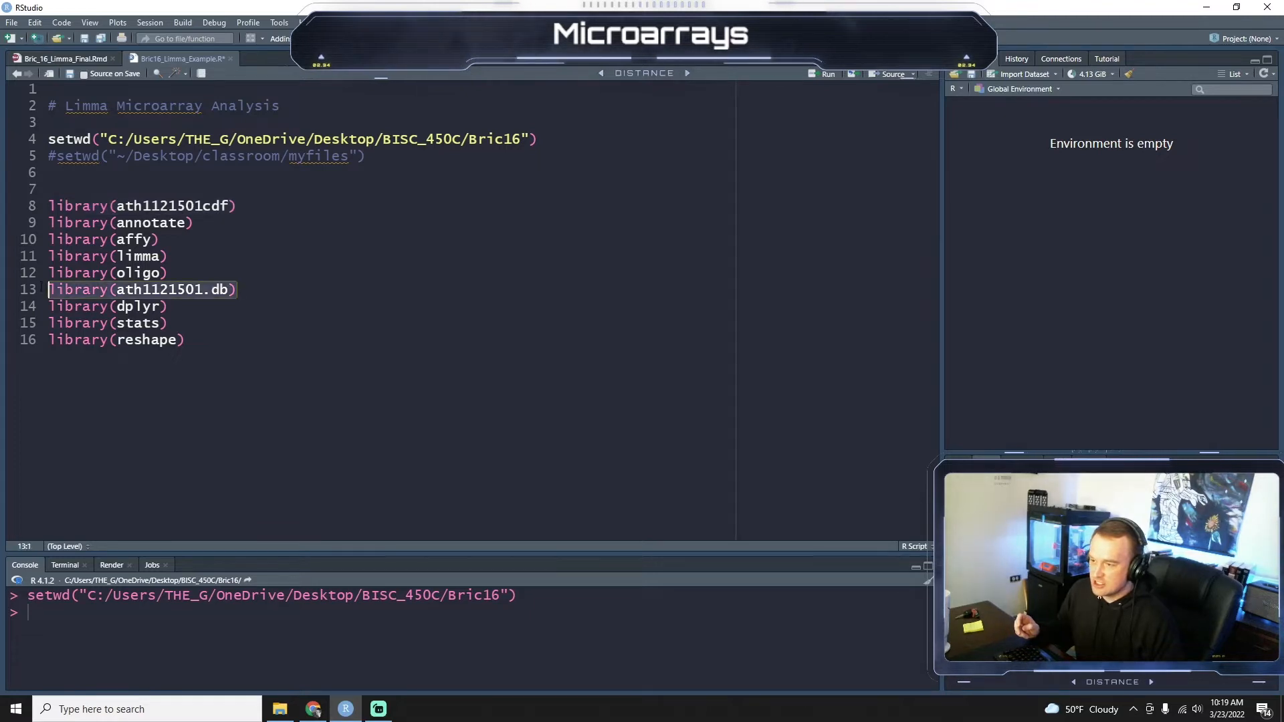
Move library(ath1121501.db) below library(ath1121501cdf) and add blank lines at the script end.
{"action": "right_click", "coordinate": [139, 289]}
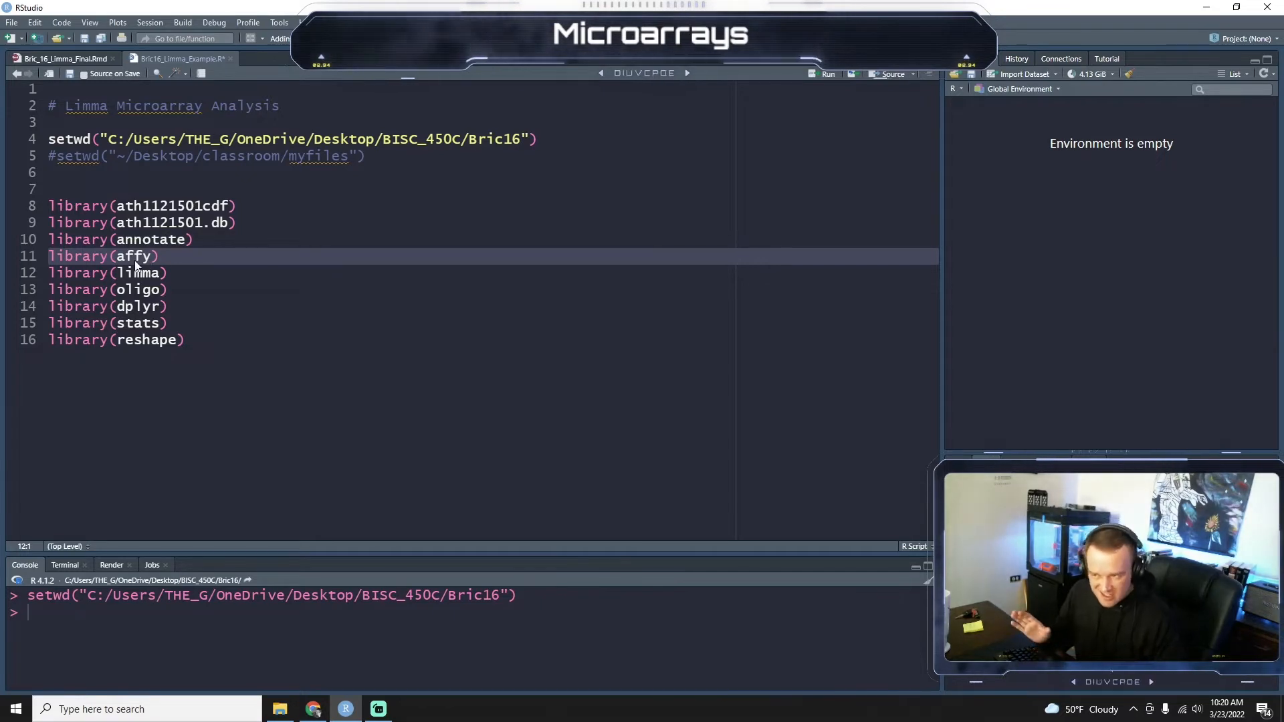
{"action": "left_click", "coordinate": [161, 256]}
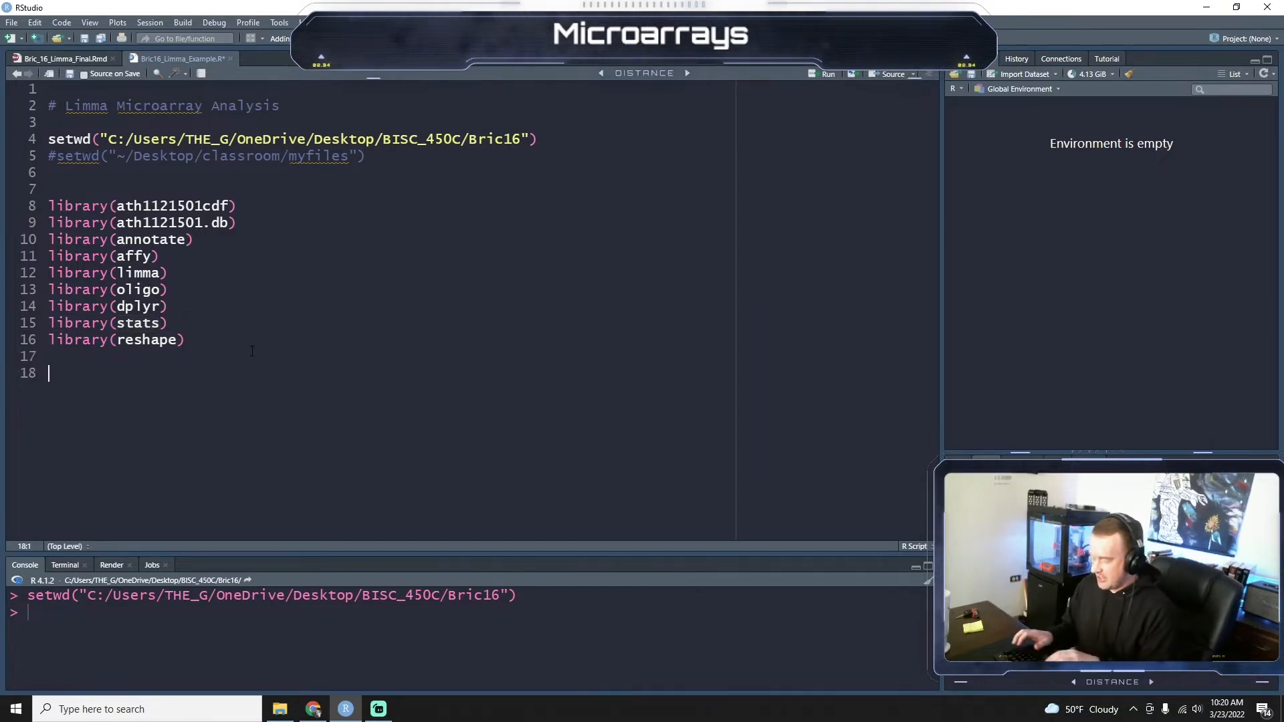
Add a '##### Read the cel files' comment and begin the targets <- readTargets( line.
{"action": "type", "text": "##### Read"}
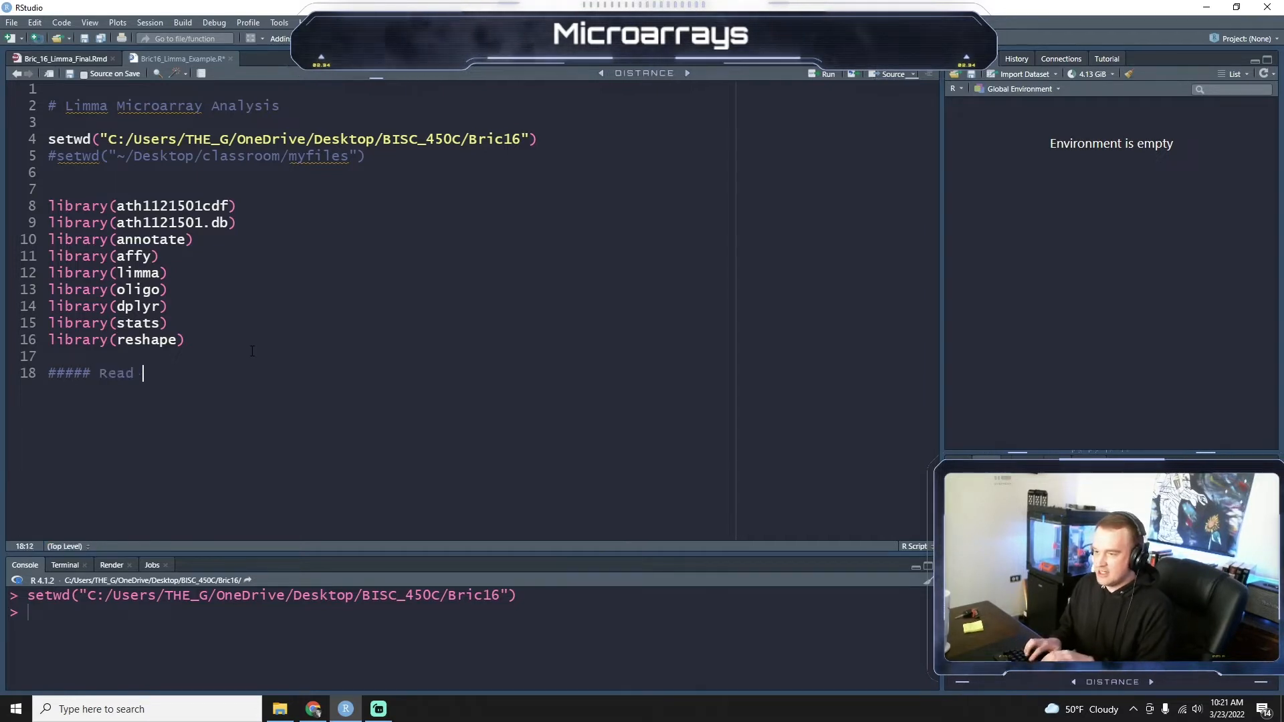
{"action": "type", "text": "the cel files"}
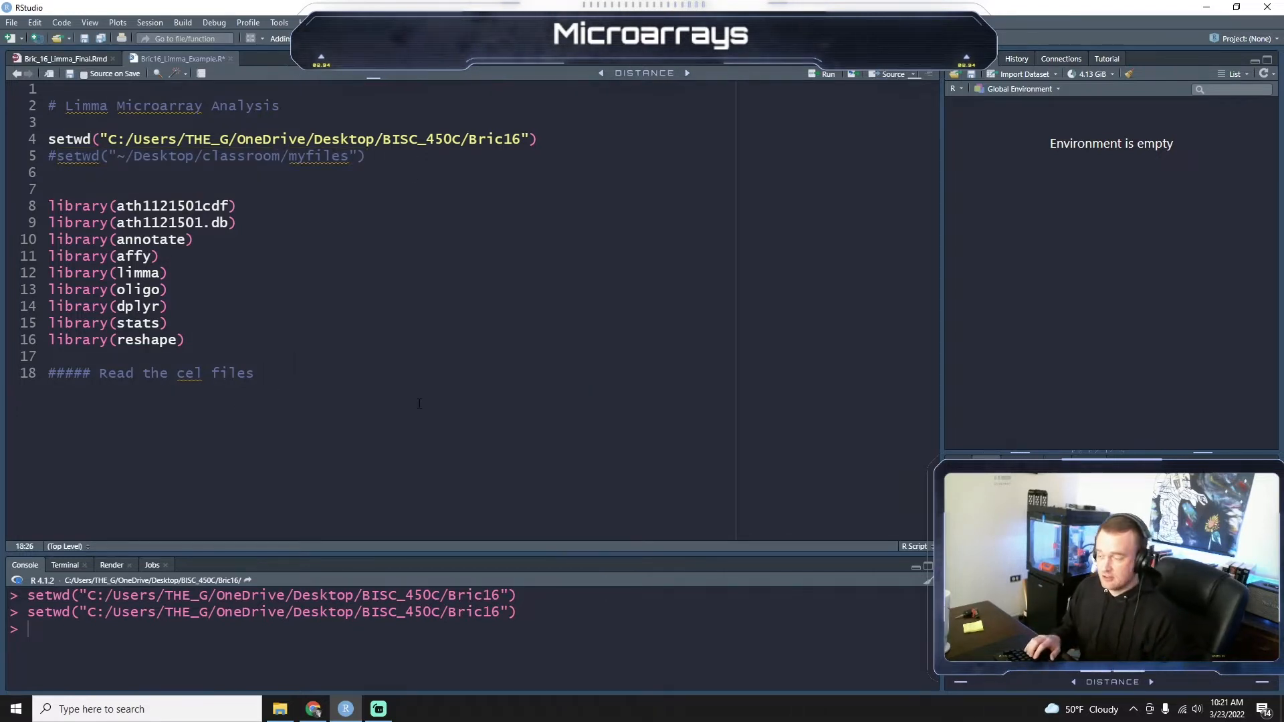
{"action": "type", "text": "iun"}
{"action": "type", "text": "targets >"}
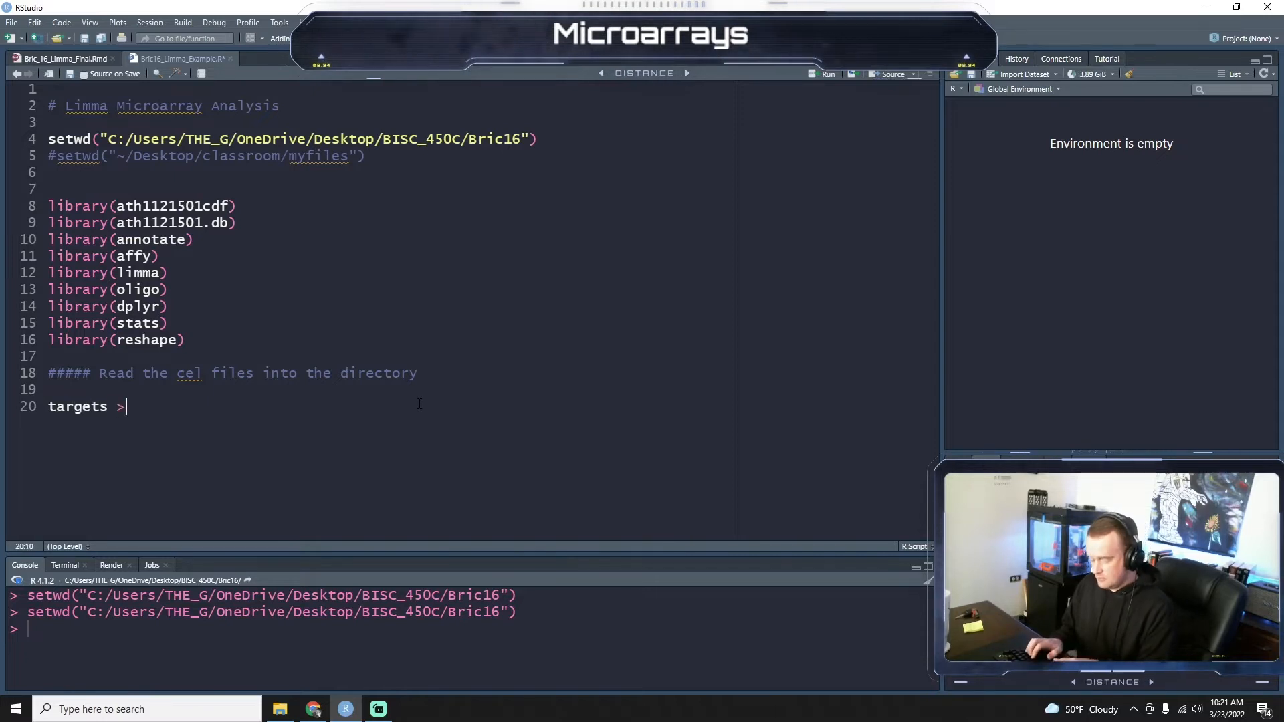
{"action": "type", "text": "<-"}
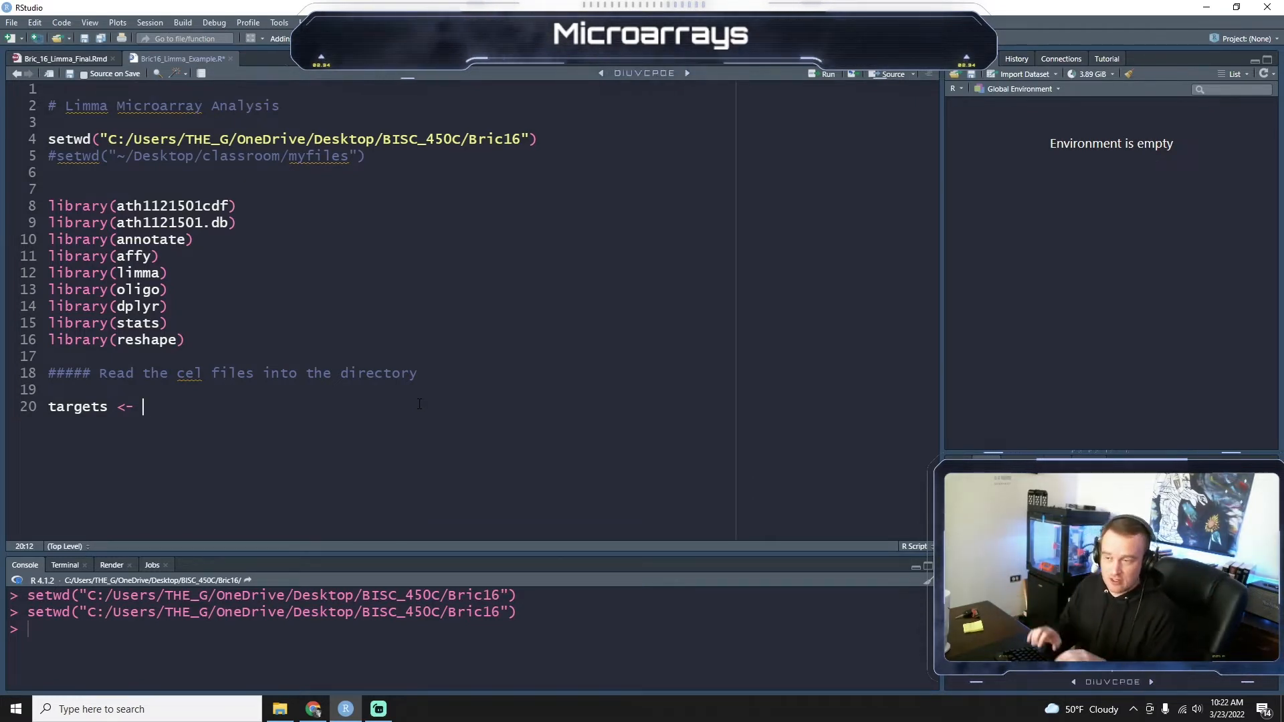
{"action": "type", "text": "read"}
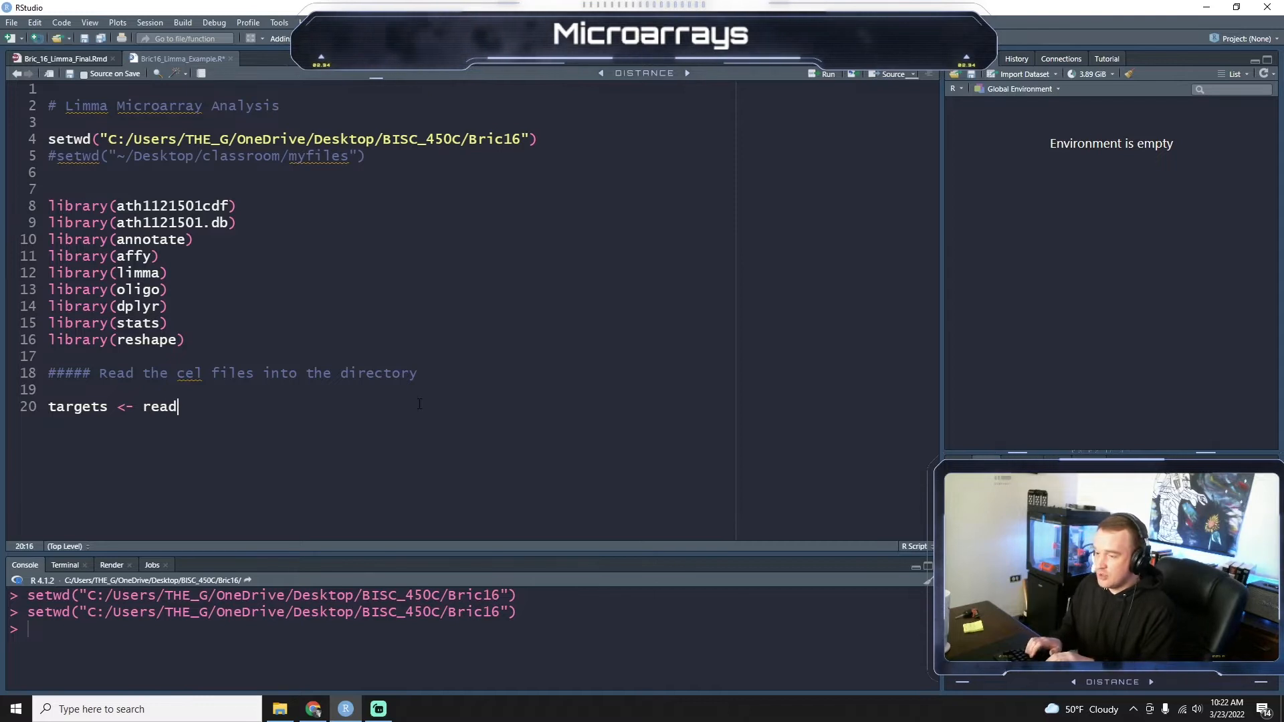
{"action": "type", "text": "Targets"}
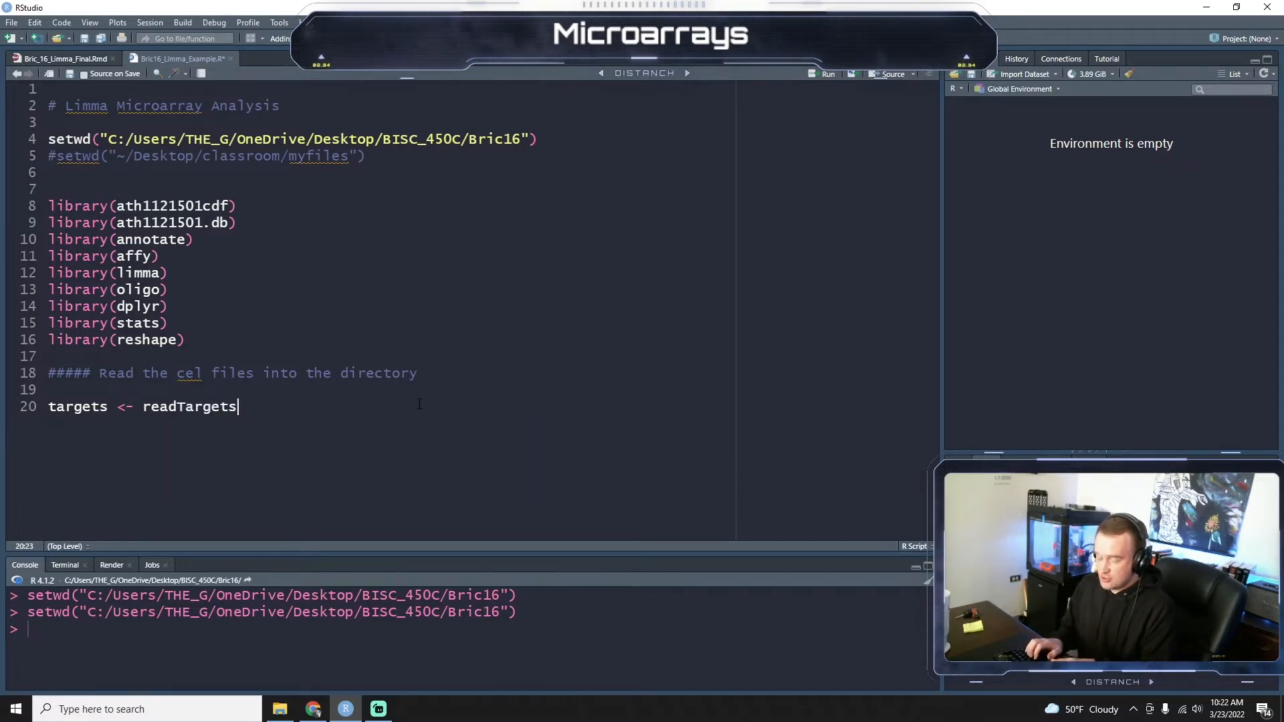
{"action": "type", "text": "(\"Br"}
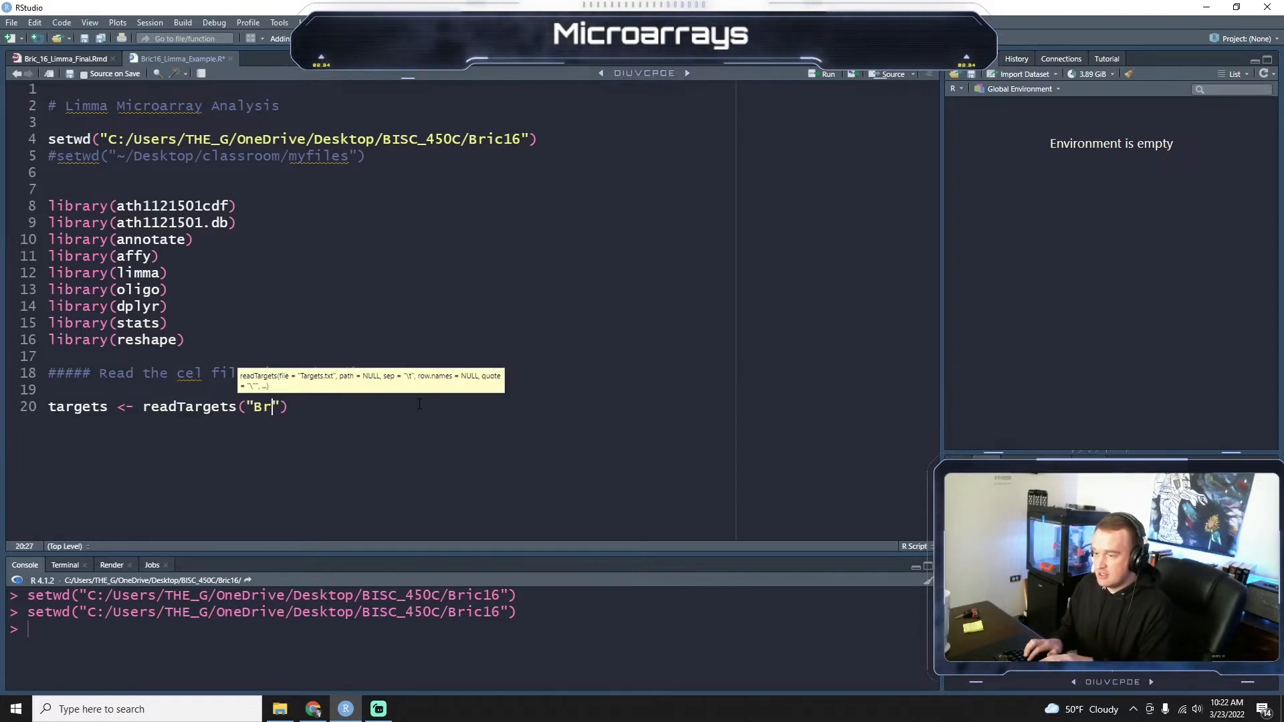
Finish readTargets with "Bric16_Targets.csv", sep = ",", row.names = "filename".
{"action": "type", "text": "ic16_"}
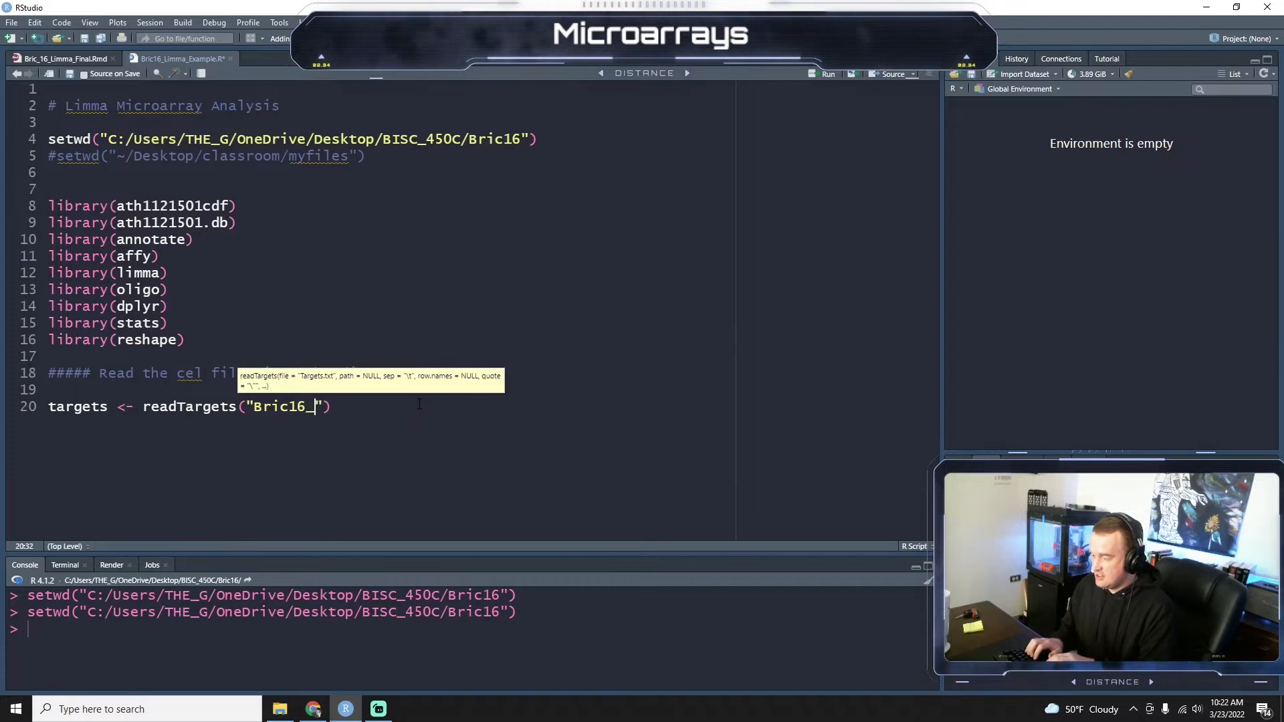
{"action": "type", "text": "Target"}
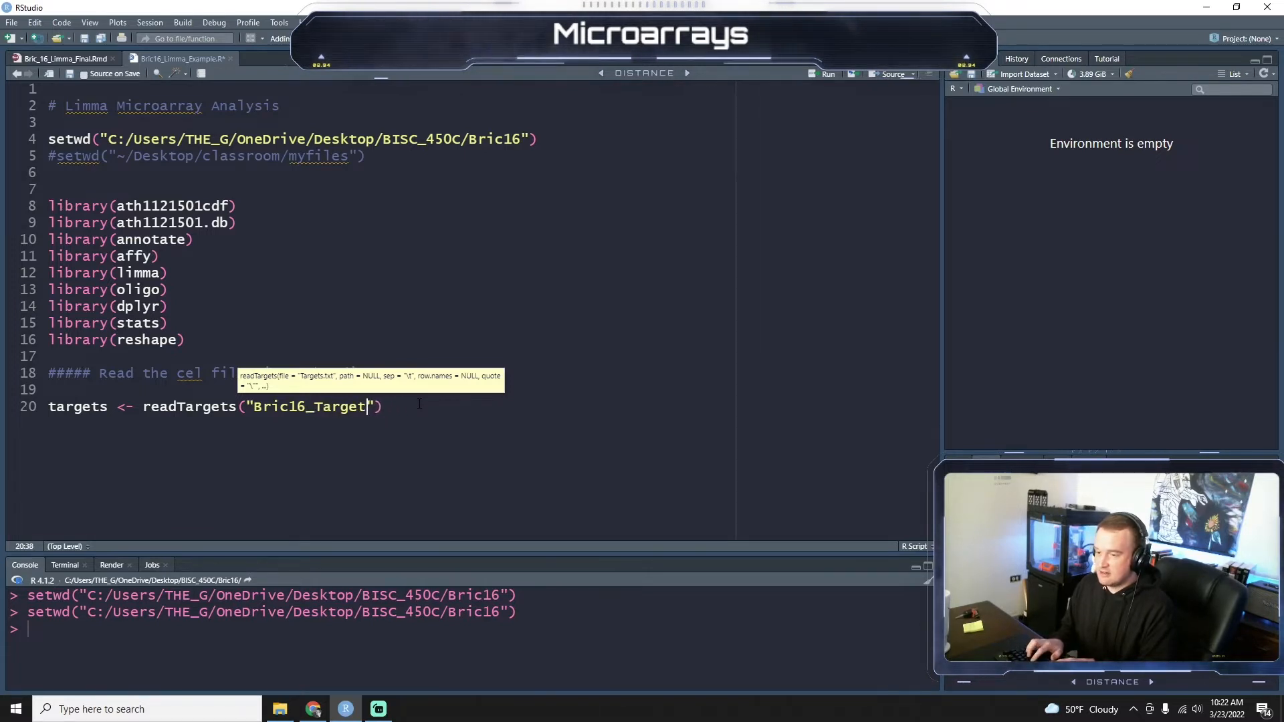
{"action": "type", "text": "s"}
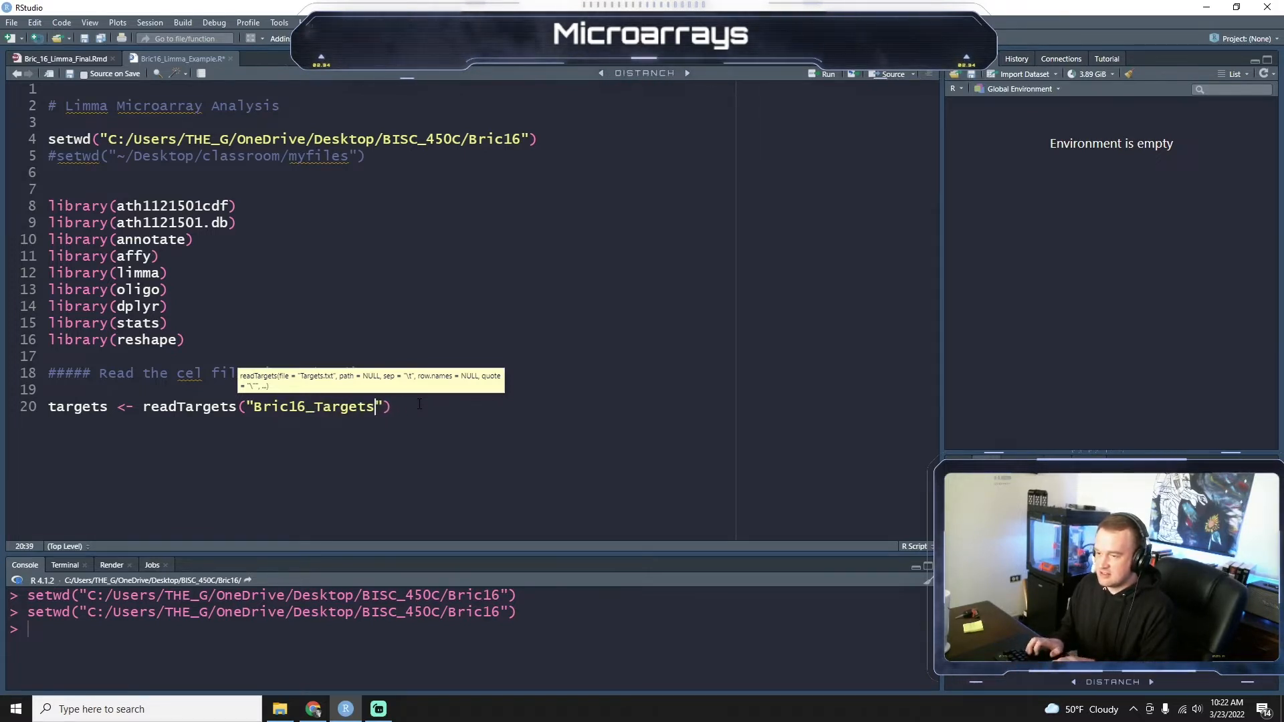
{"action": "type", "text": ".csv\","}
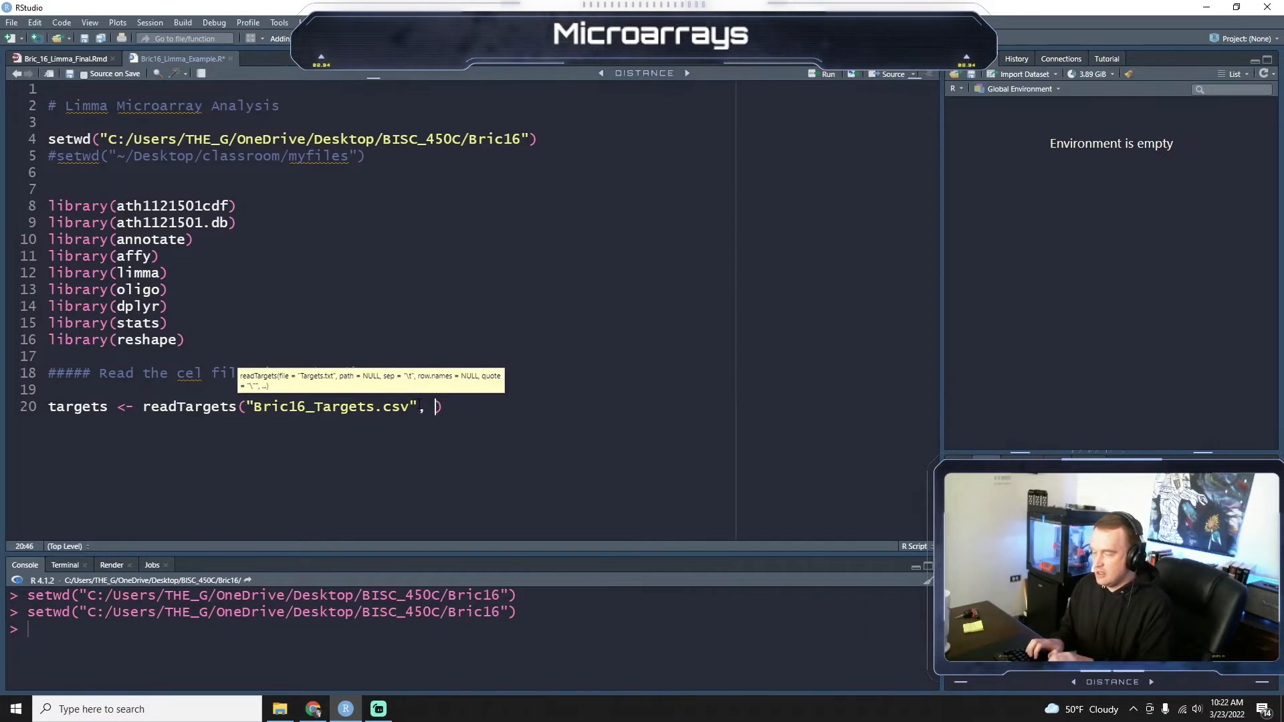
{"action": "type", "text": "sep,"}
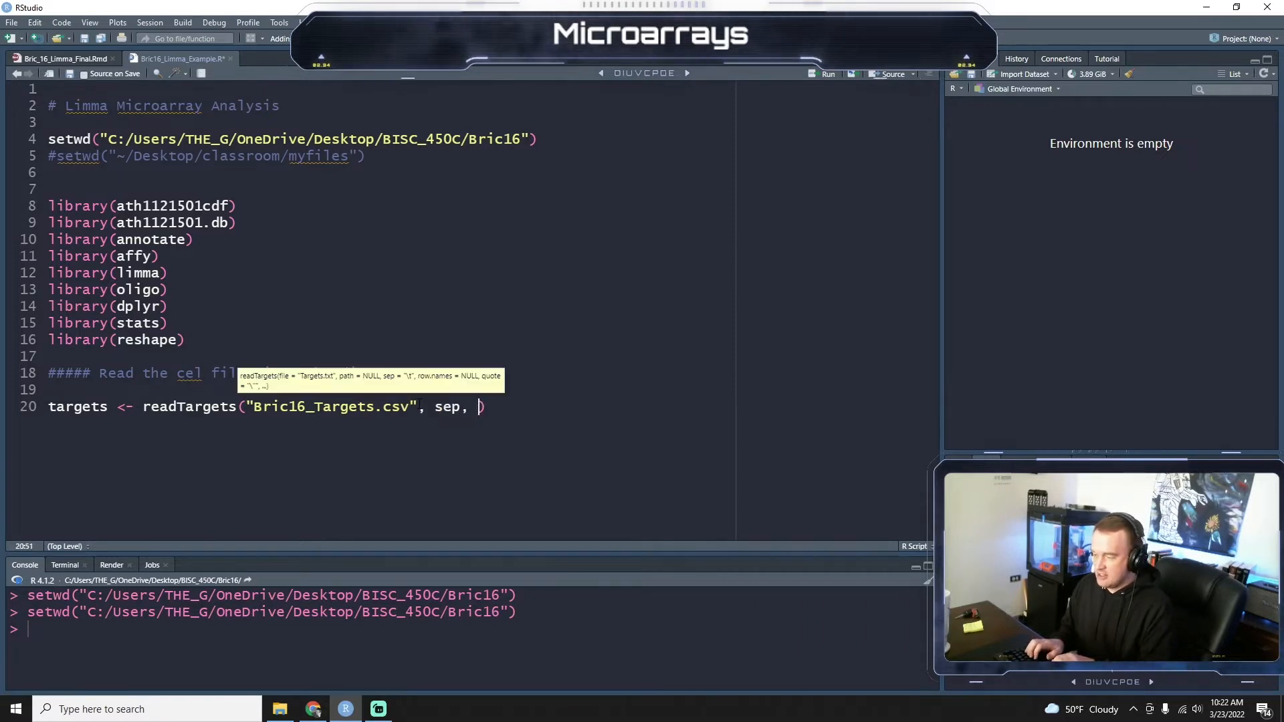
{"action": "type", "text": "= \"\""}
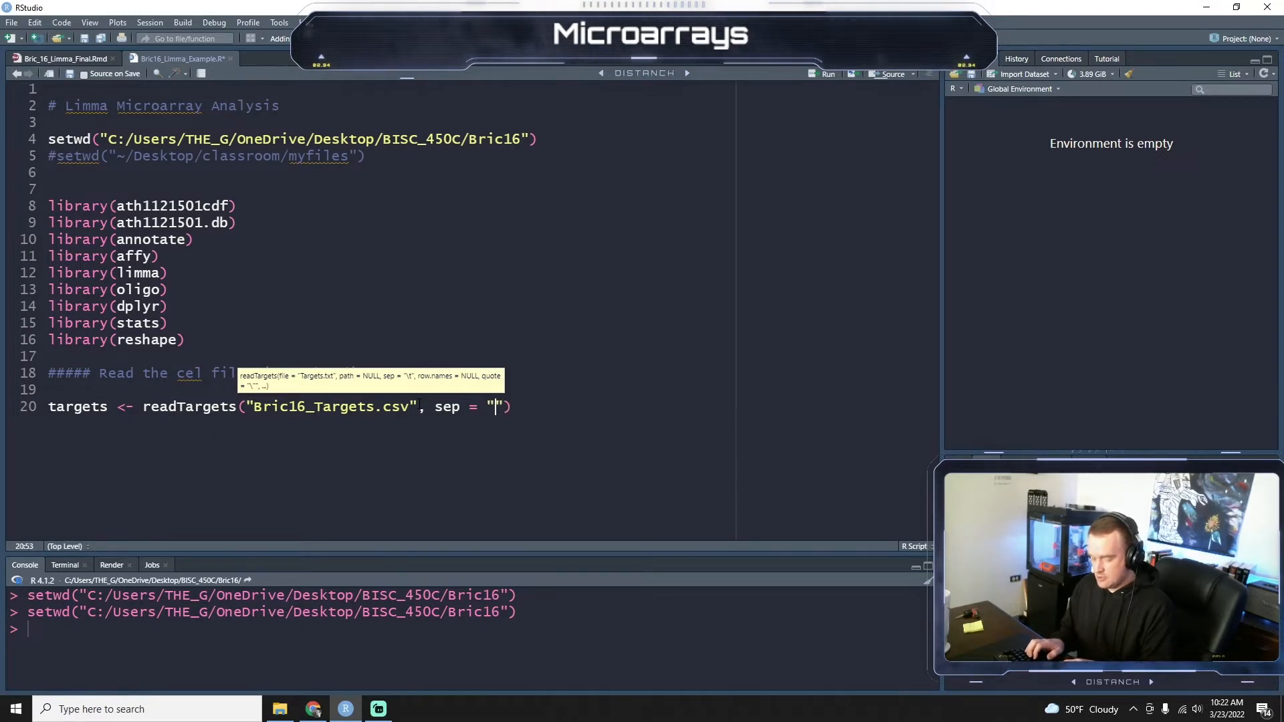
{"action": "type", "text": ","}
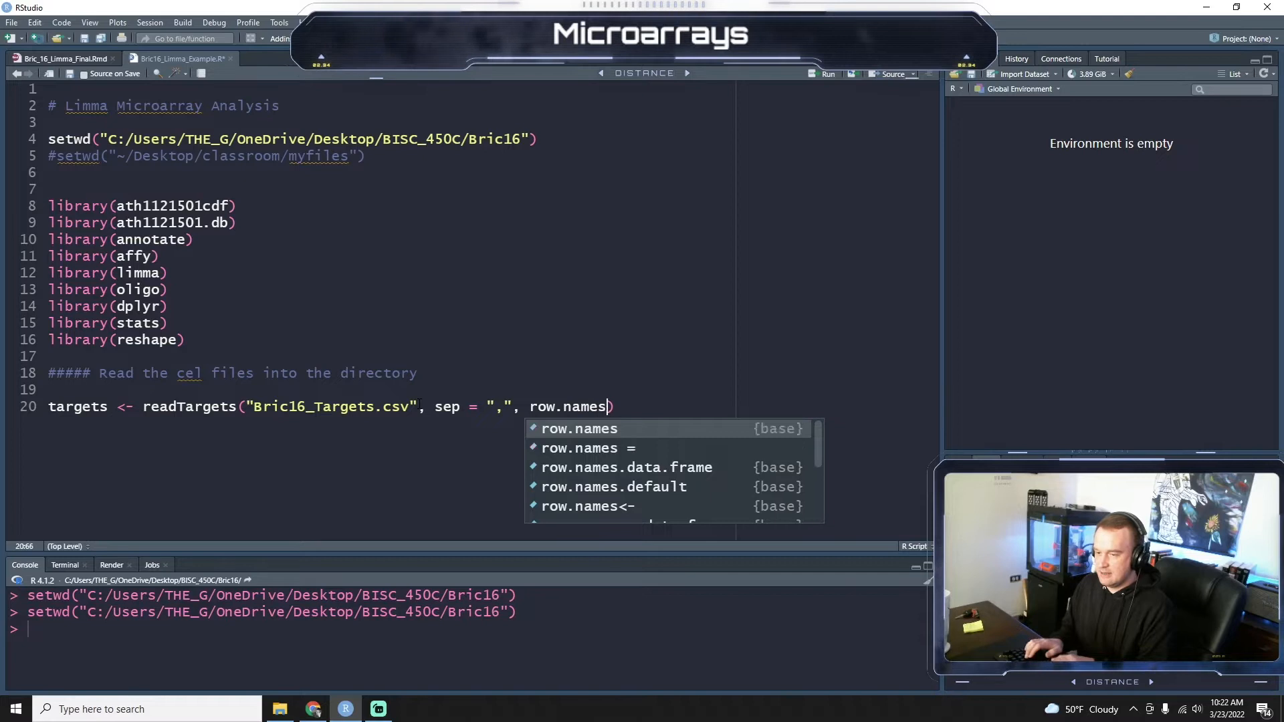
{"action": "type", "text": "= \"file\""}
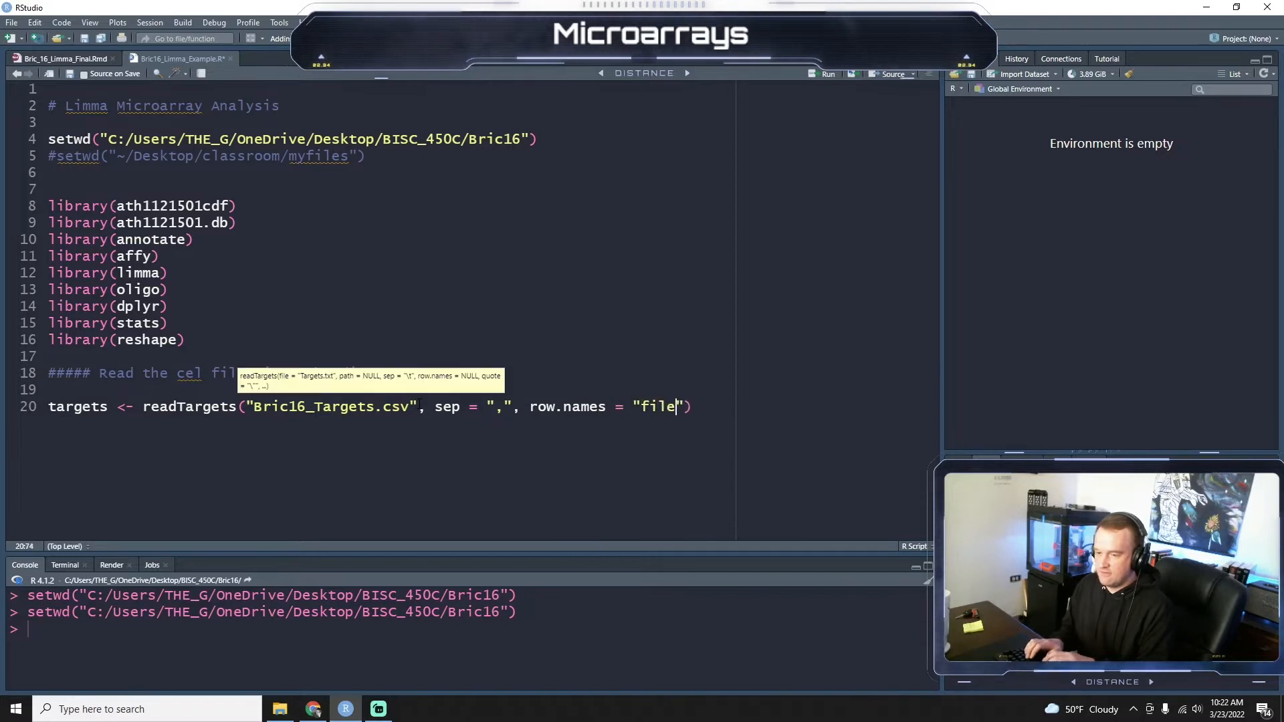
{"action": "type", "text": "name"}
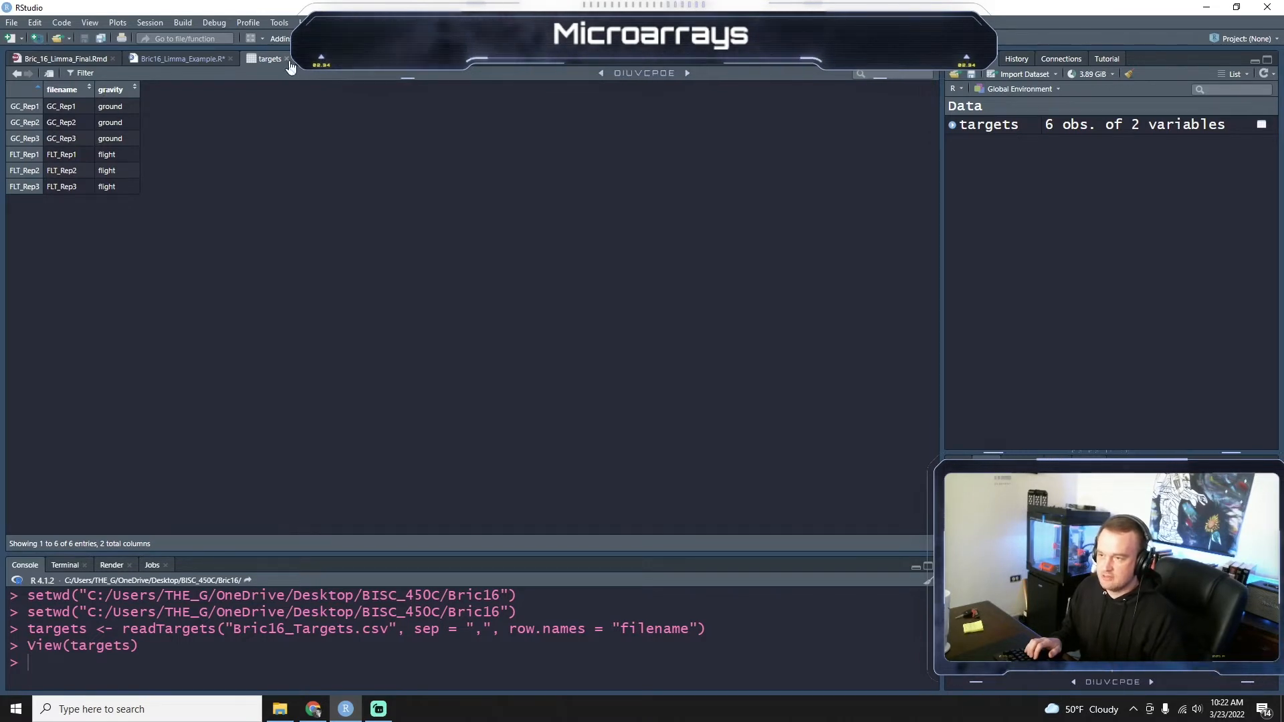
Return to the analysis script after viewing the six-sample targets table.
{"action": "left_click", "coordinate": [177, 58]}
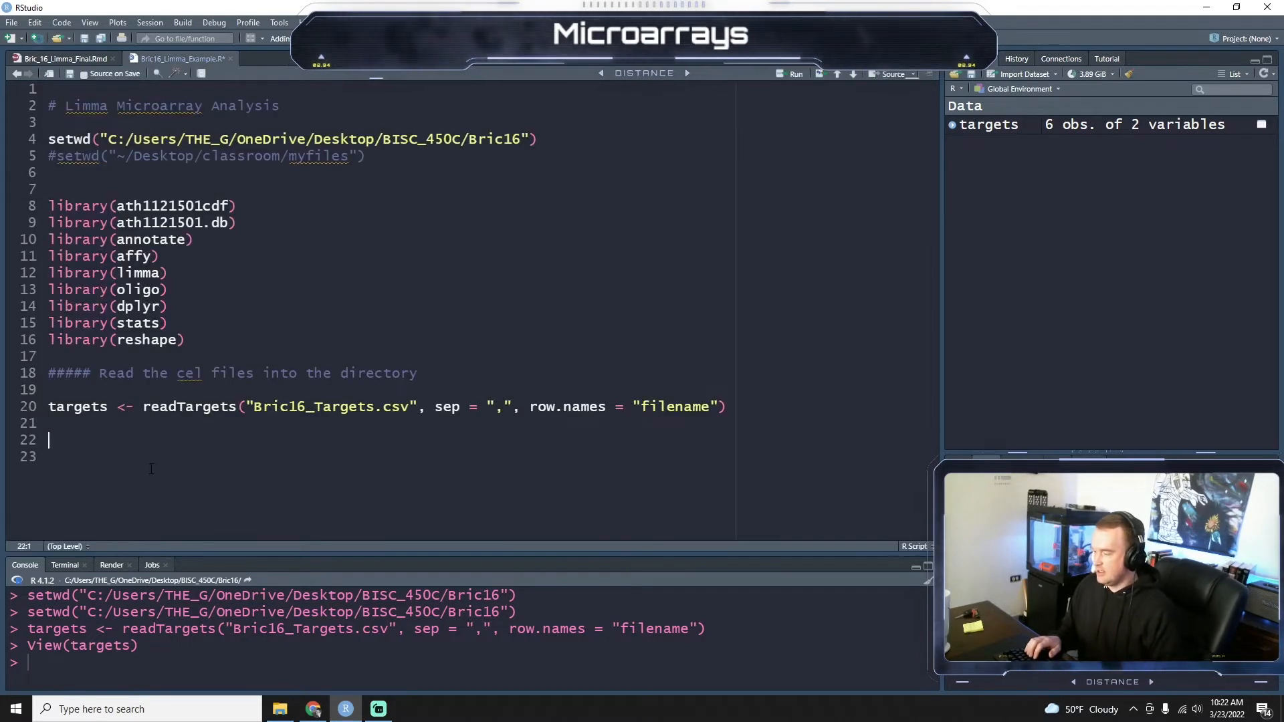
Add the line ab <- ReadAffy() to read the CEL files.
{"action": "type", "text": "ab"}
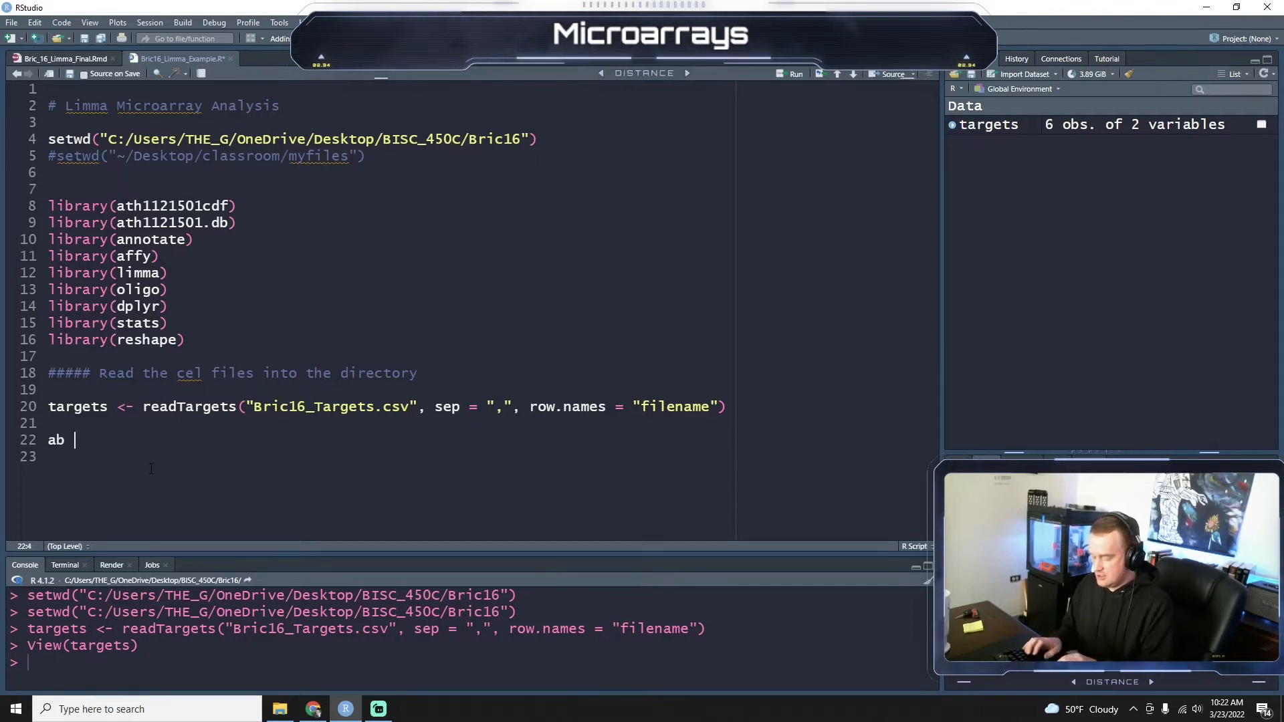
{"action": "type", "text": "<-"}
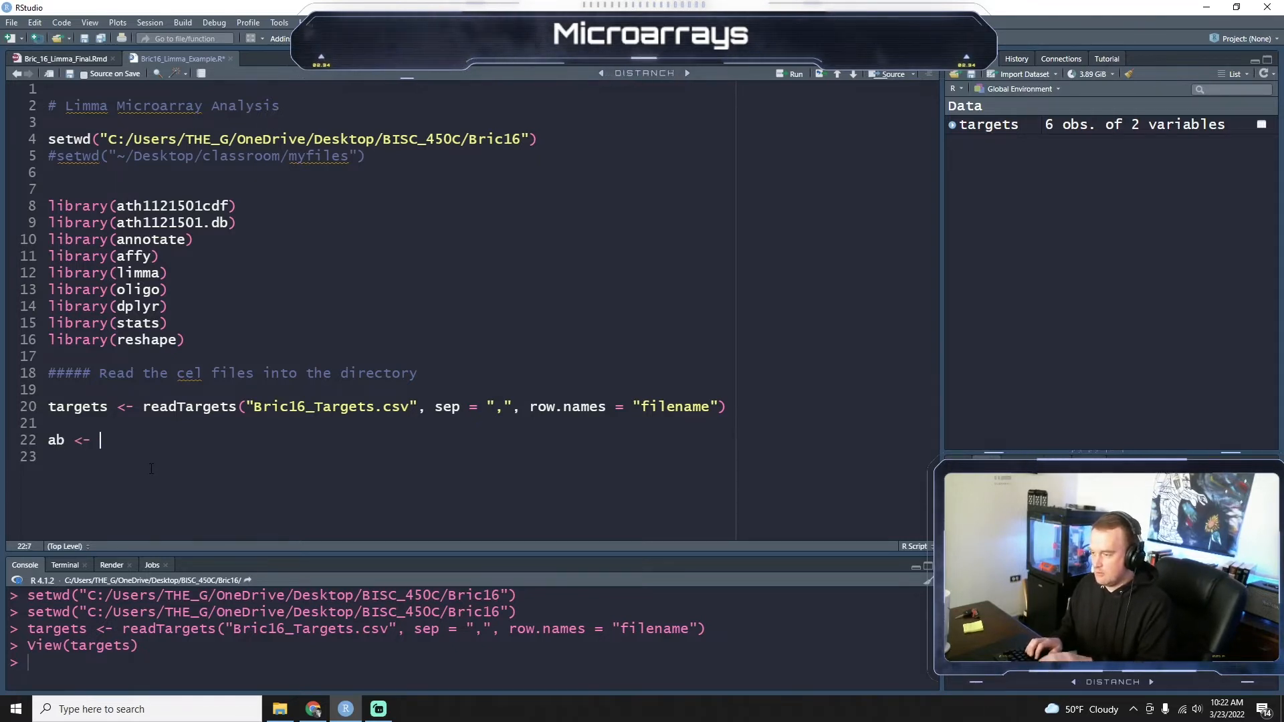
{"action": "type", "text": "ReadA"}
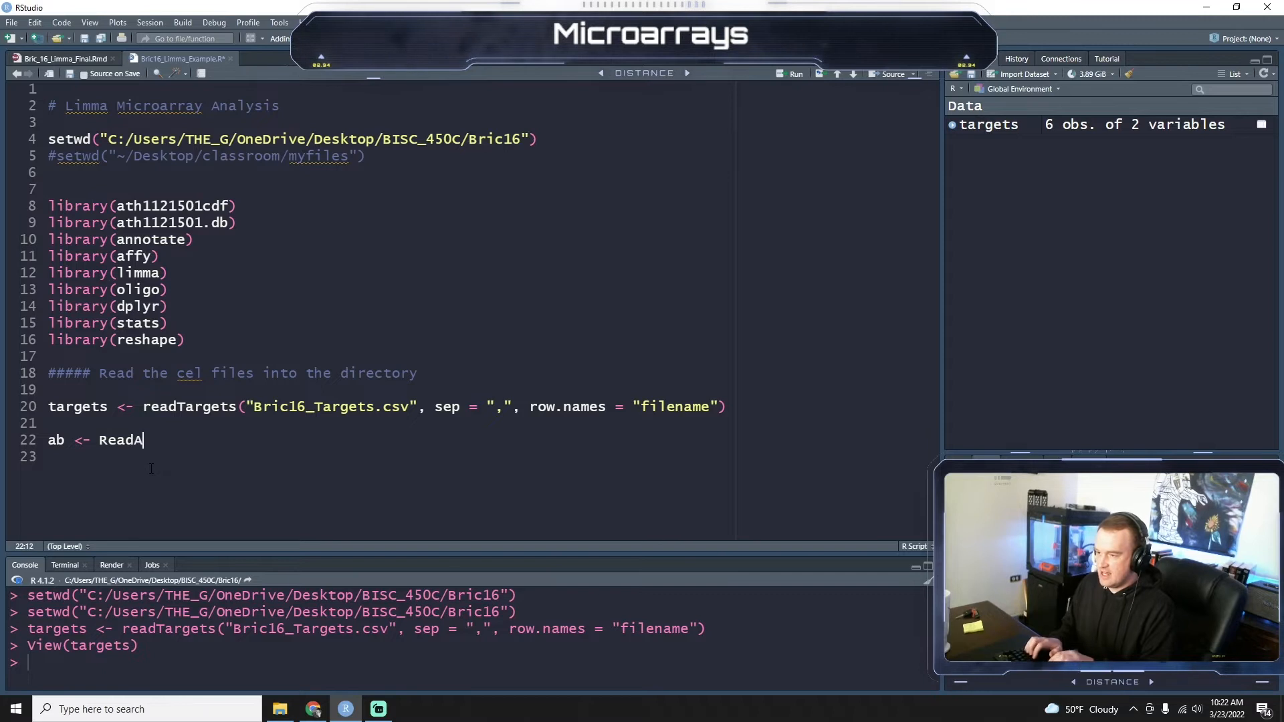
{"action": "type", "text": "ffy()"}
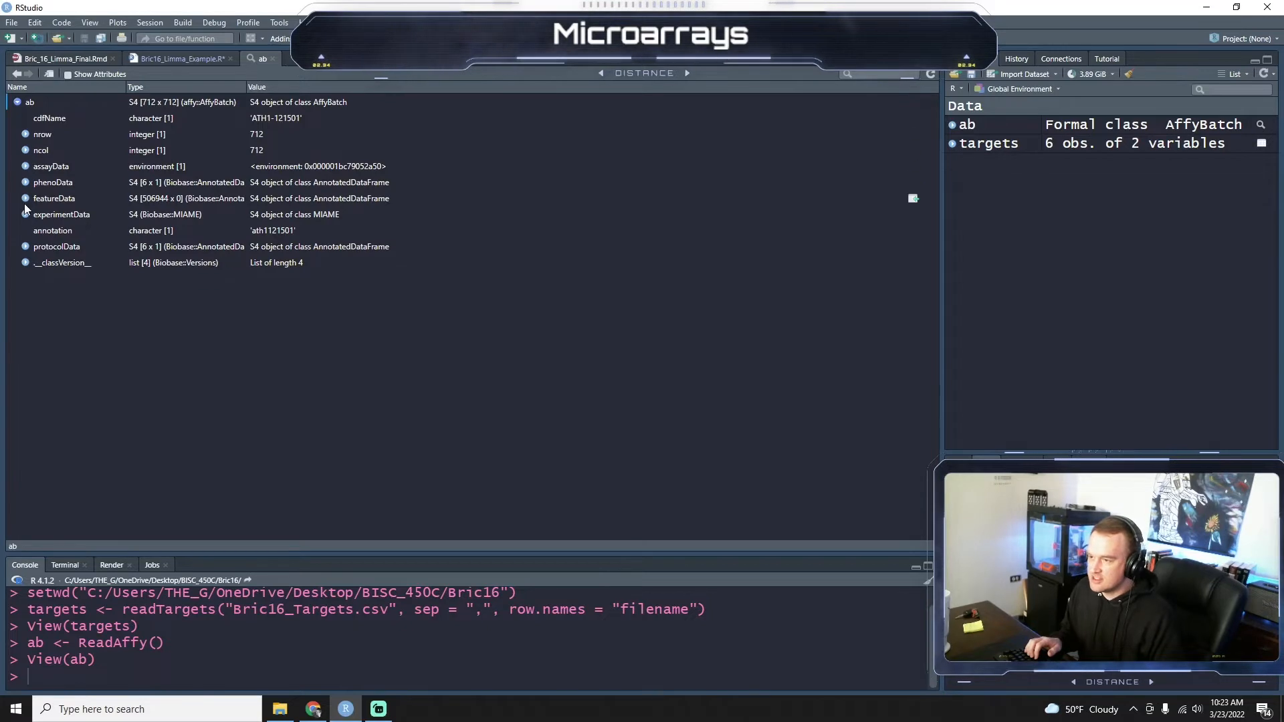
Expand the featureData slot of ab in the viewer, then return to the script.
{"action": "left_click", "coordinate": [54, 198]}
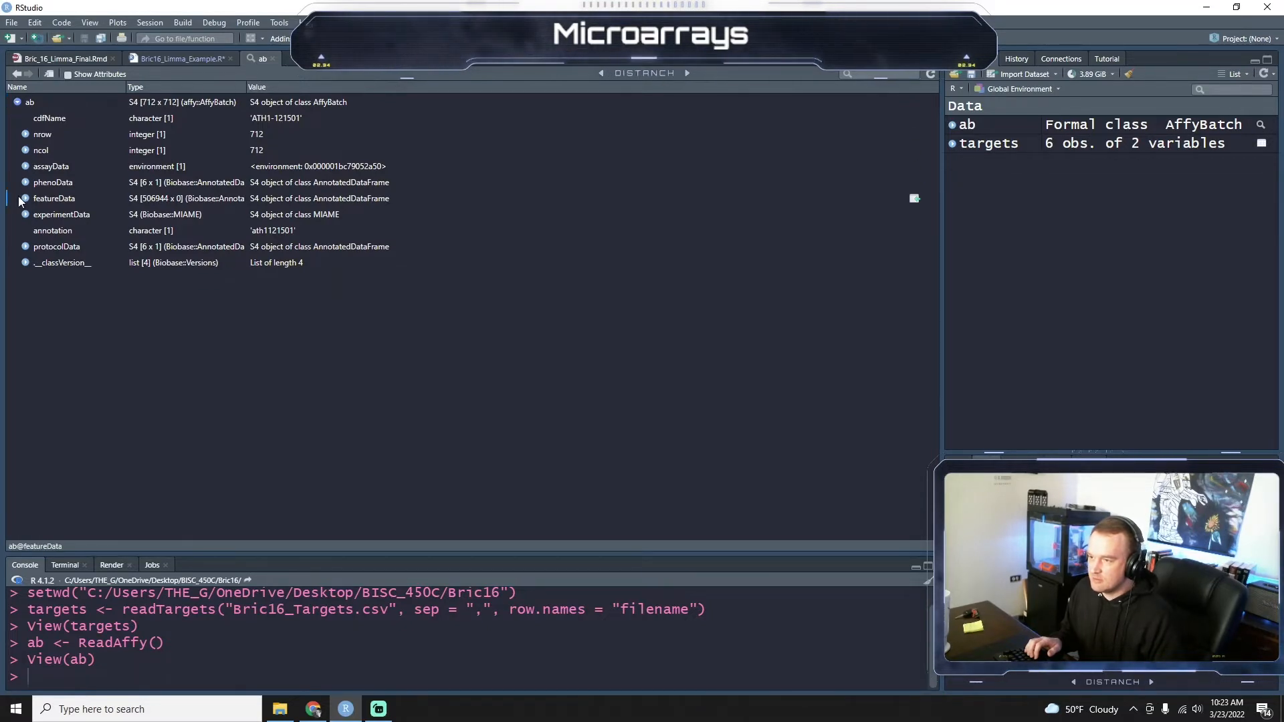
{"action": "left_click", "coordinate": [25, 214]}
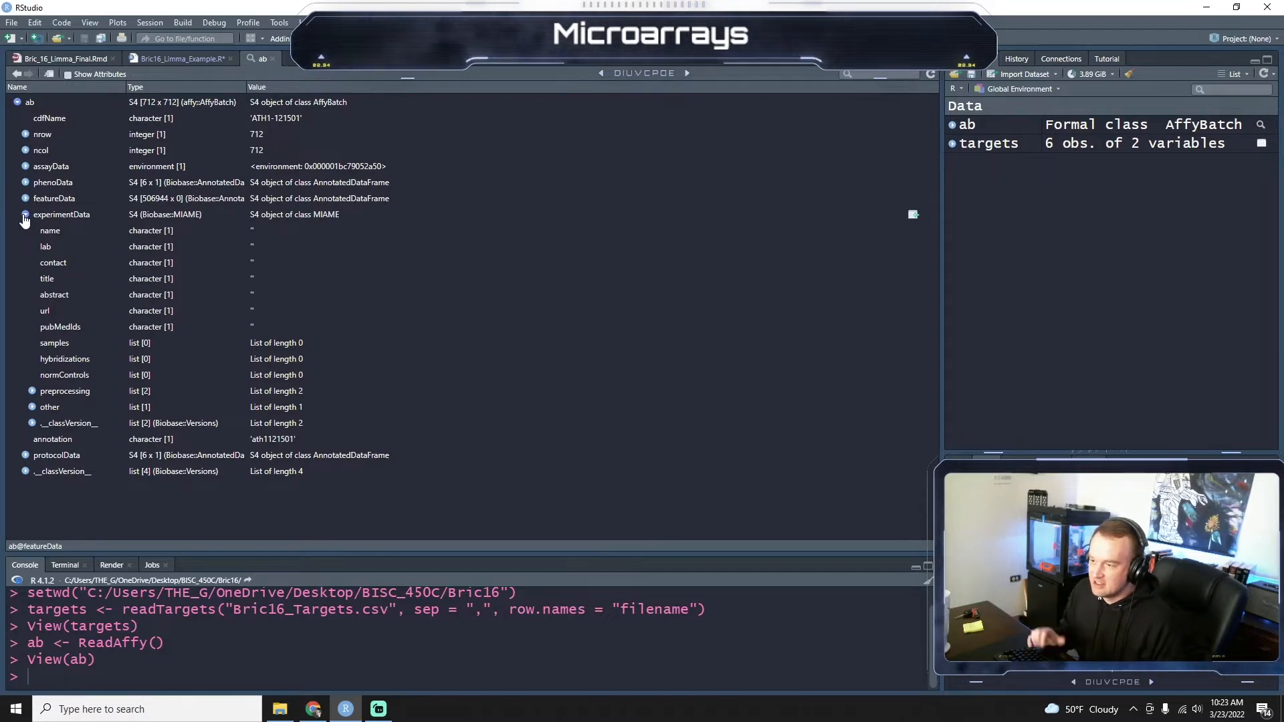
{"action": "left_click", "coordinate": [174, 58]}
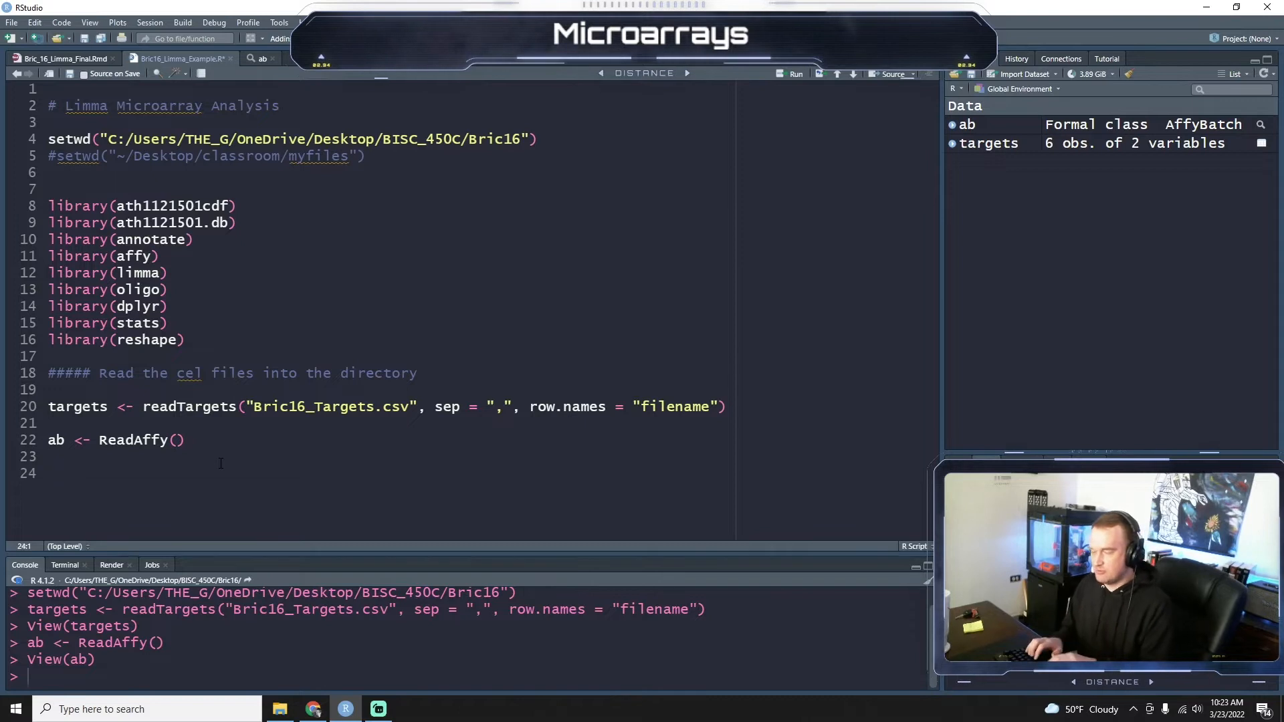
Add a ## separator line and hist(ab) to plot raw array intensities.
{"action": "type", "text": "##"}
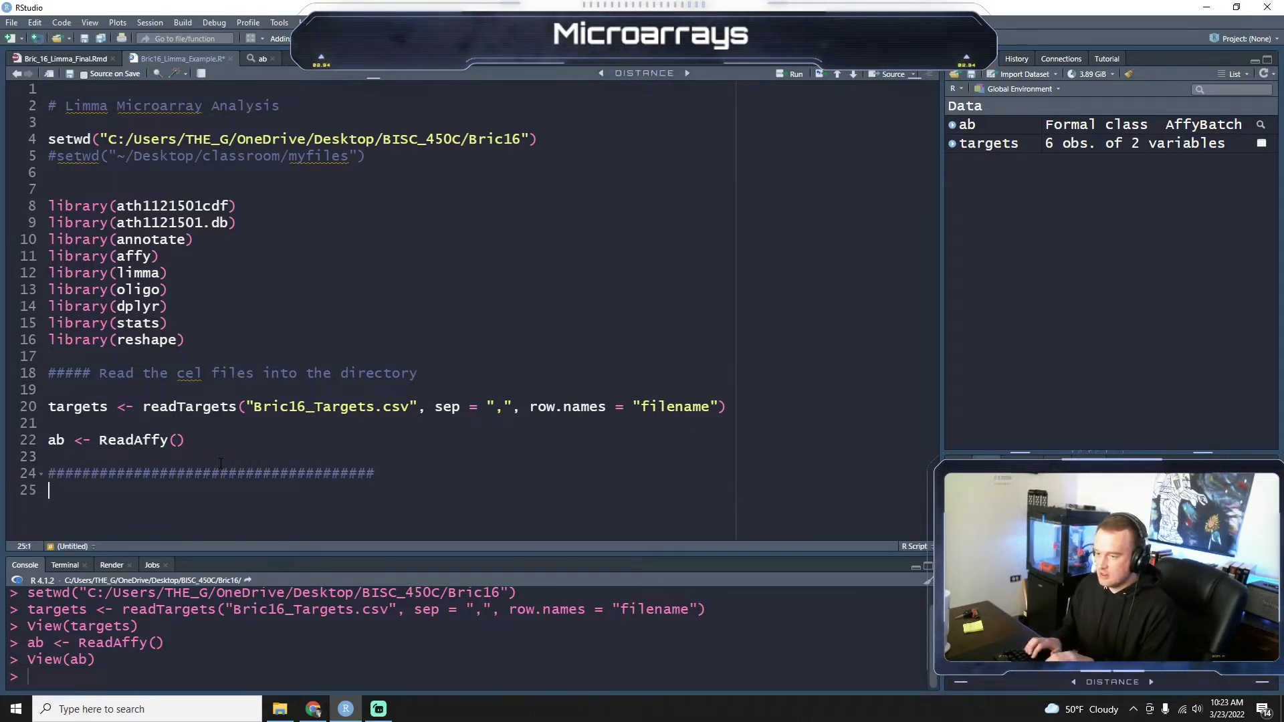
{"action": "type", "text": "hist"}
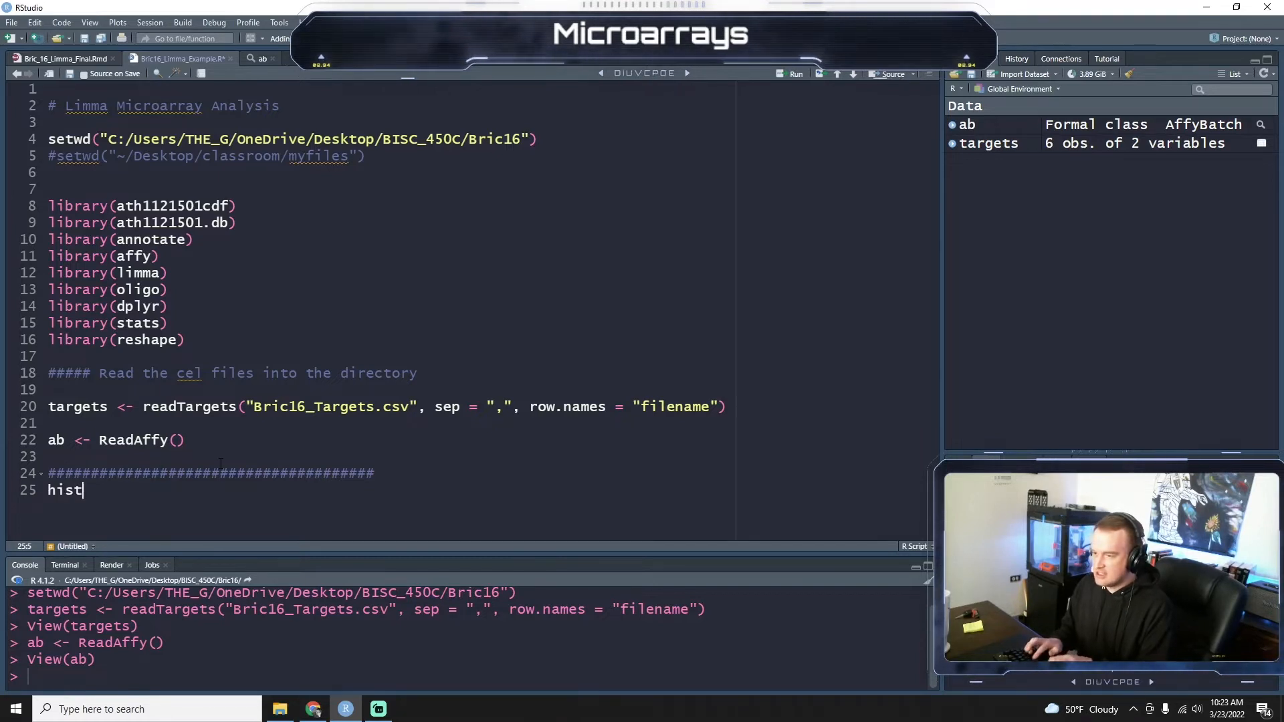
{"action": "type", "text": "(ab)"}
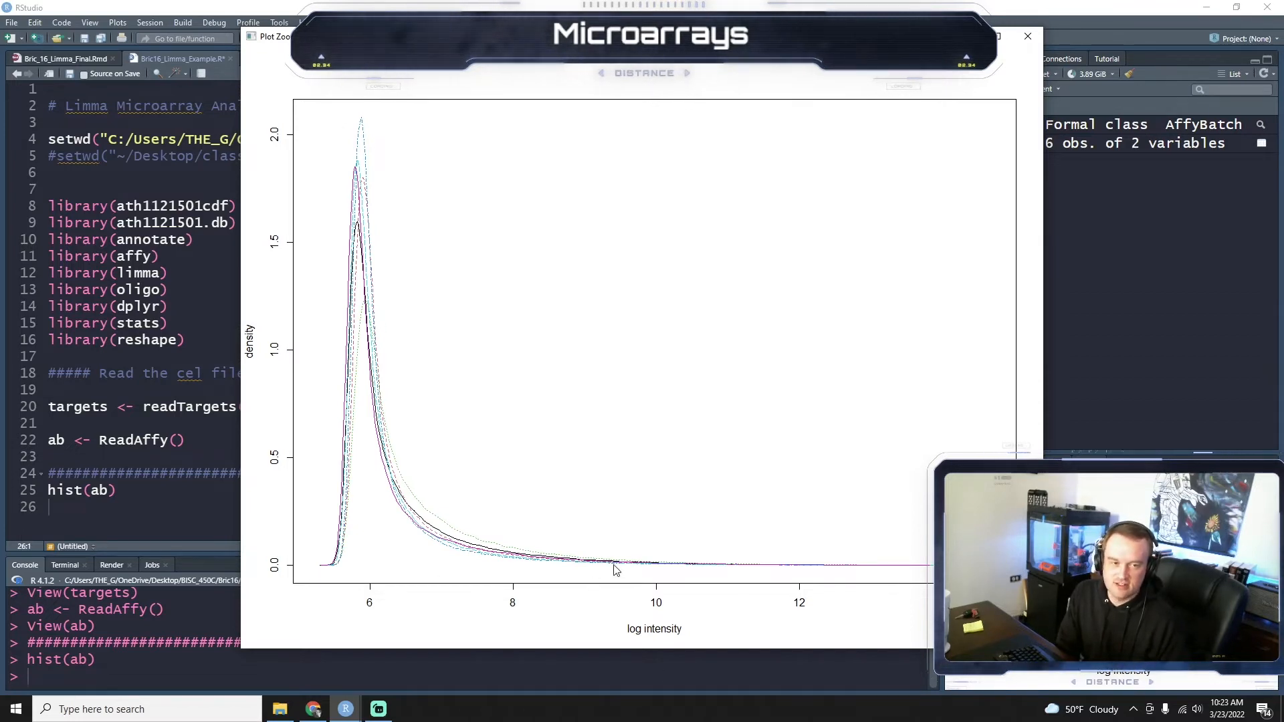
{"action": "mouse_move", "coordinate": [422, 571]}
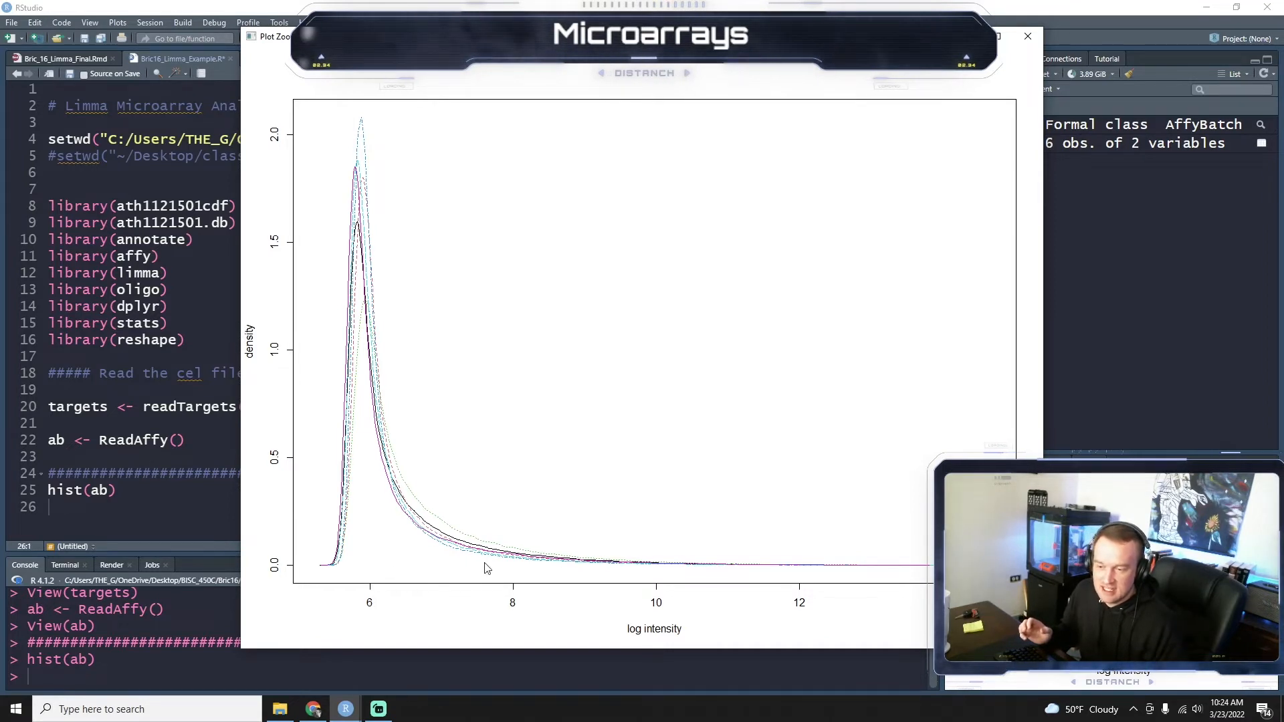
{"action": "mouse_move", "coordinate": [787, 509]}
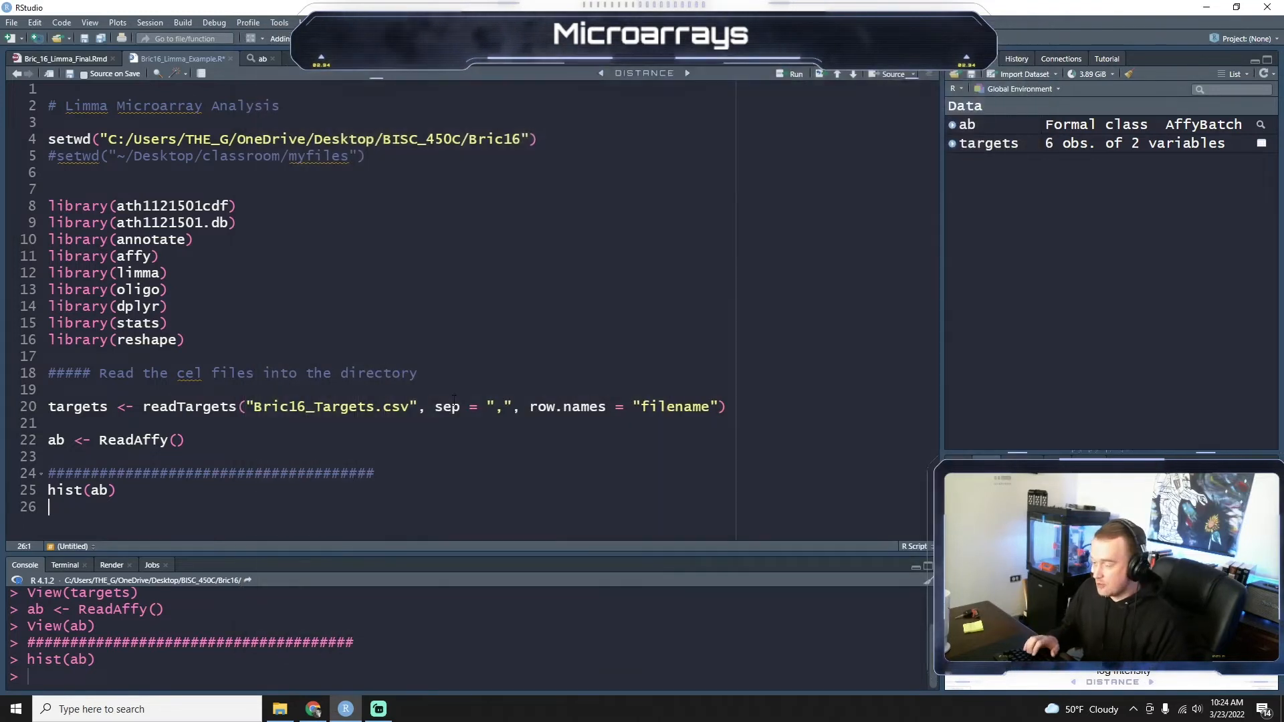
Add the comment '# Normalizing the microarray experiments' at the end of the script.
{"action": "left_click", "coordinate": [105, 489]}
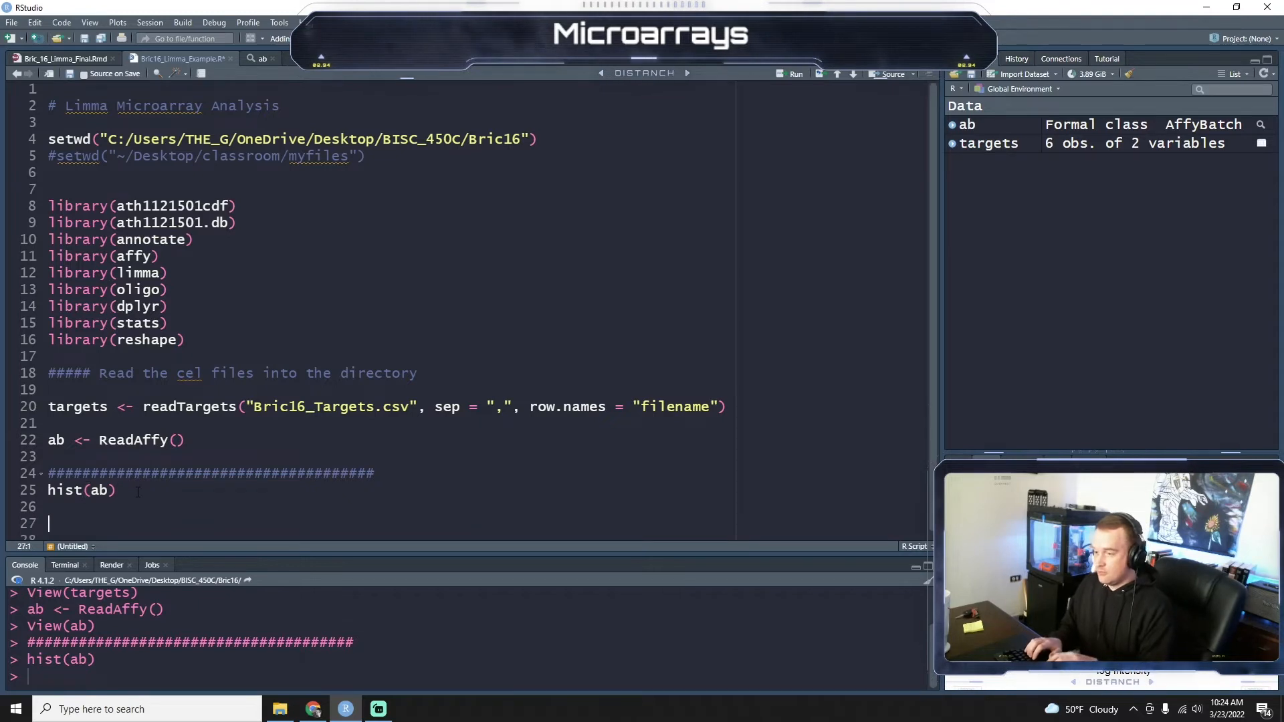
{"action": "type", "text": "# Normalizing the"}
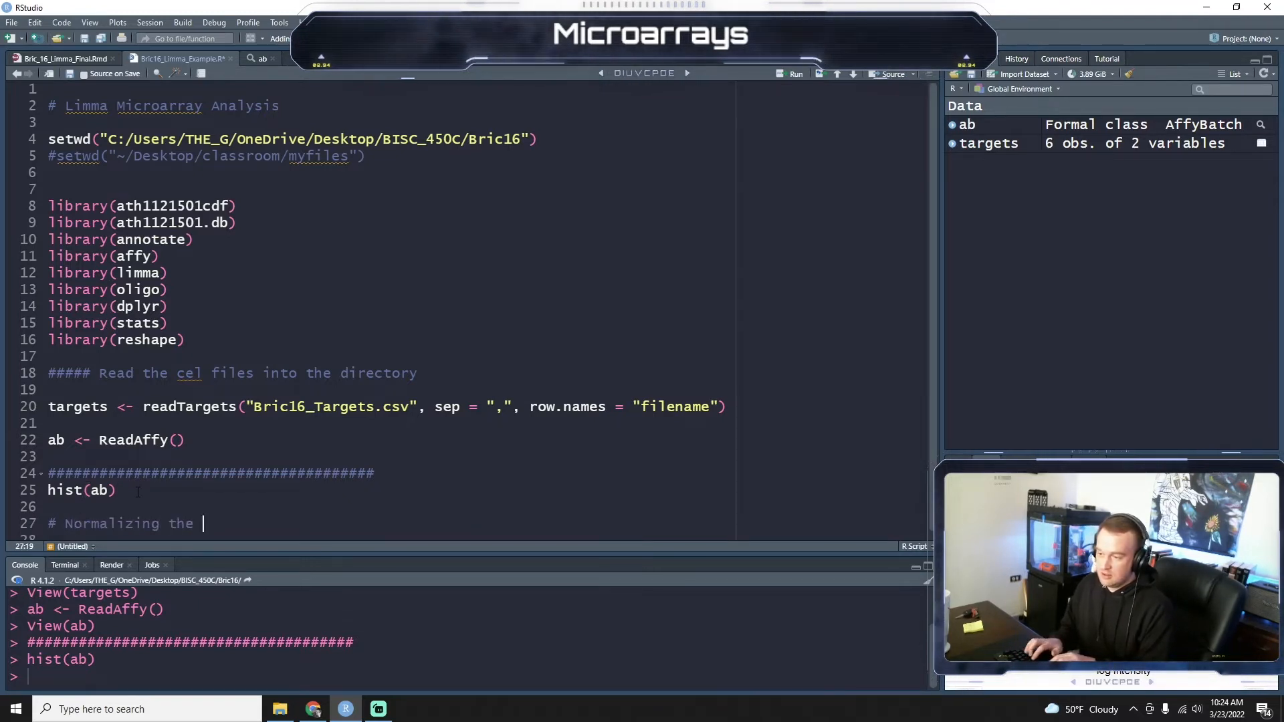
{"action": "type", "text": "mircc"}
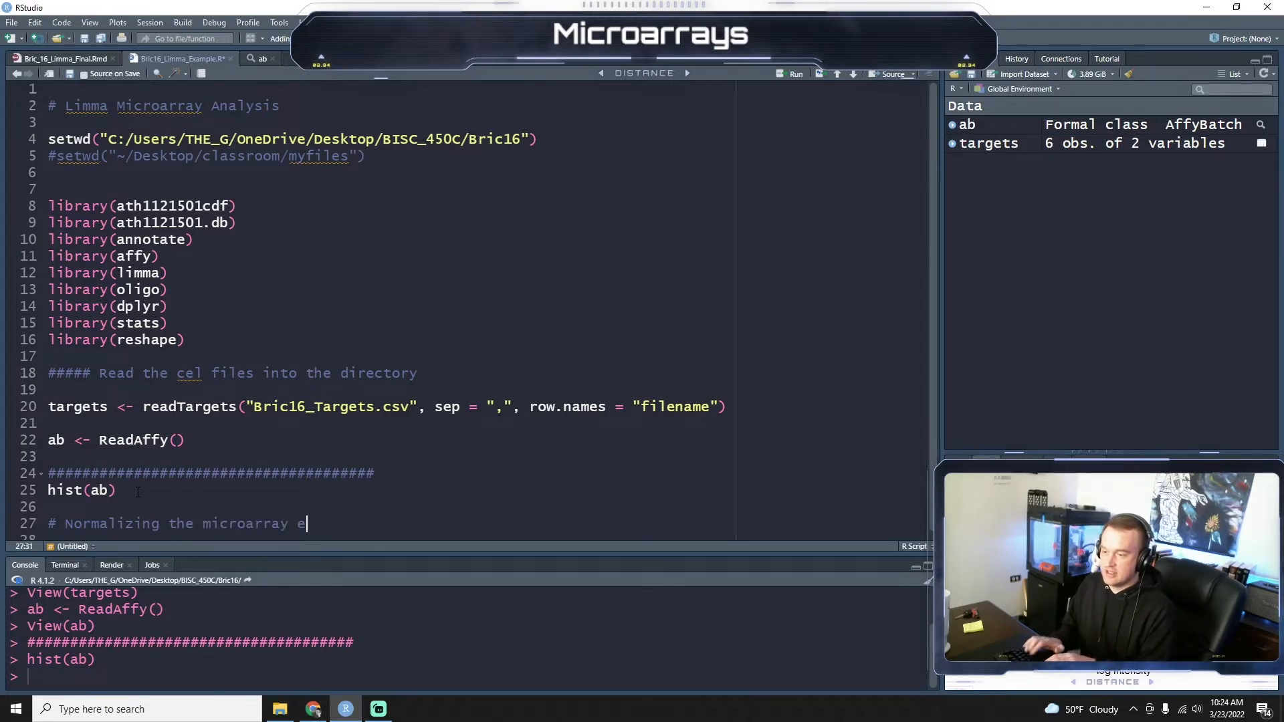
{"action": "type", "text": "xperiments"}
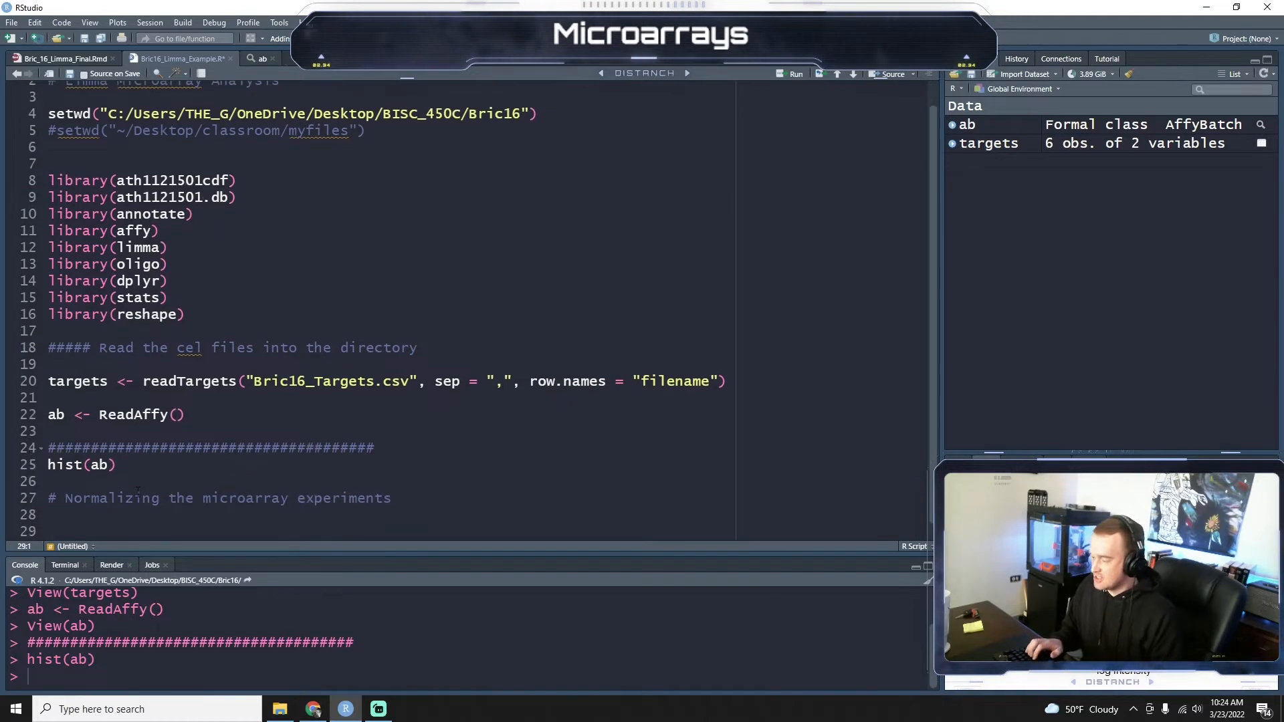
{"action": "type", "text": "e"}
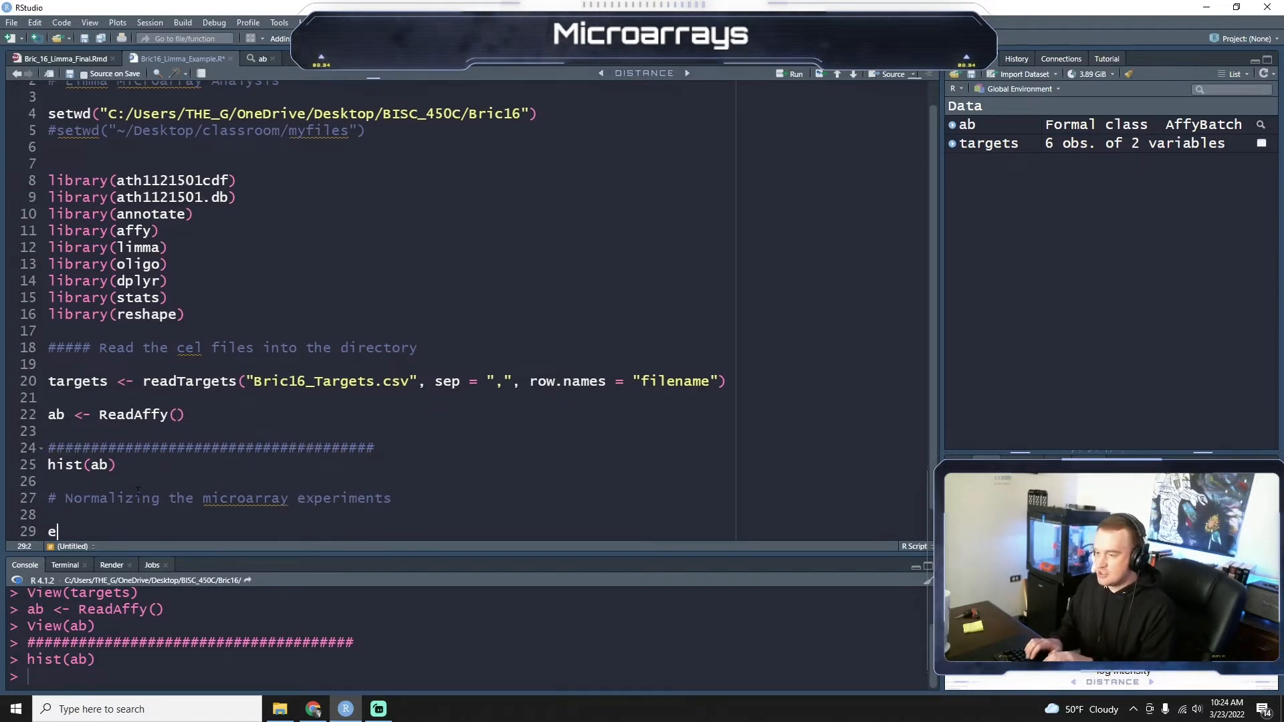
Write eset <- affy::rma(ab) to RMA-normalize the raw data.
{"action": "type", "text": "set <-"}
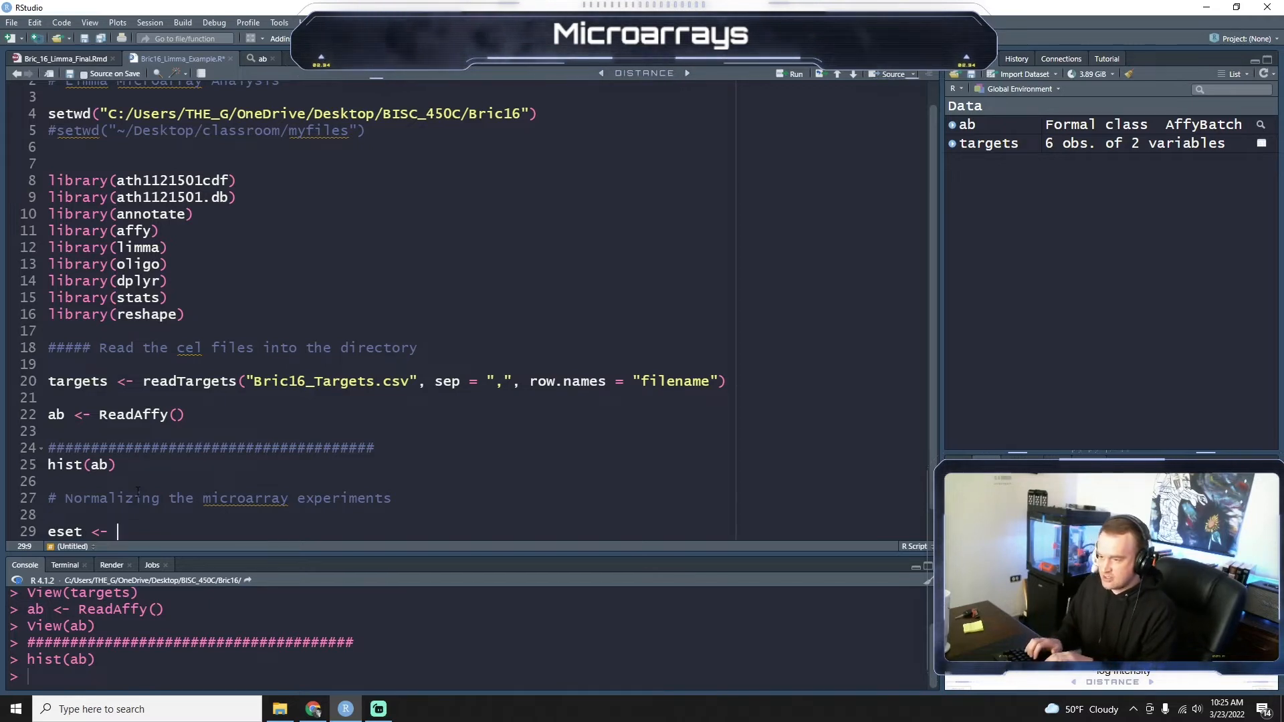
{"action": "type", "text": "affy"}
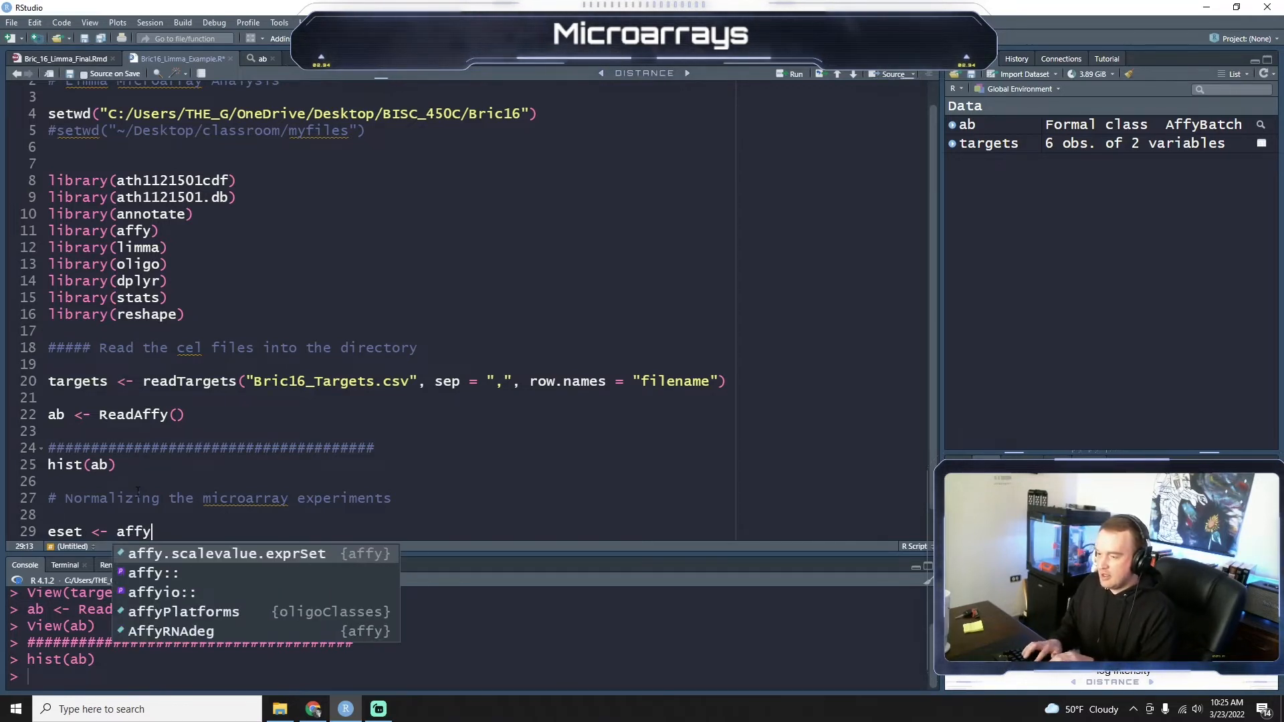
{"action": "type", "text": "::"}
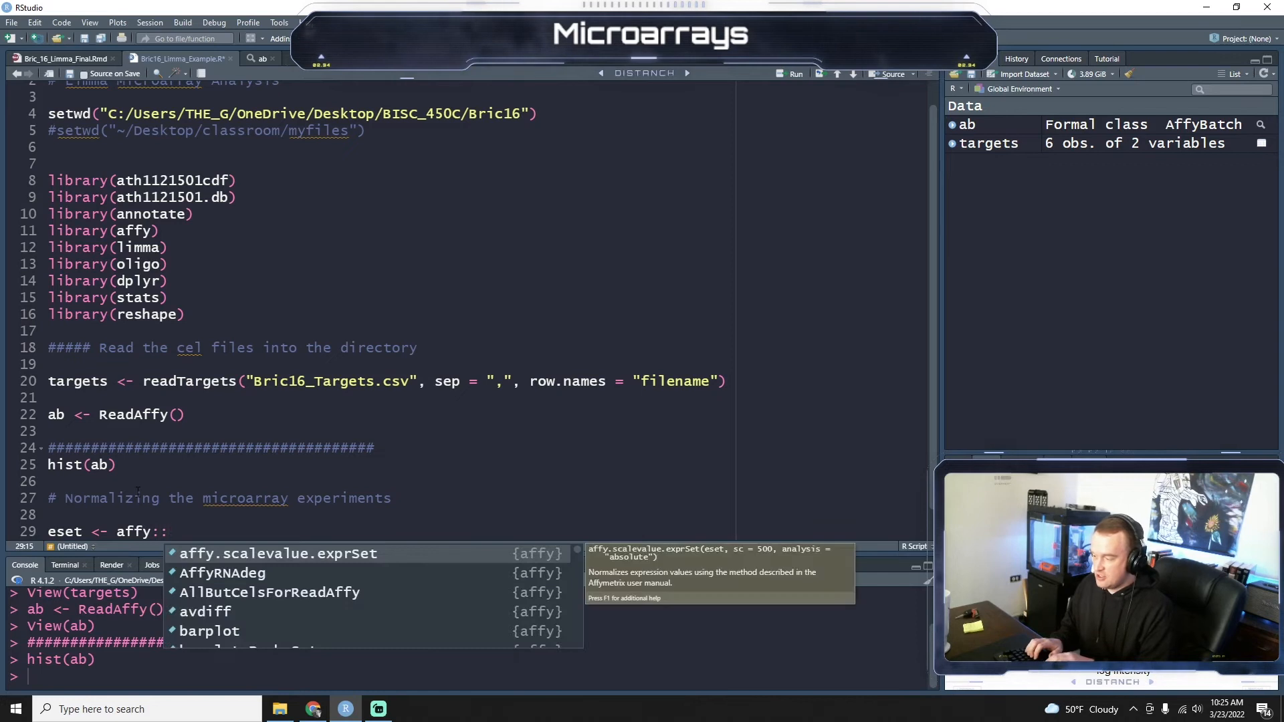
{"action": "type", "text": "rma"}
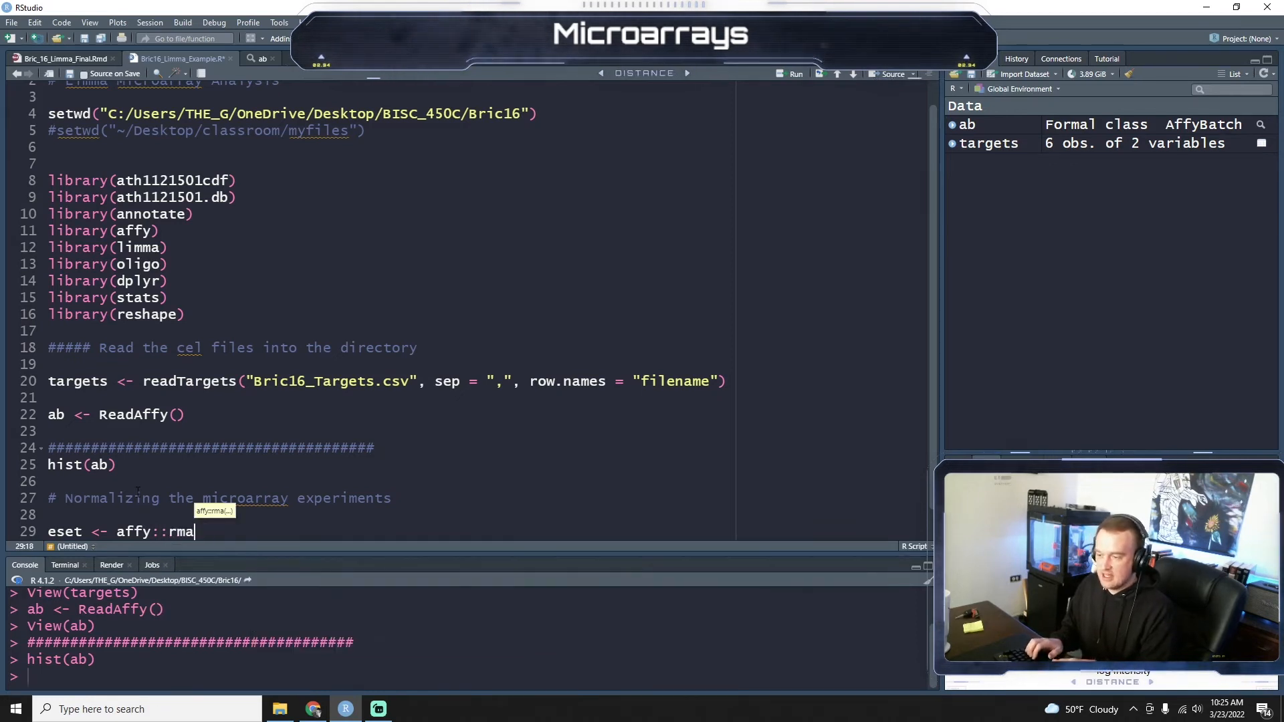
{"action": "key", "text": "BackSpace"}
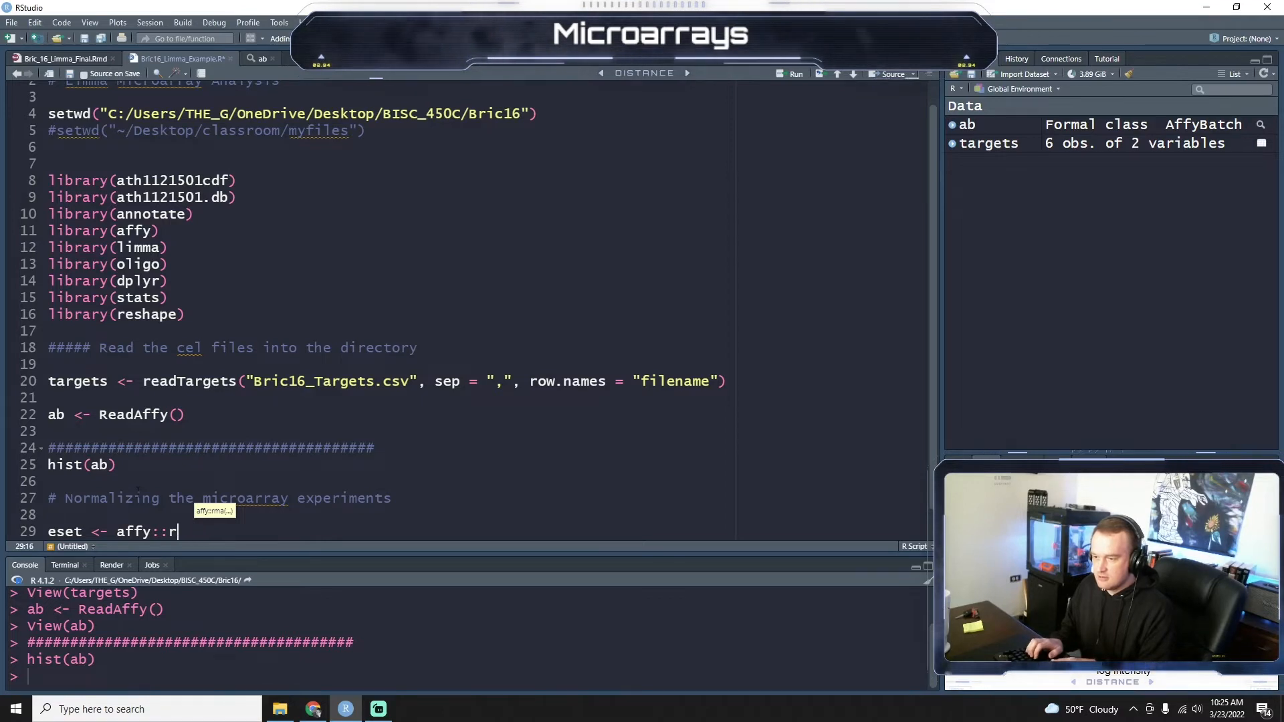
{"action": "key", "text": "Backspace"}
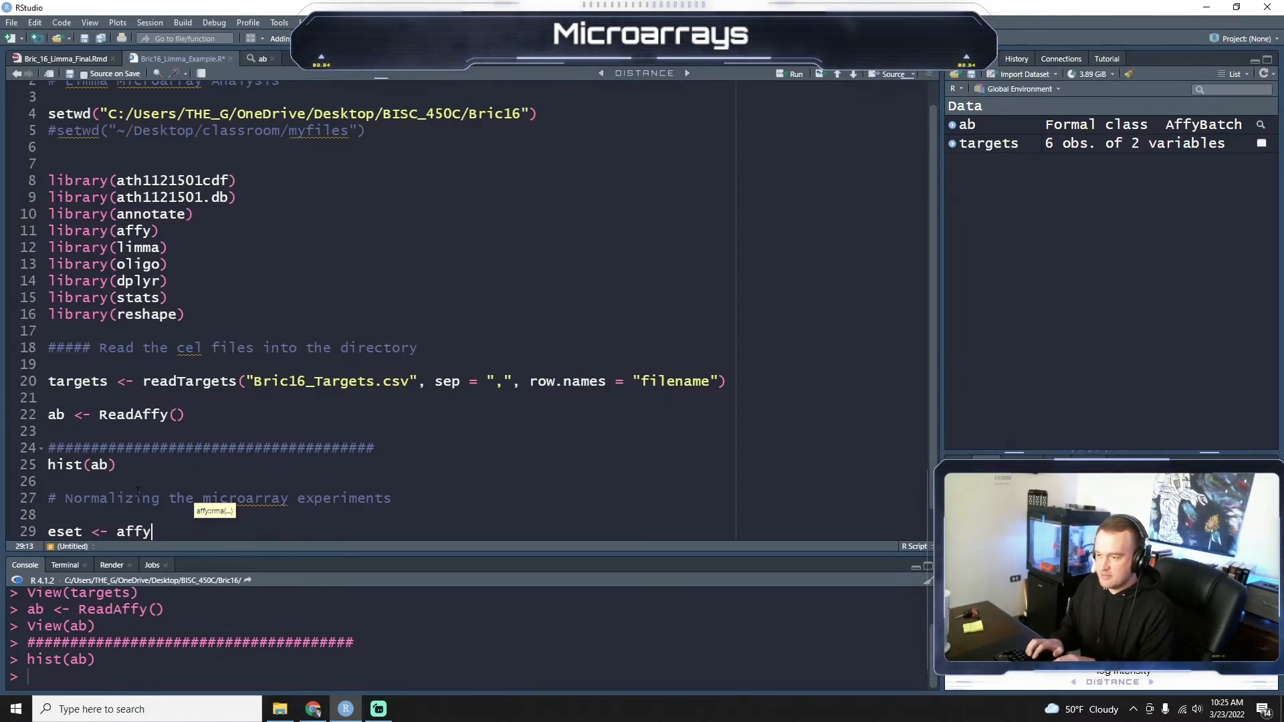
{"action": "type", "text": "::ma"}
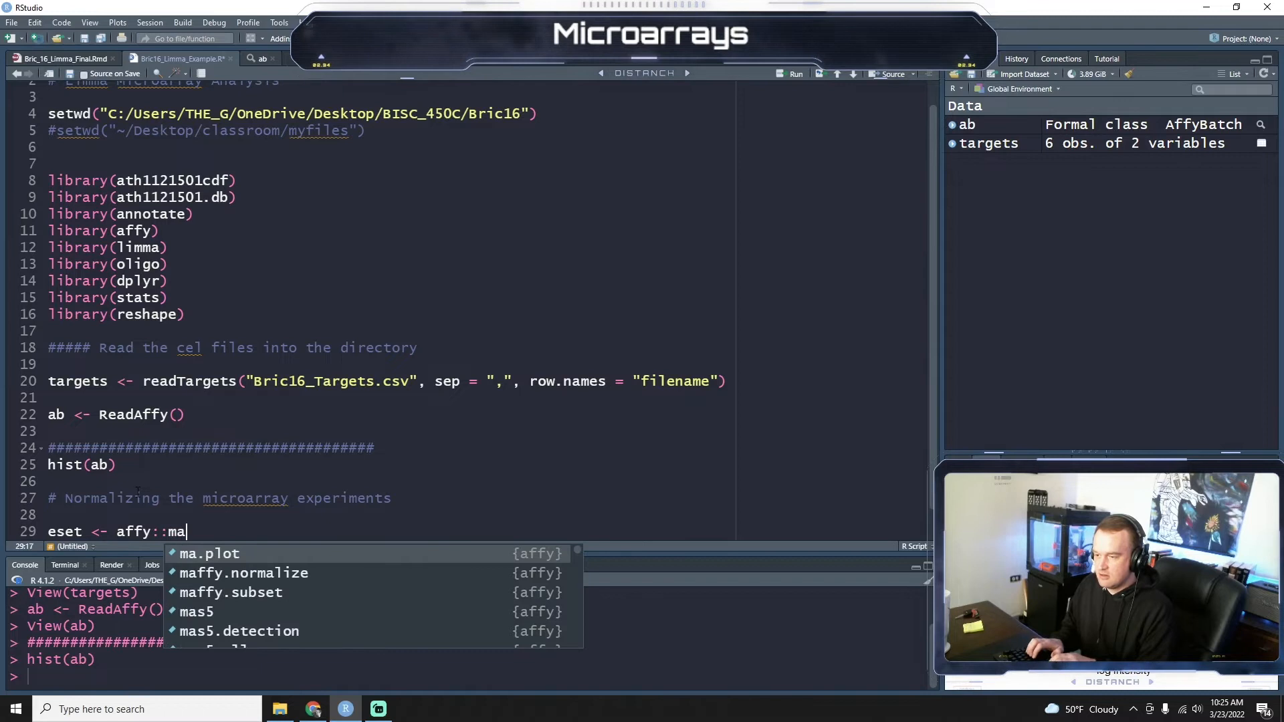
{"action": "type", "text": "rma"}
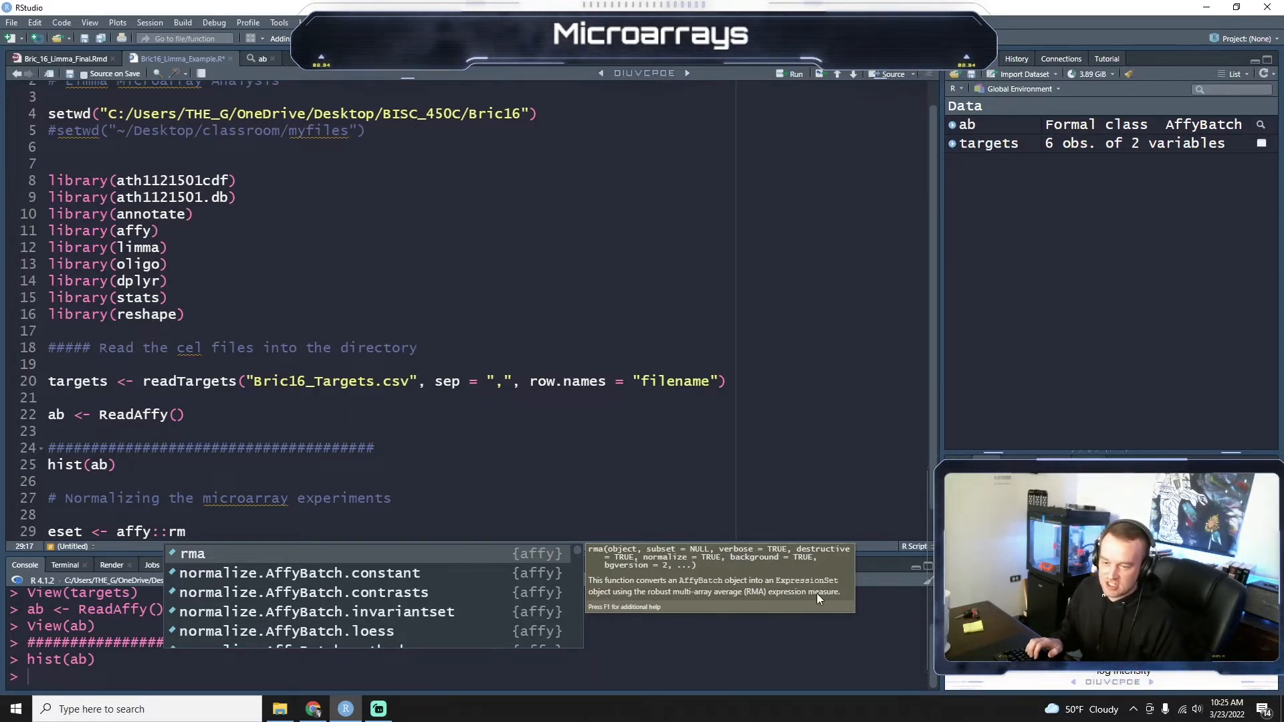
{"action": "type", "text": "rma"}
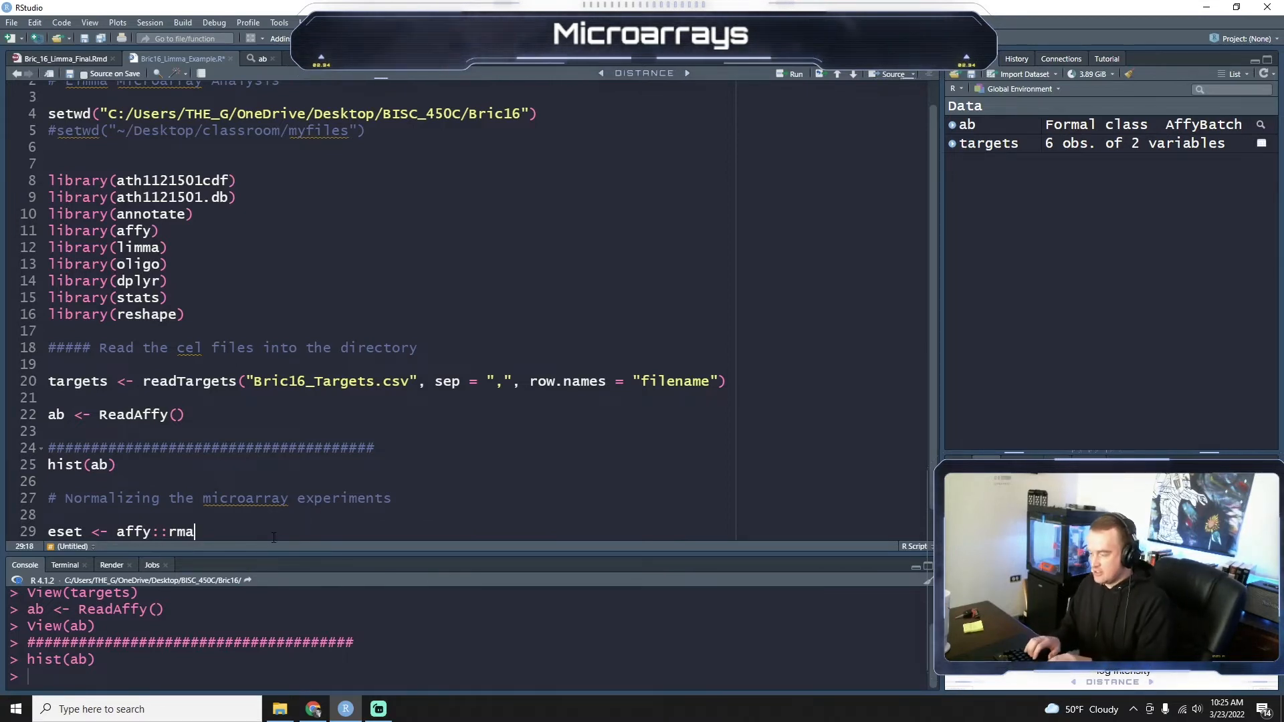
{"action": "type", "text": "(ab)"}
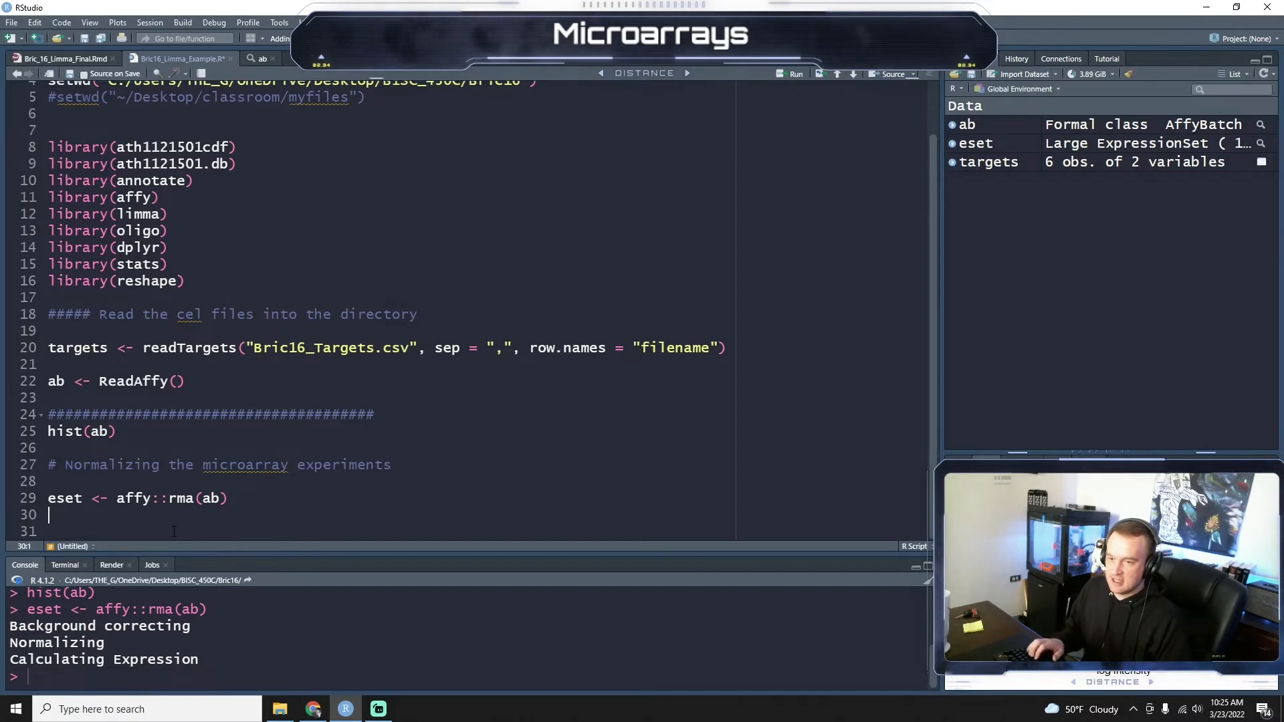
Add and run pData(eset) to list the six CEL sample names.
{"action": "type", "text": "p"}
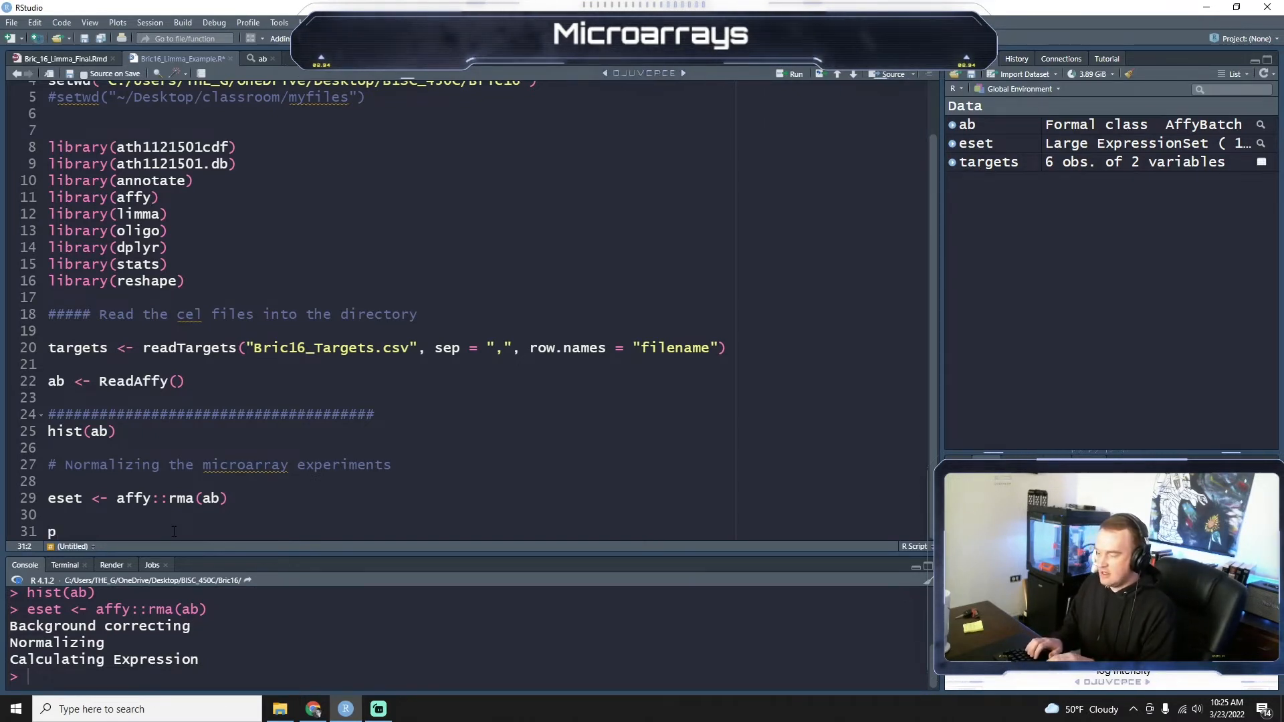
{"action": "type", "text": "data()"}
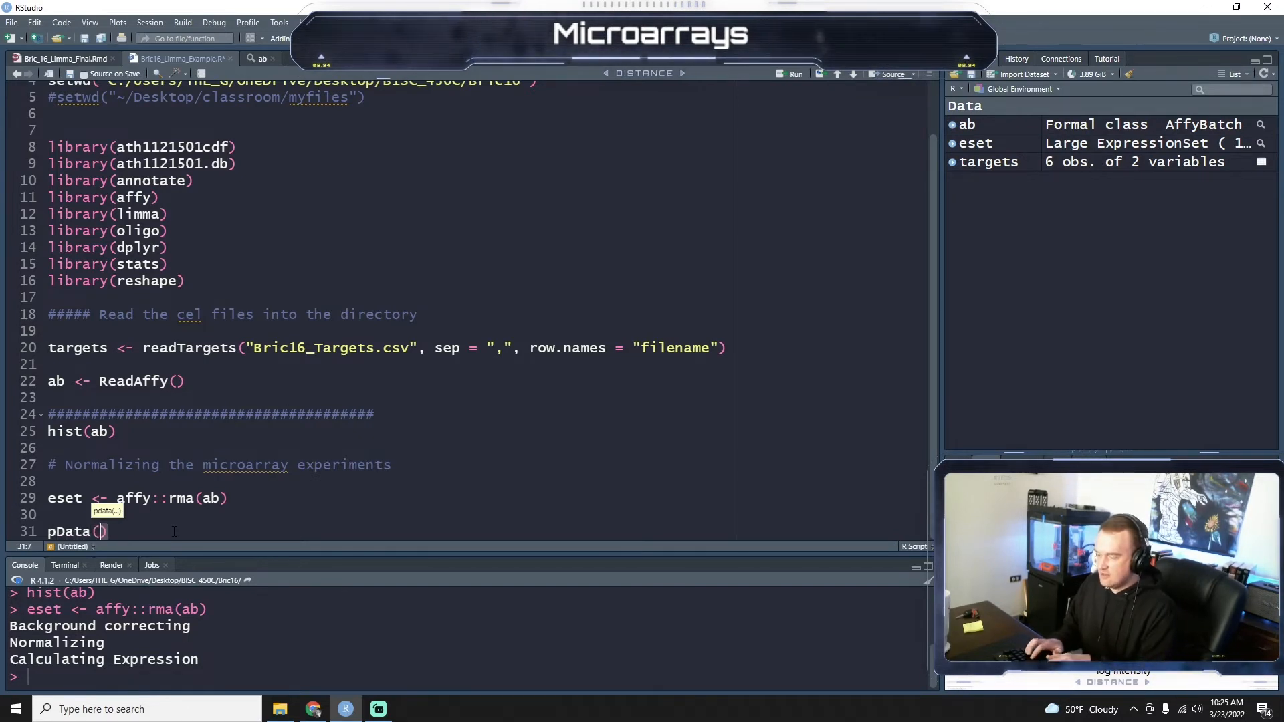
{"action": "type", "text": "eset"}
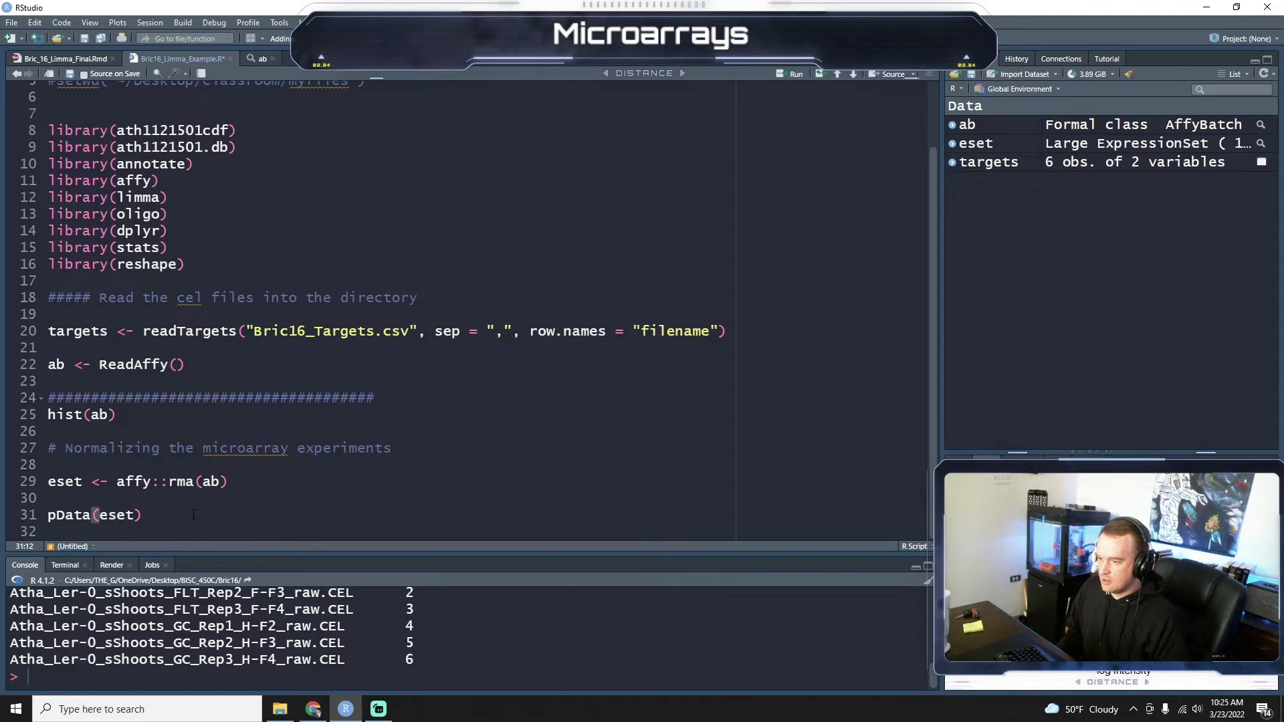
{"action": "key", "text": "Enter"}
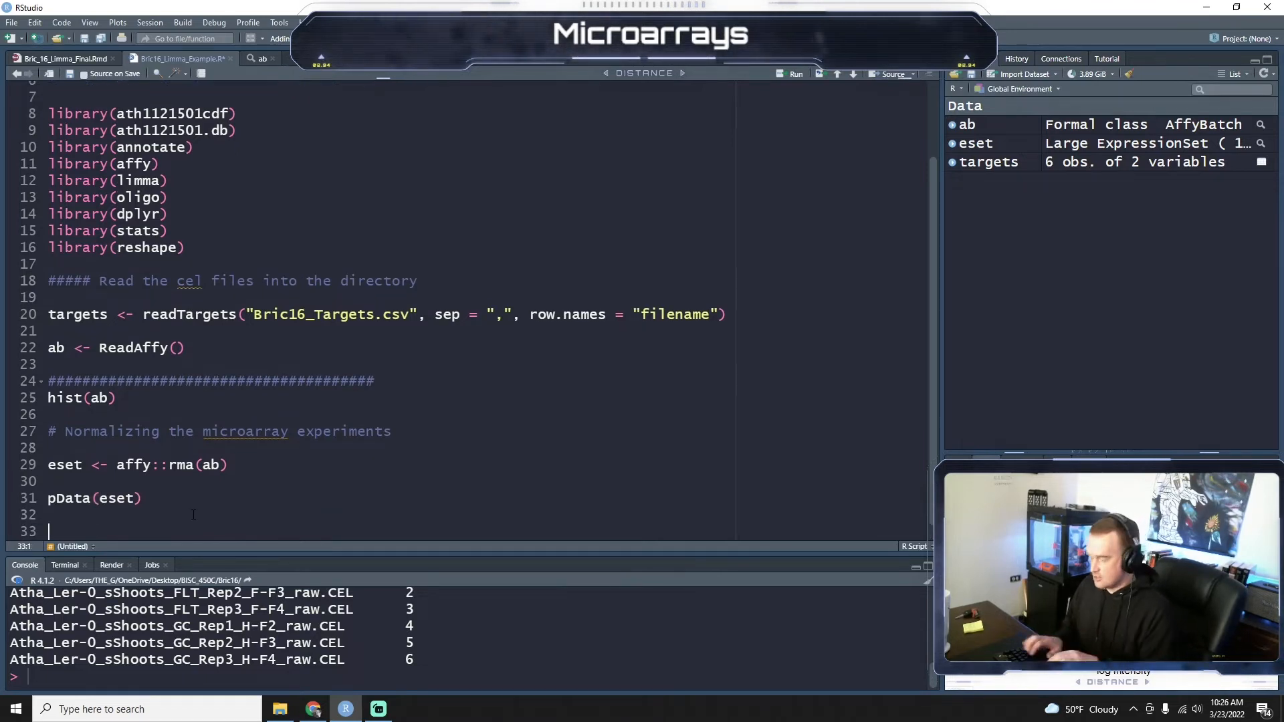
Add hist(eset) below a '# lets visualize the normalized data' comment.
{"action": "type", "text": "#"}
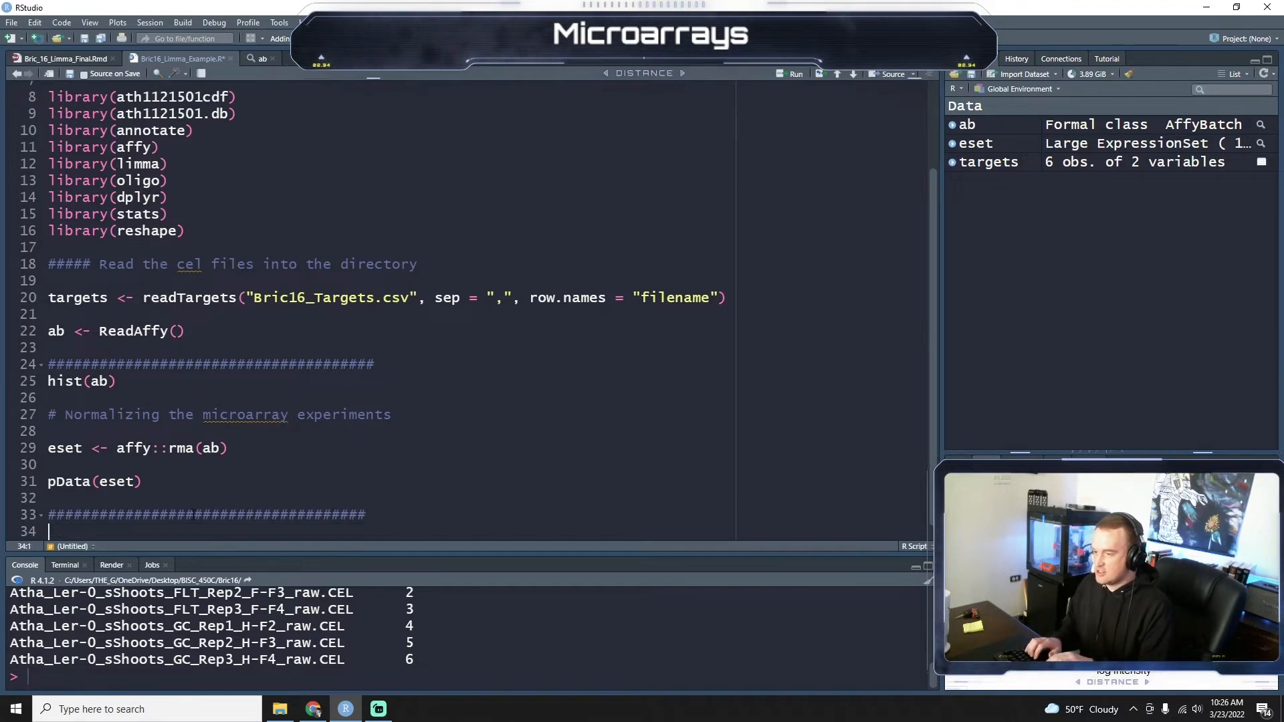
{"action": "type", "text": "hist(eset)"}
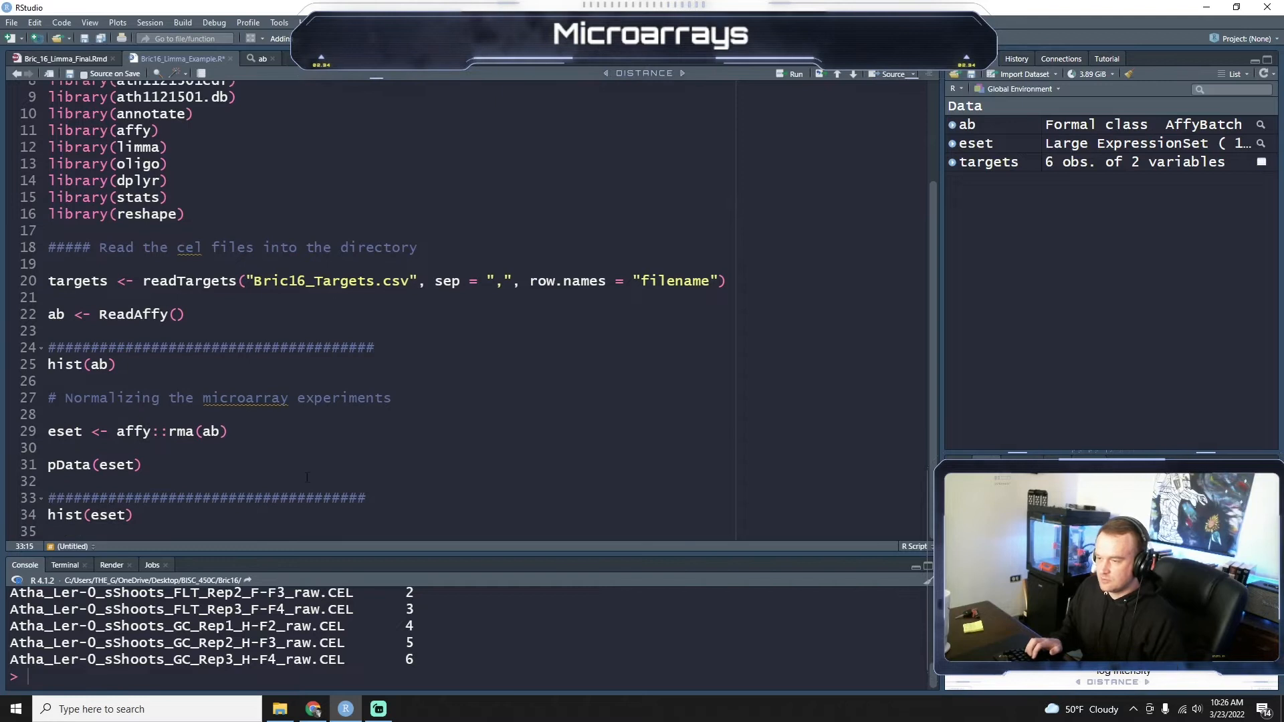
{"action": "left_click", "coordinate": [314, 497]}
{"action": "type", "text": "# lets visualize the n"}
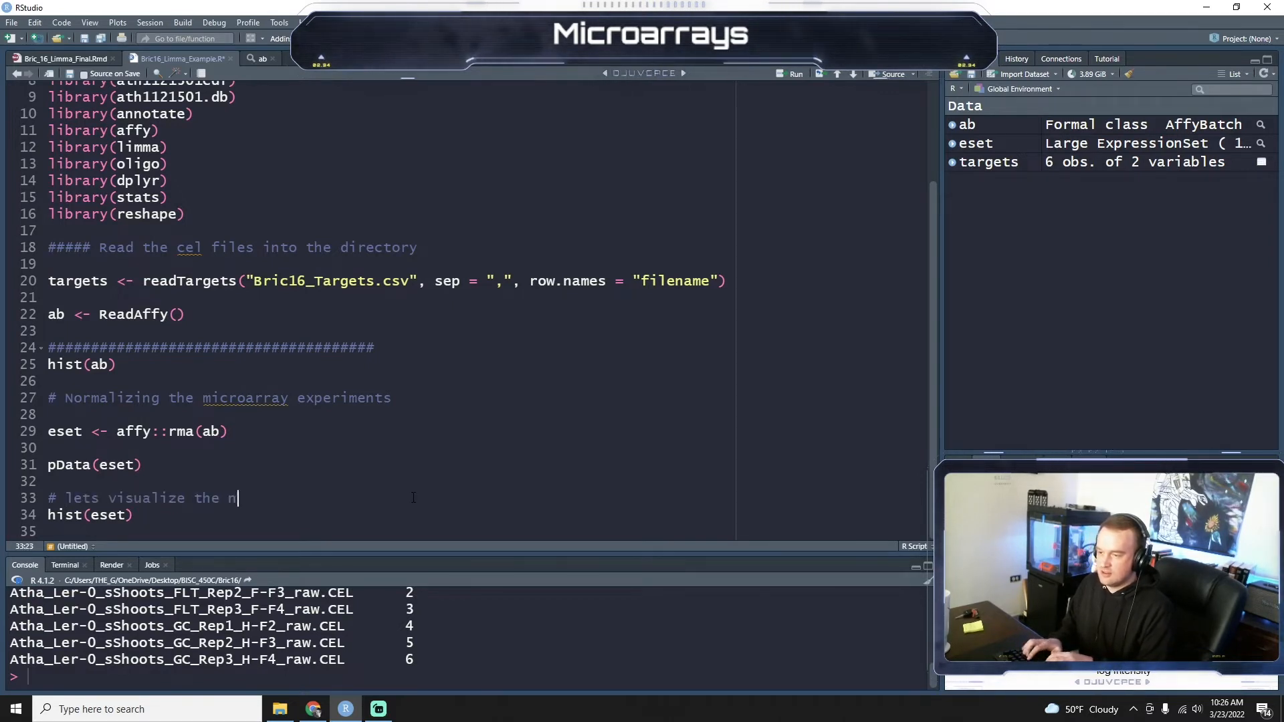
{"action": "type", "text": "ormalized data"}
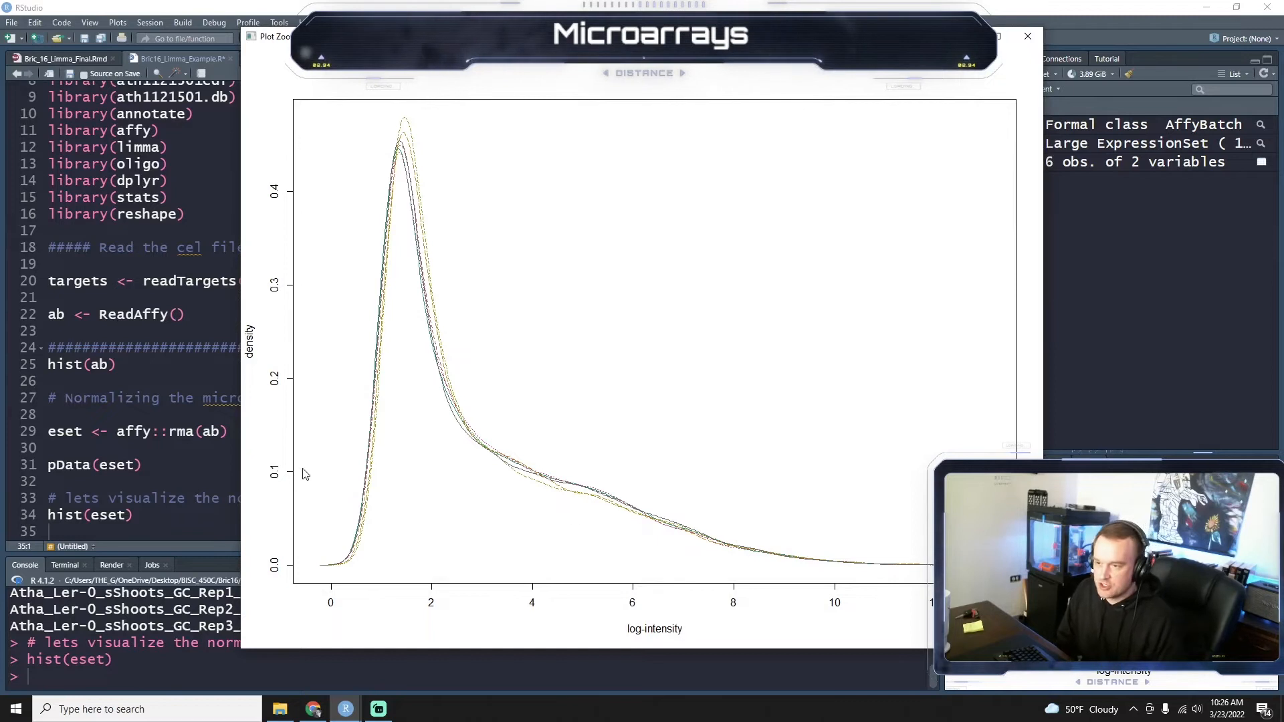
{"action": "mouse_move", "coordinate": [538, 408]}
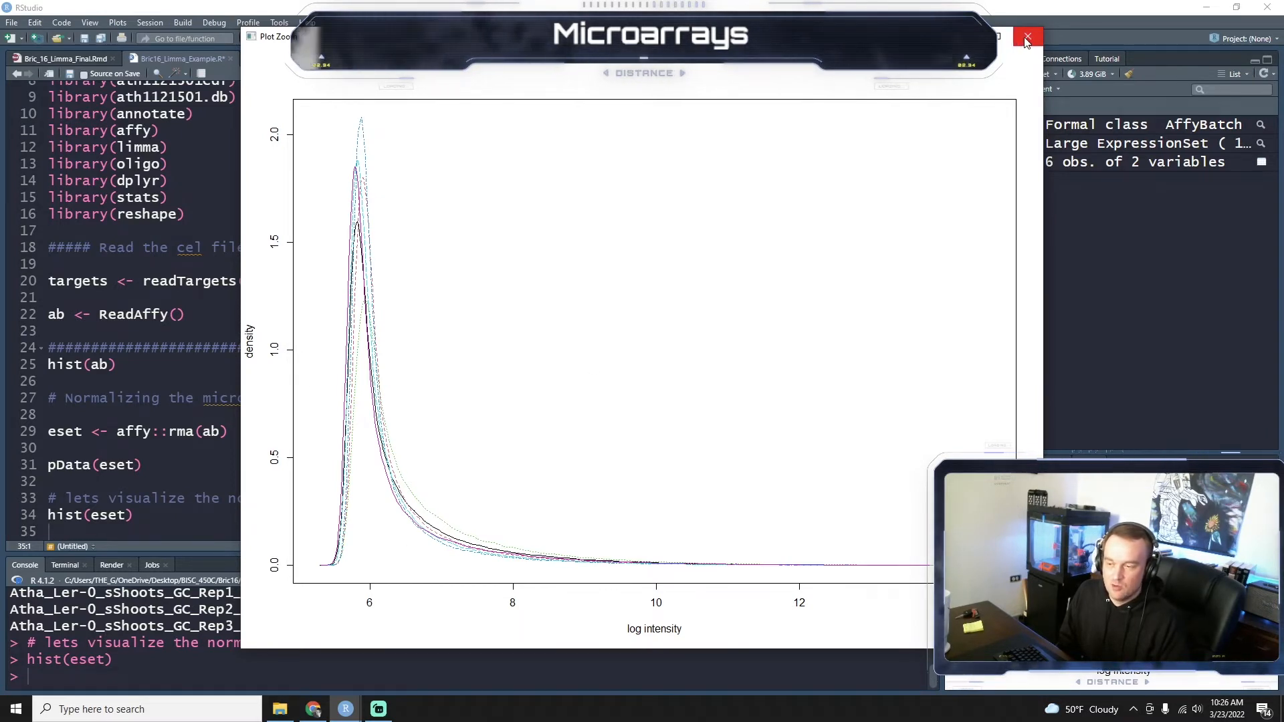
Switch the Zoom window back to the normalized plot, then close it.
{"action": "left_click", "coordinate": [1028, 38]}
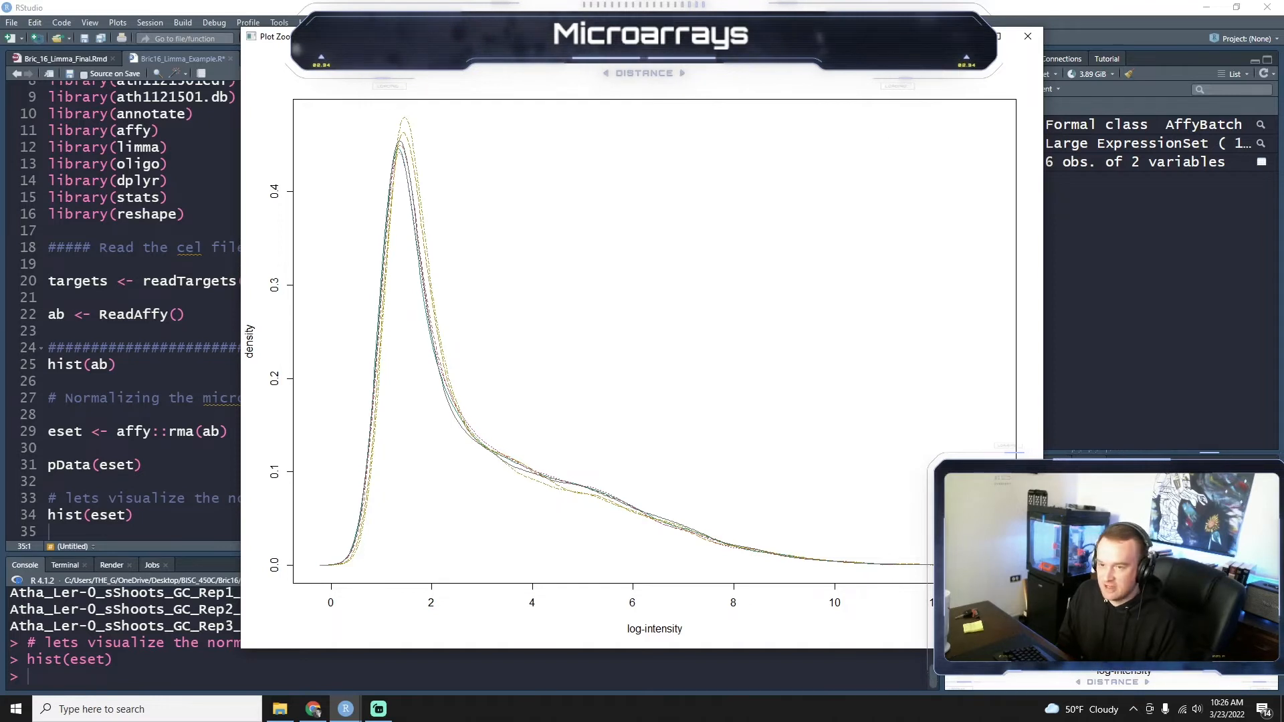
{"action": "left_click", "coordinate": [1027, 36]}
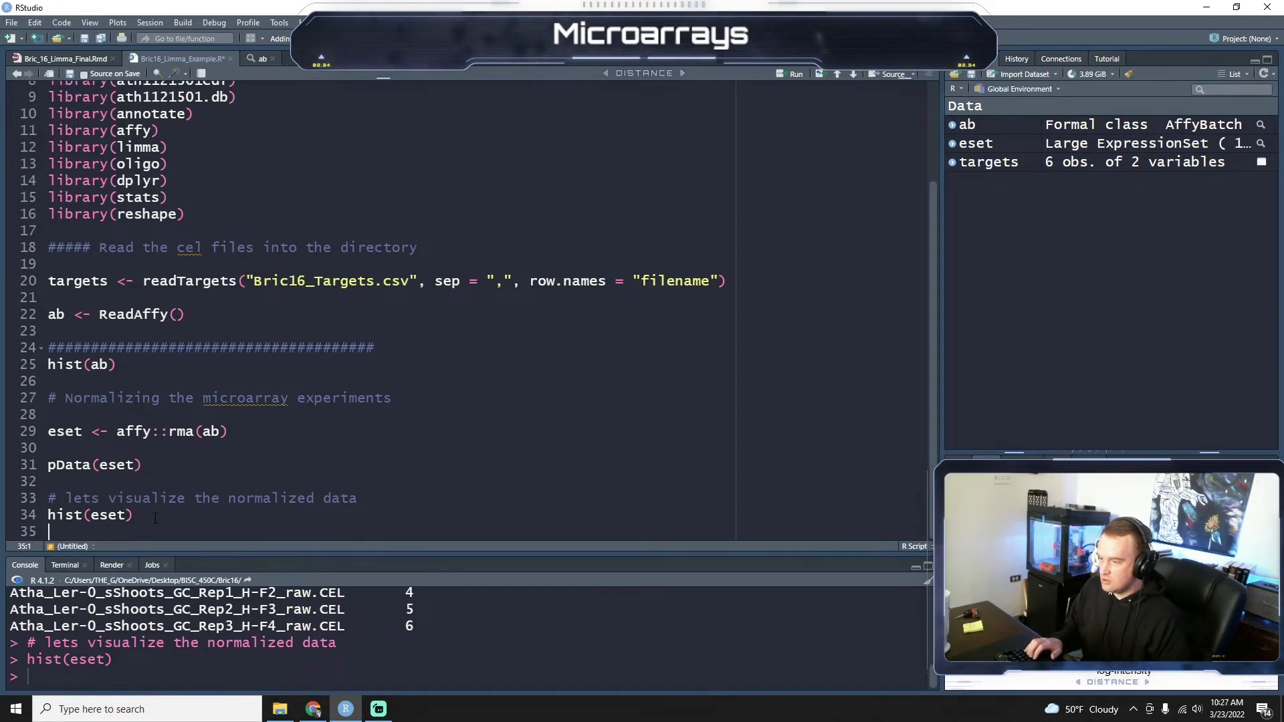
Add a ################ separator and the comment 'lets characterize the data a bit'.
{"action": "scroll", "scroll_direction": "down", "scroll_amount": 3}
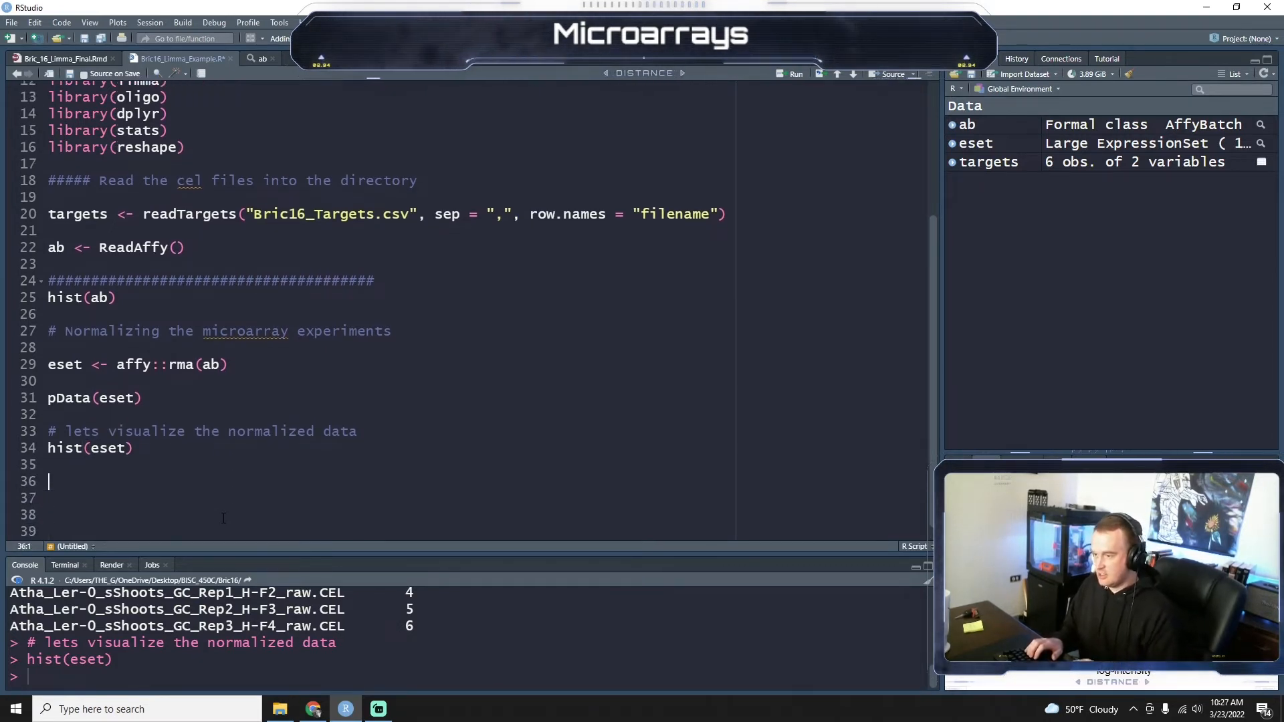
{"action": "type", "text": "####################################"}
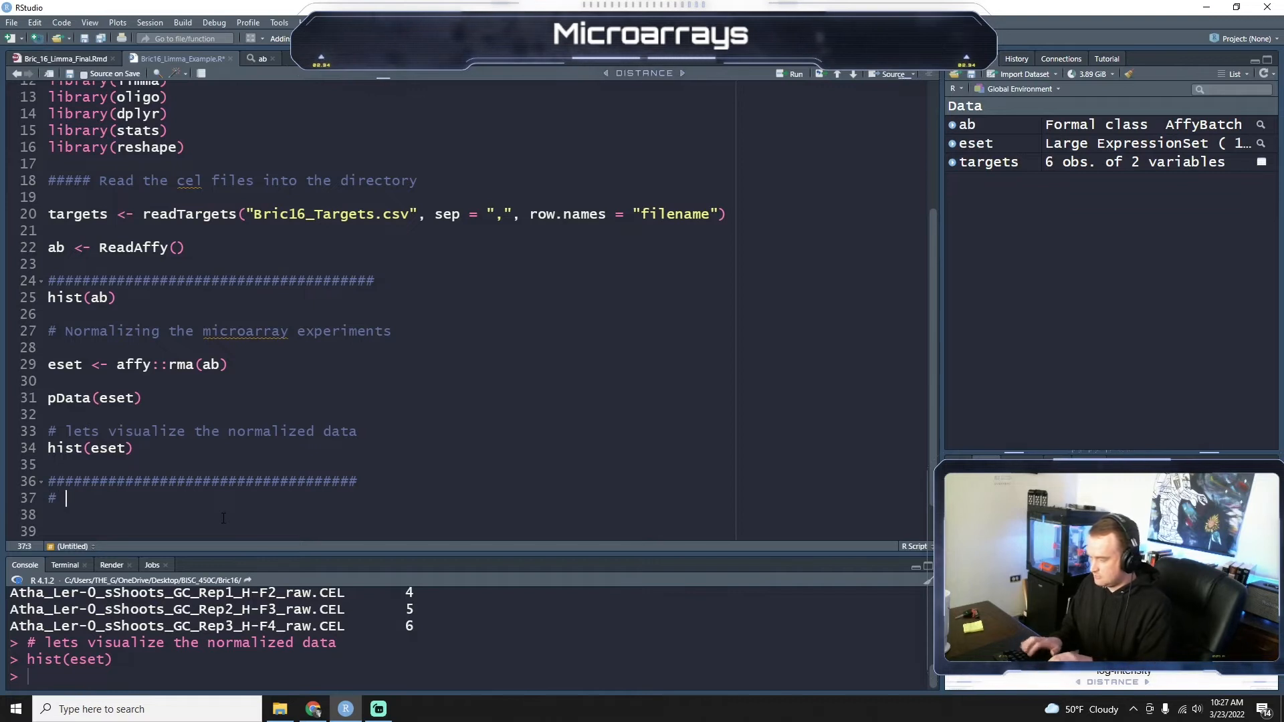
{"action": "type", "text": "lets"}
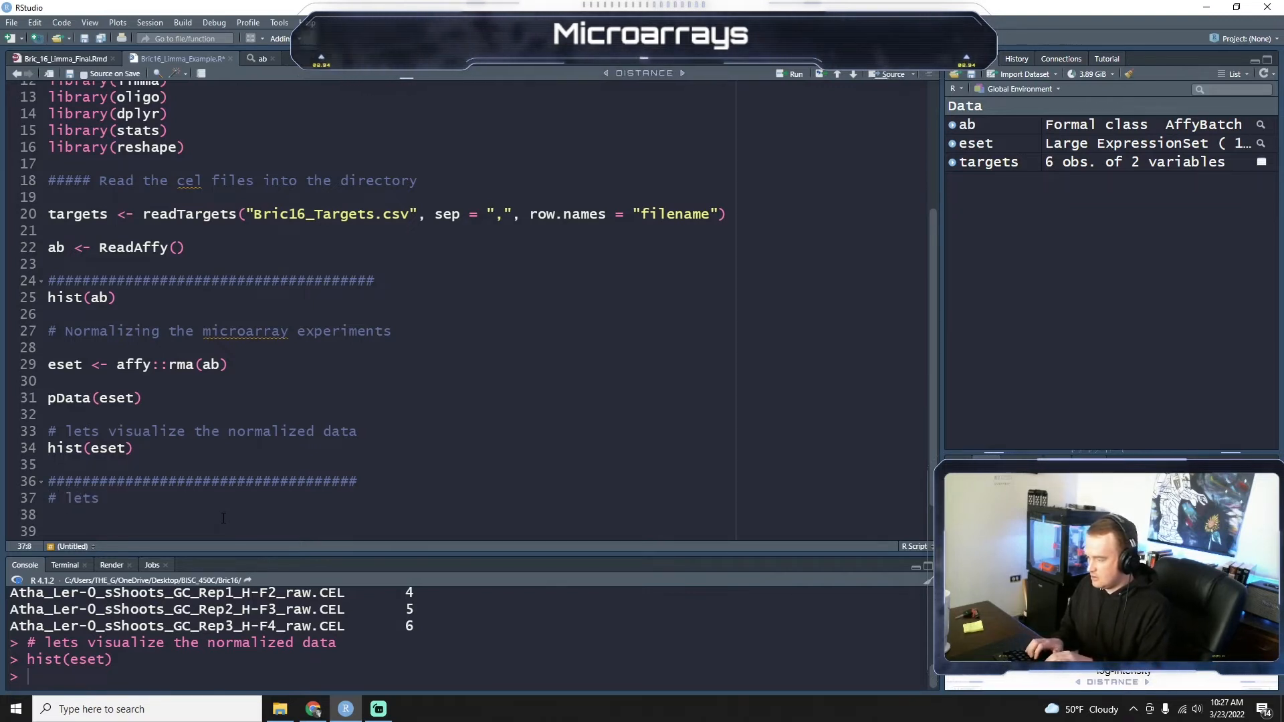
{"action": "type", "text": "characteri"}
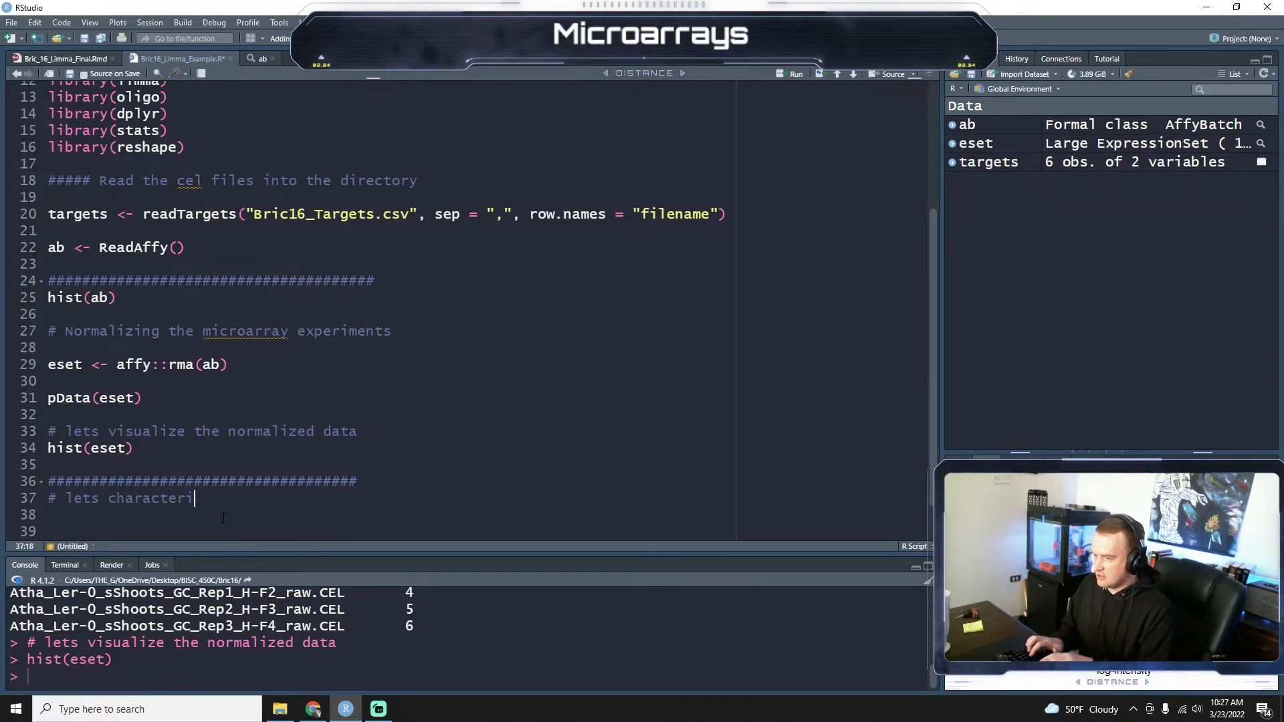
{"action": "type", "text": "ze the data a bit"}
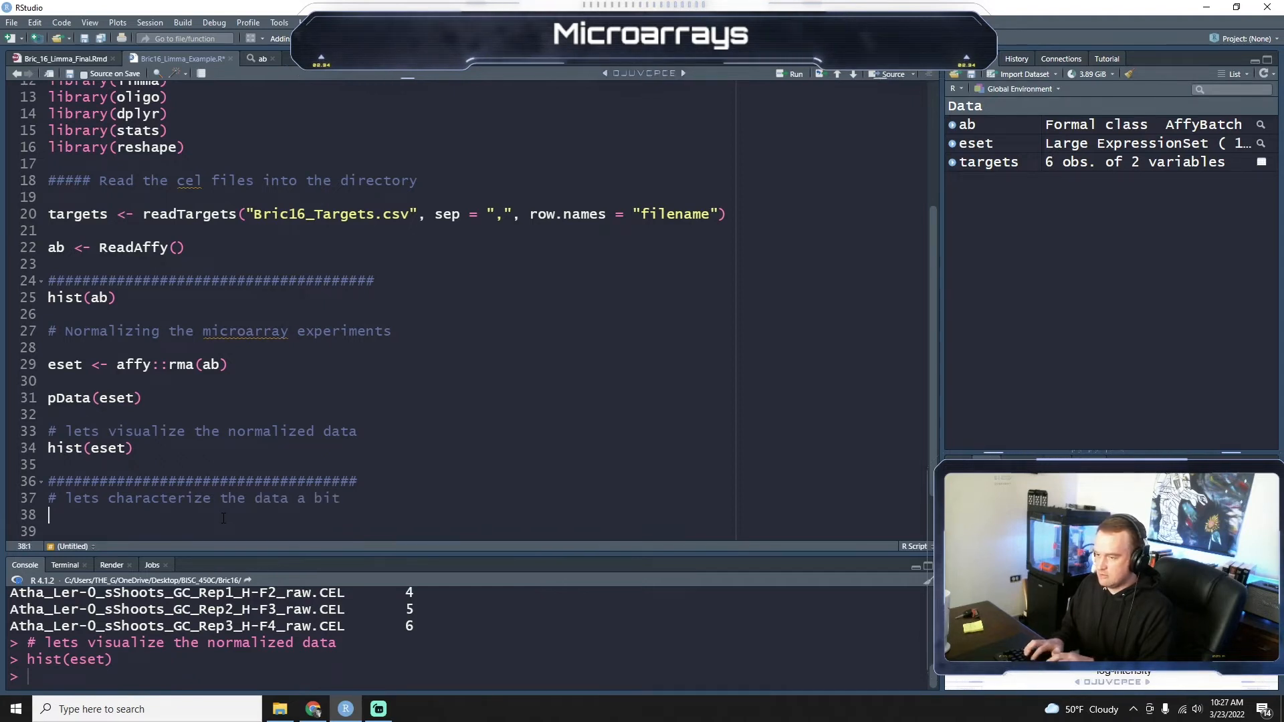
Store the probe IDs with ID <- featureNames(eset) and preview them with head().
{"action": "type", "text": "ID >"}
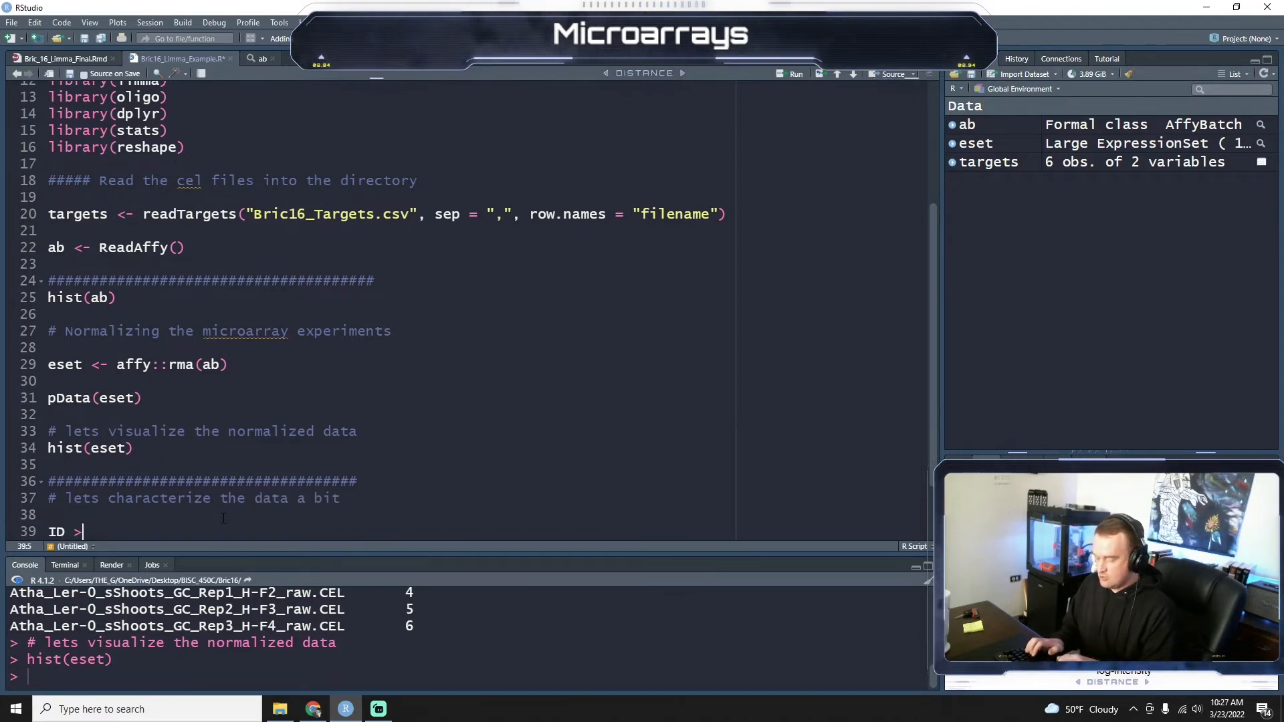
{"action": "type", "text": "<-"}
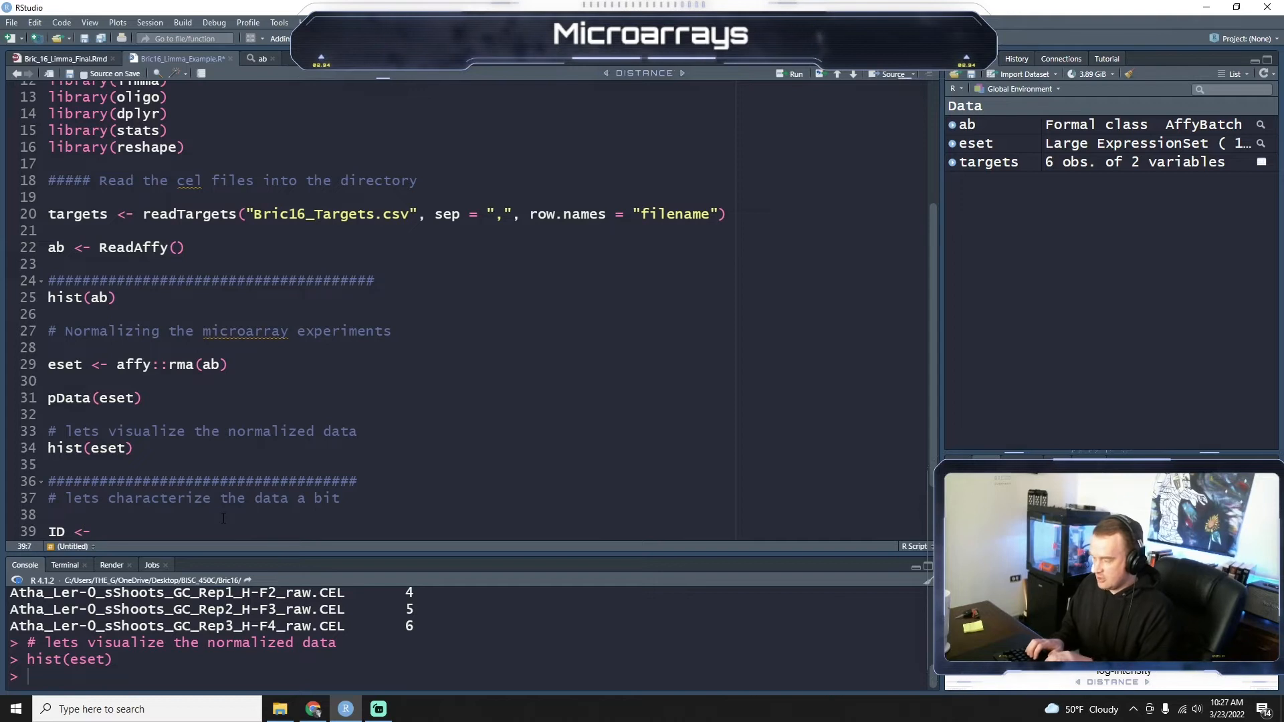
{"action": "type", "text": "features"}
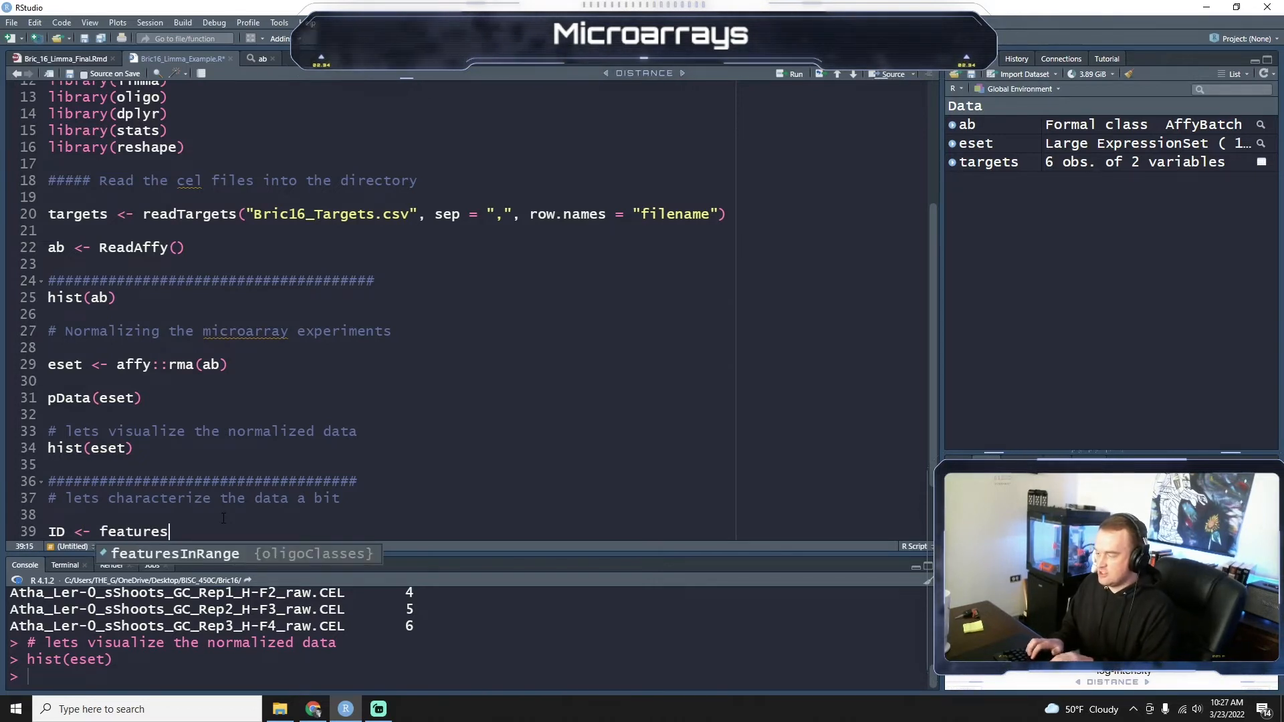
{"action": "type", "text": "Names"}
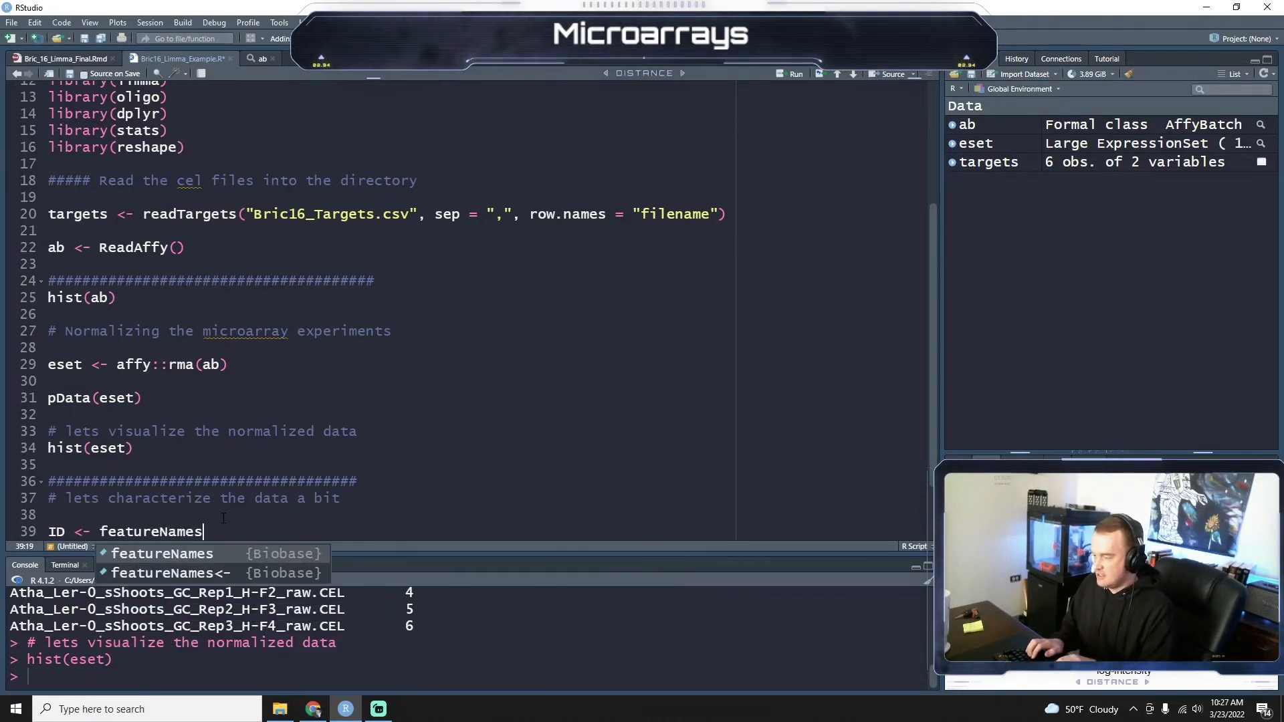
{"action": "type", "text": "(eset)"}
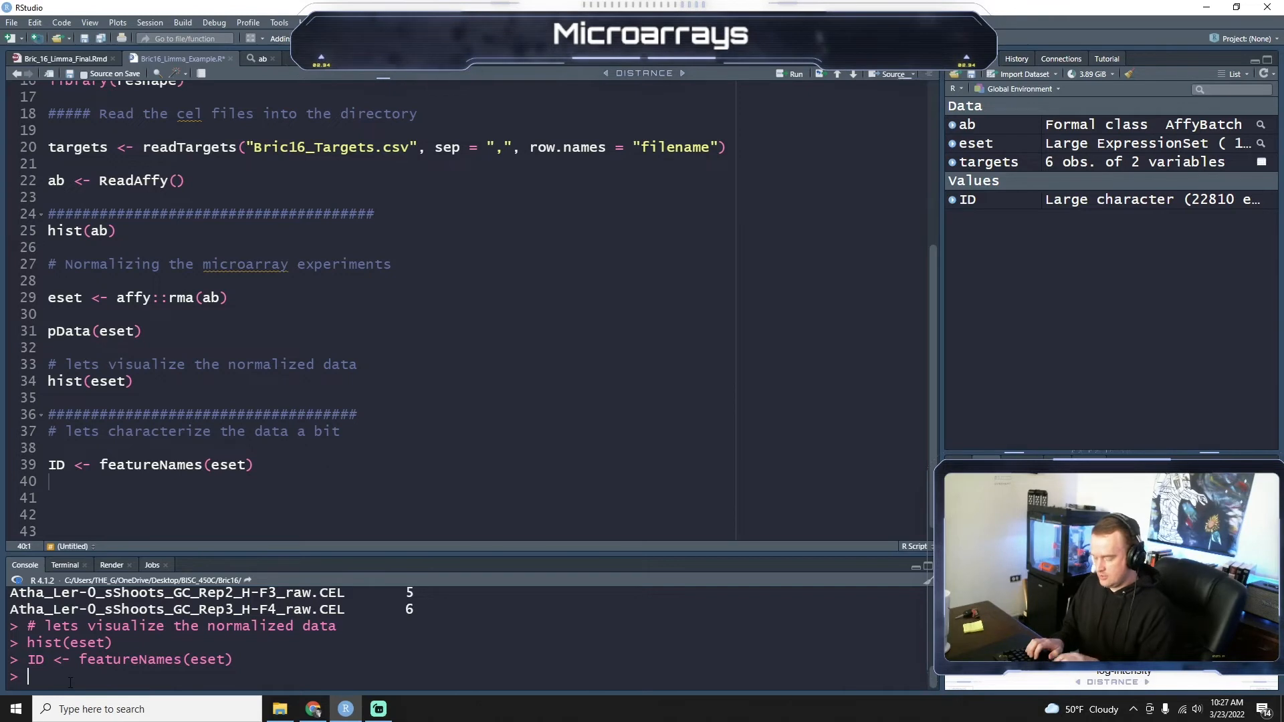
{"action": "type", "text": "head()"}
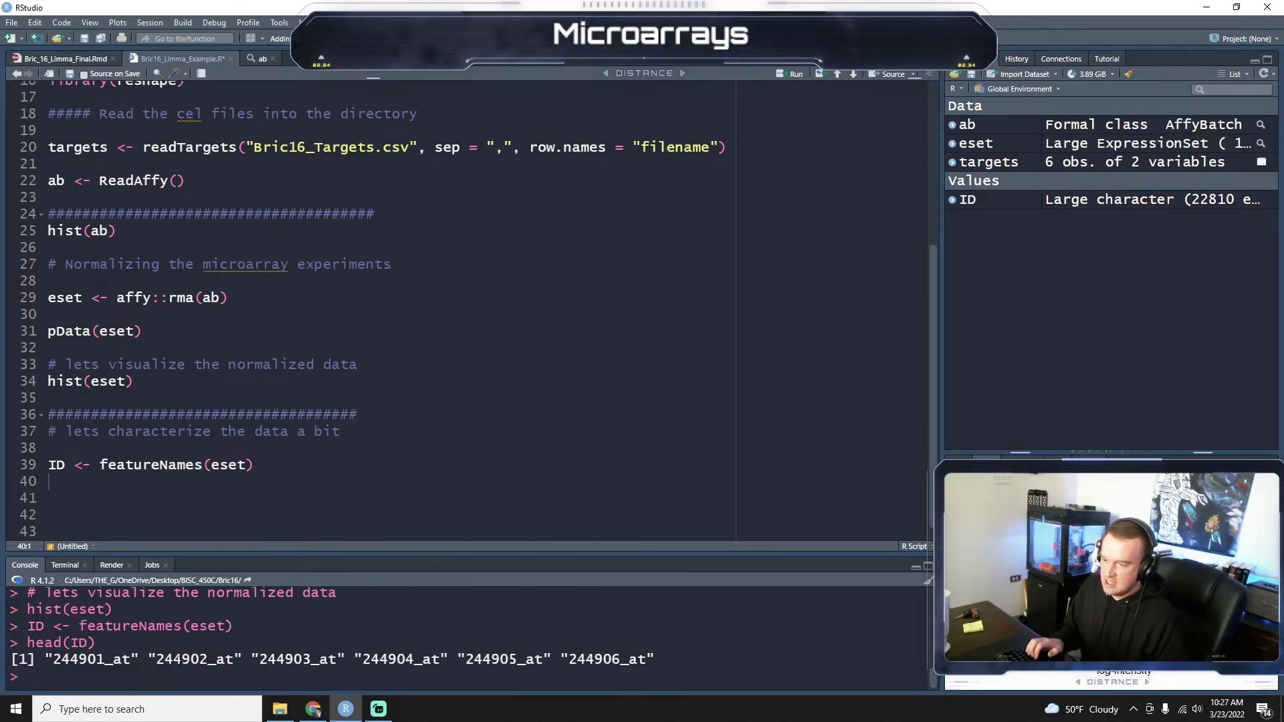
{"action": "double_click", "coordinate": [194, 659]}
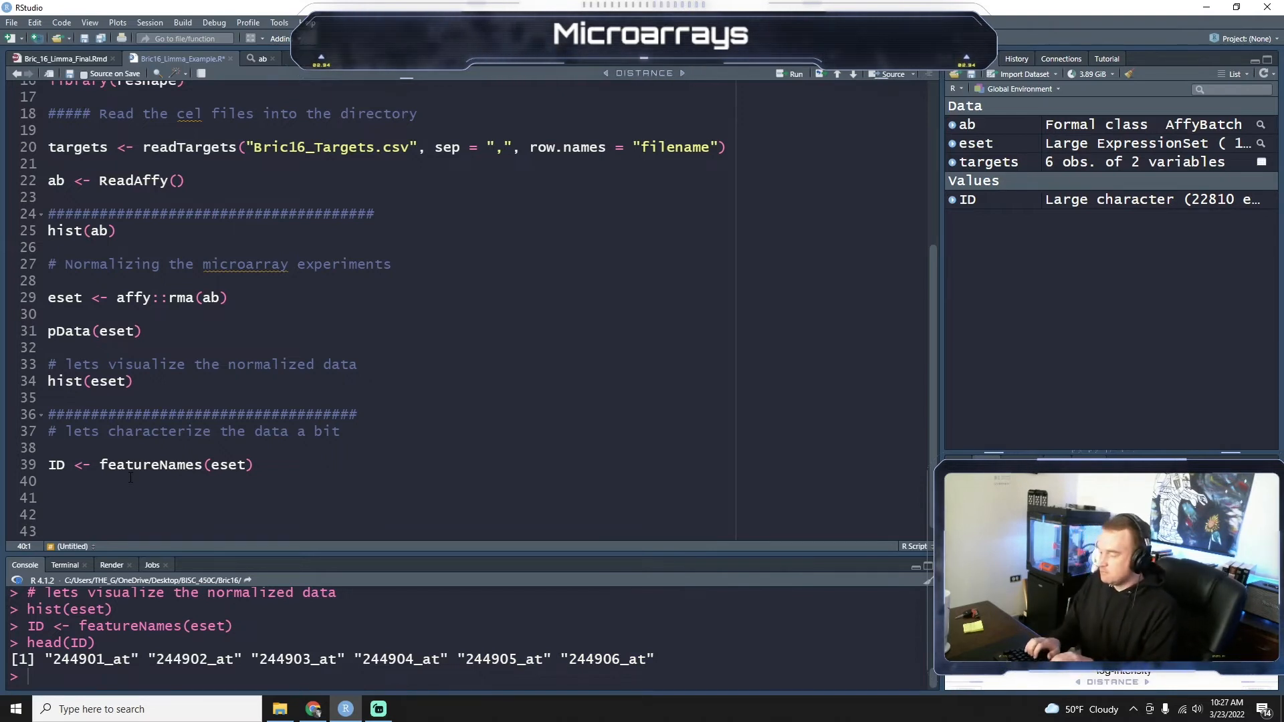
Write Symbol <- getSYMBOL(ID, "ath1121501.db") to map probe IDs to gene symbols.
{"action": "type", "text": "Symbol"}
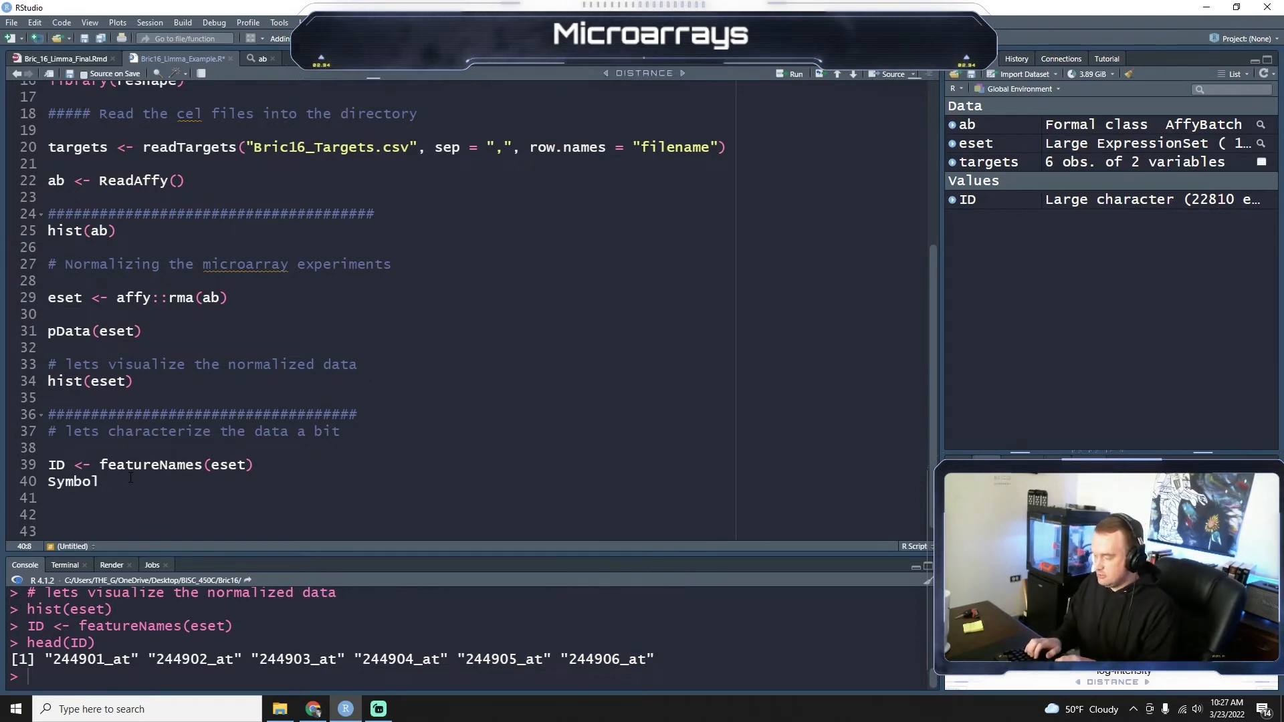
{"action": "type", "text": "<-"}
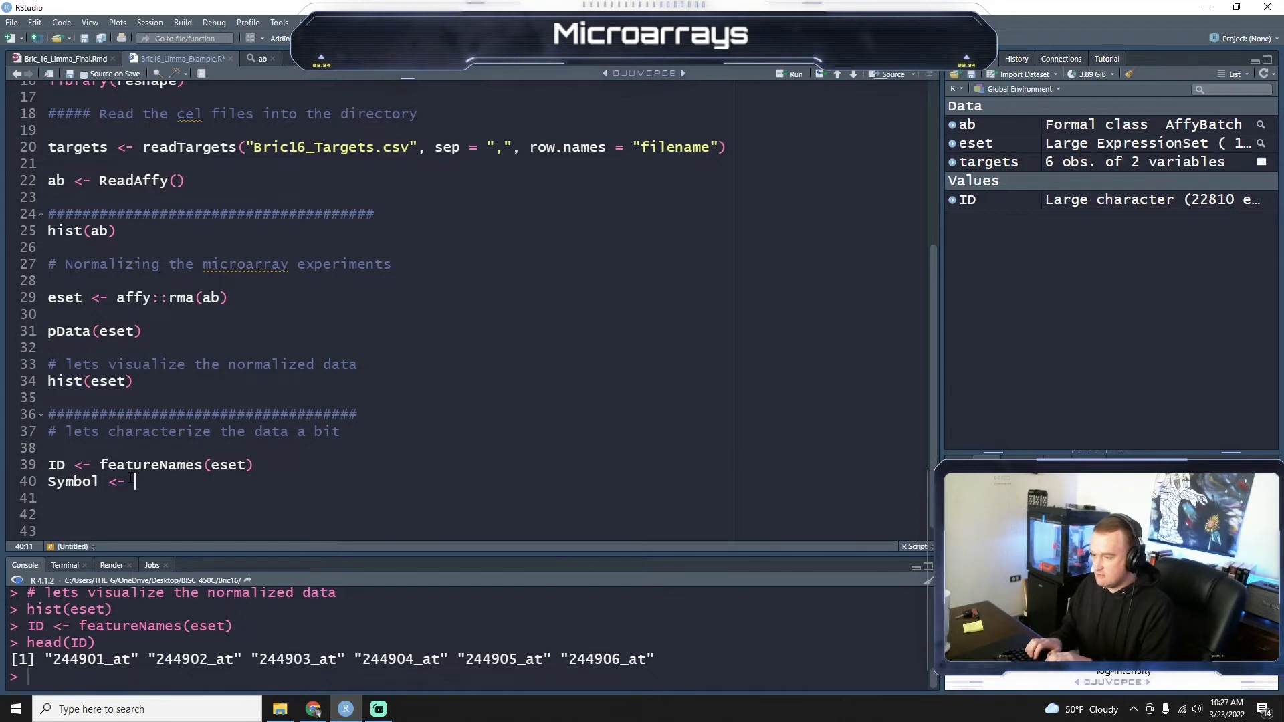
{"action": "type", "text": "ge"}
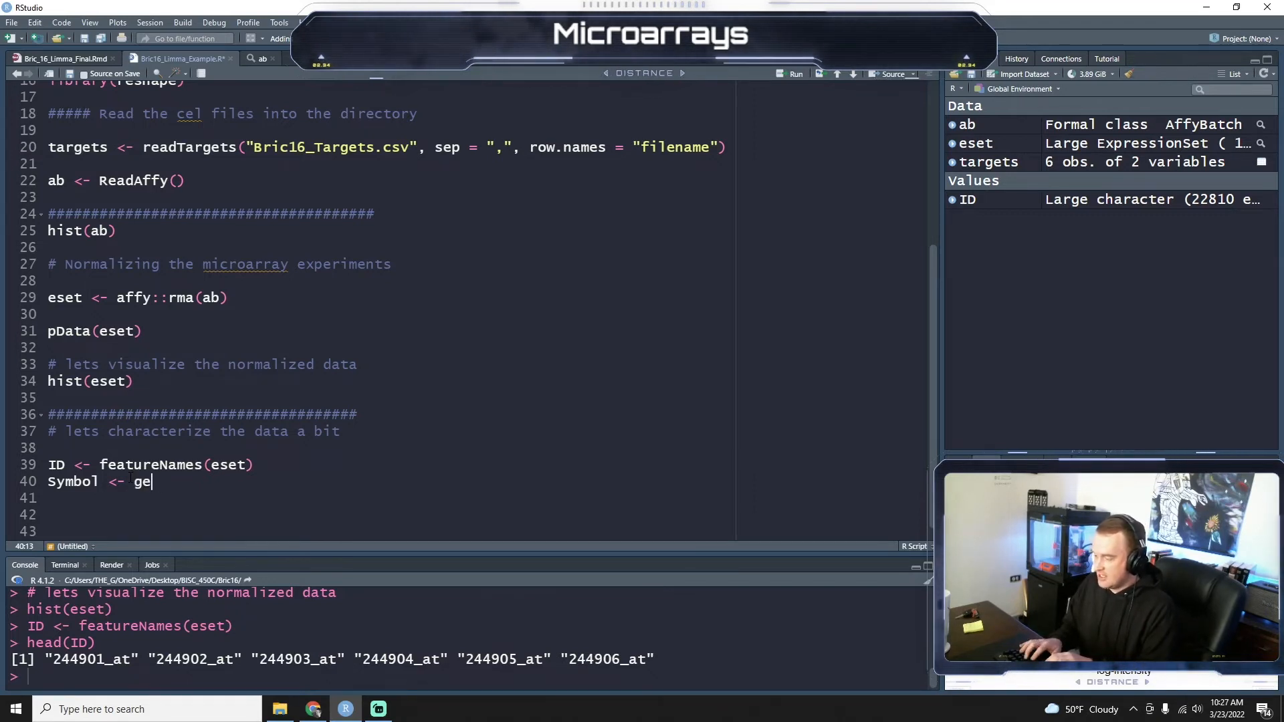
{"action": "type", "text": "tSYM"}
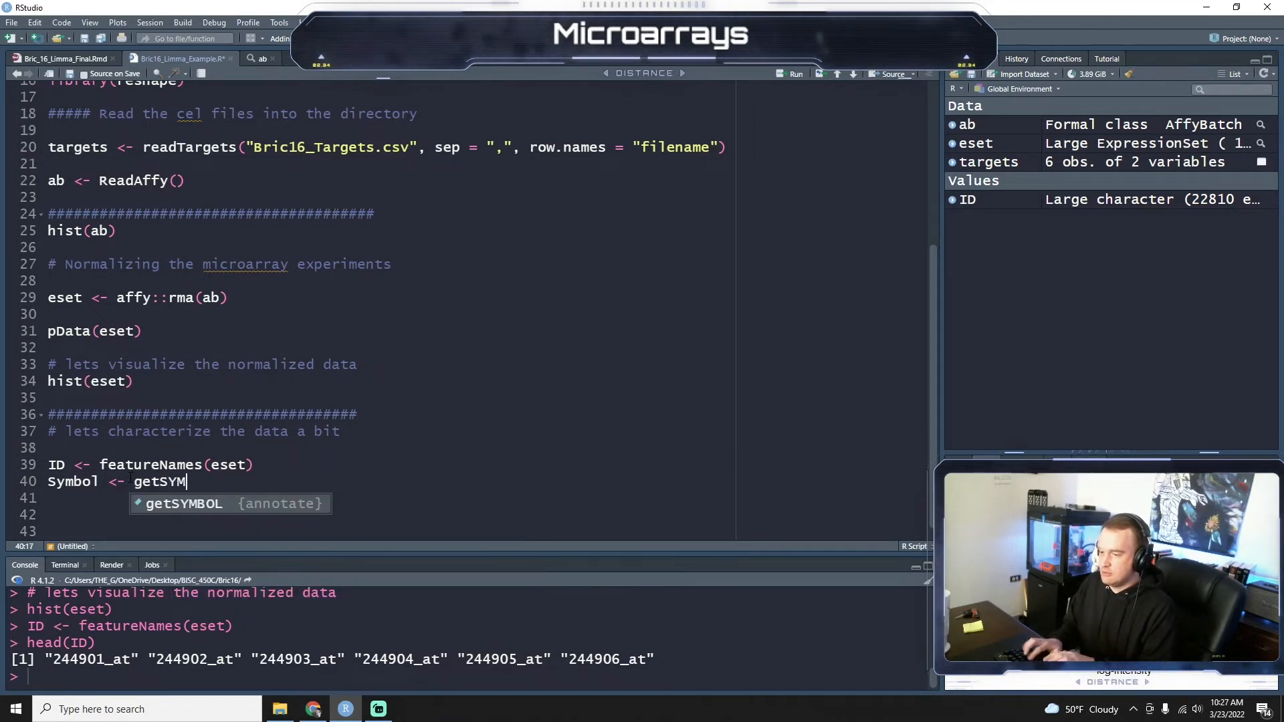
{"action": "key", "text": "Tab"}
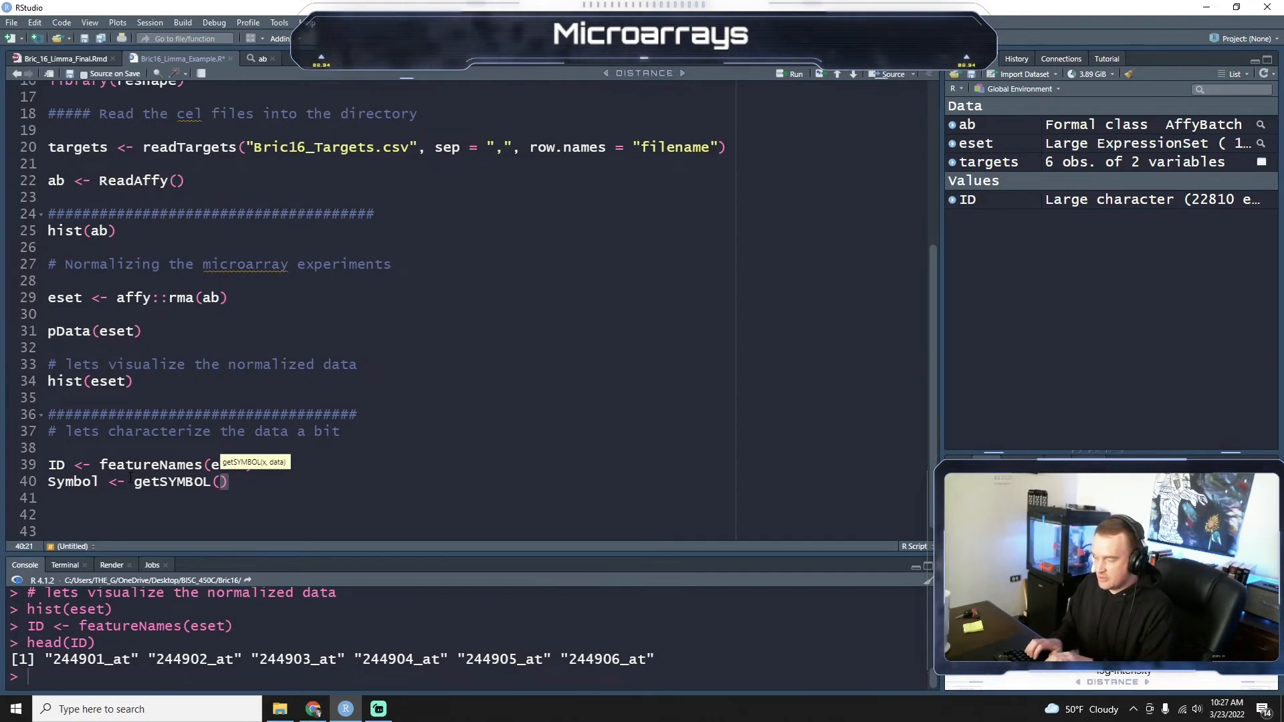
{"action": "type", "text": "ID, \"a"}
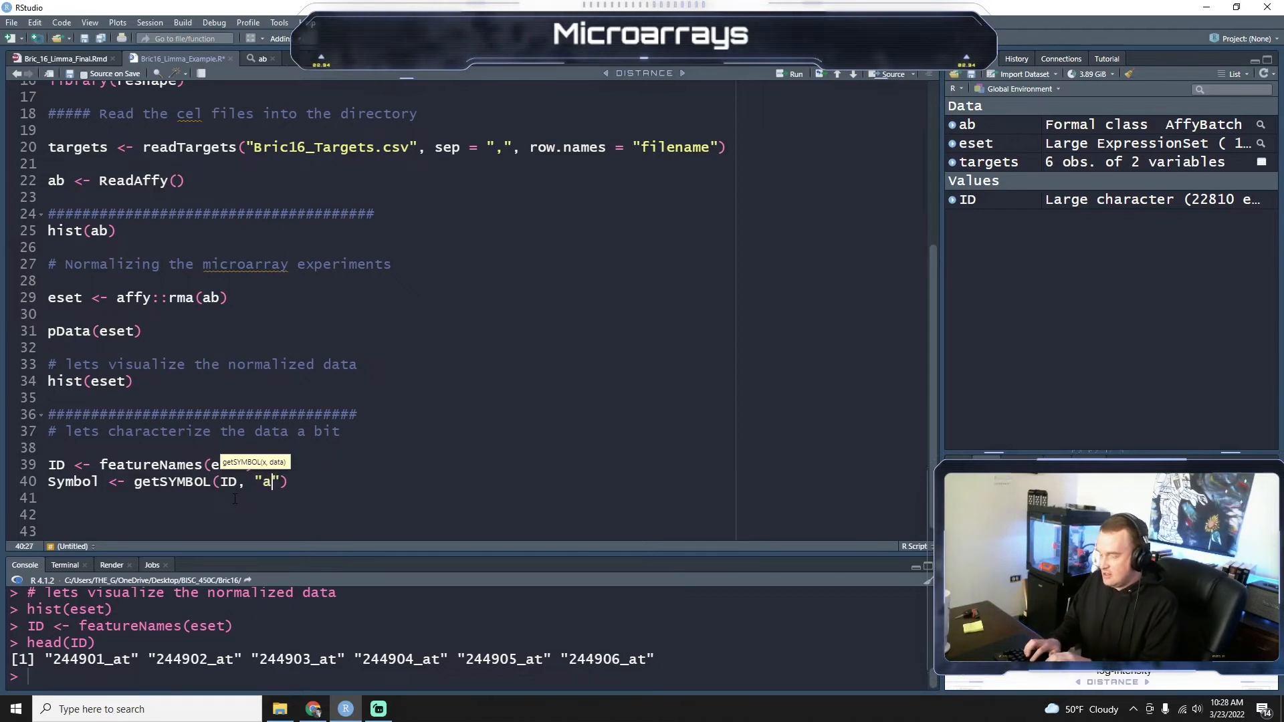
{"action": "type", "text": "th11"}
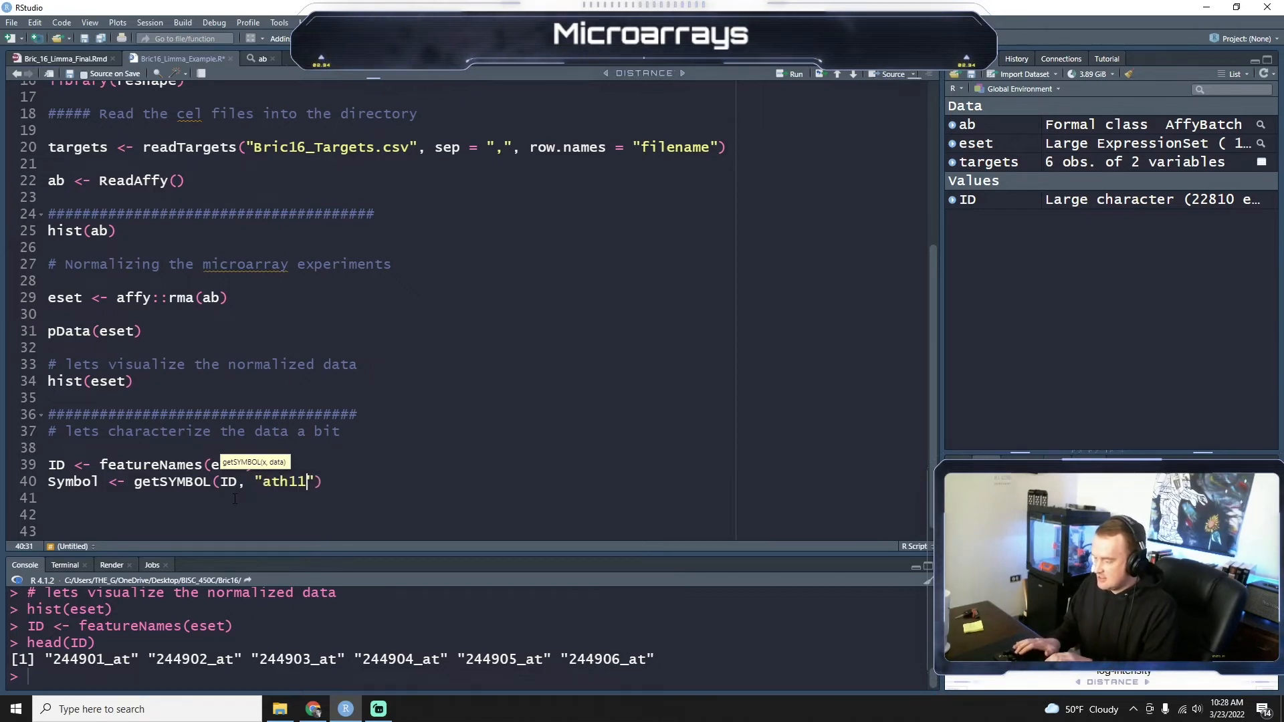
{"action": "type", "text": "21"}
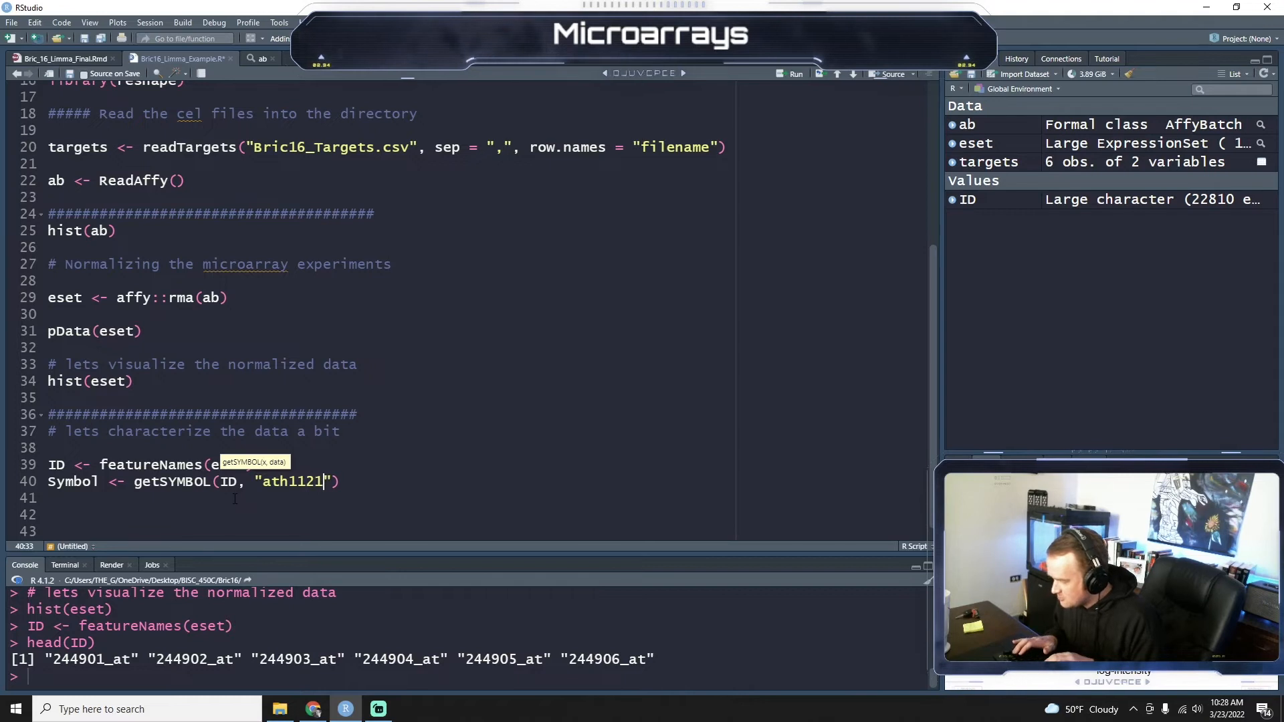
{"action": "type", "text": "501.db"}
{"action": "left_click", "coordinate": [468, 676]}
{"action": "type", "text": "h"}
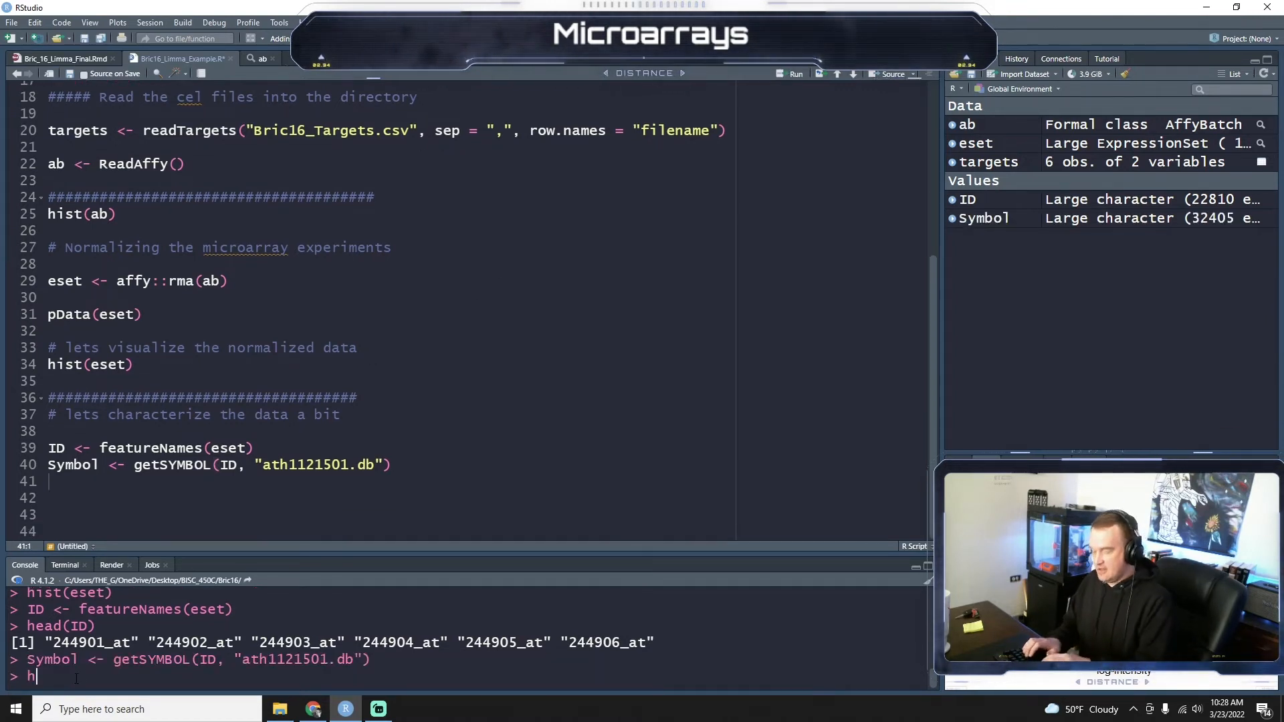
Preview the first gene symbols with head(Symbol).
{"action": "type", "text": "ead("}
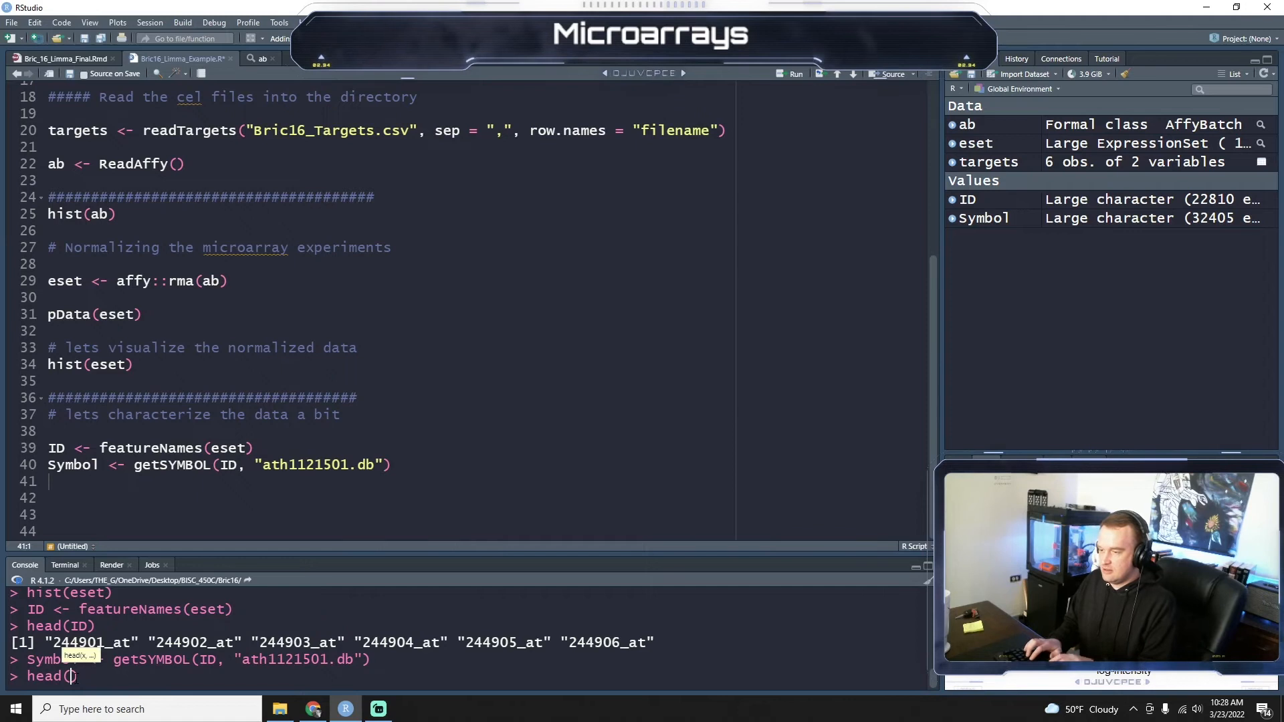
{"action": "type", "text": "Symbol"}
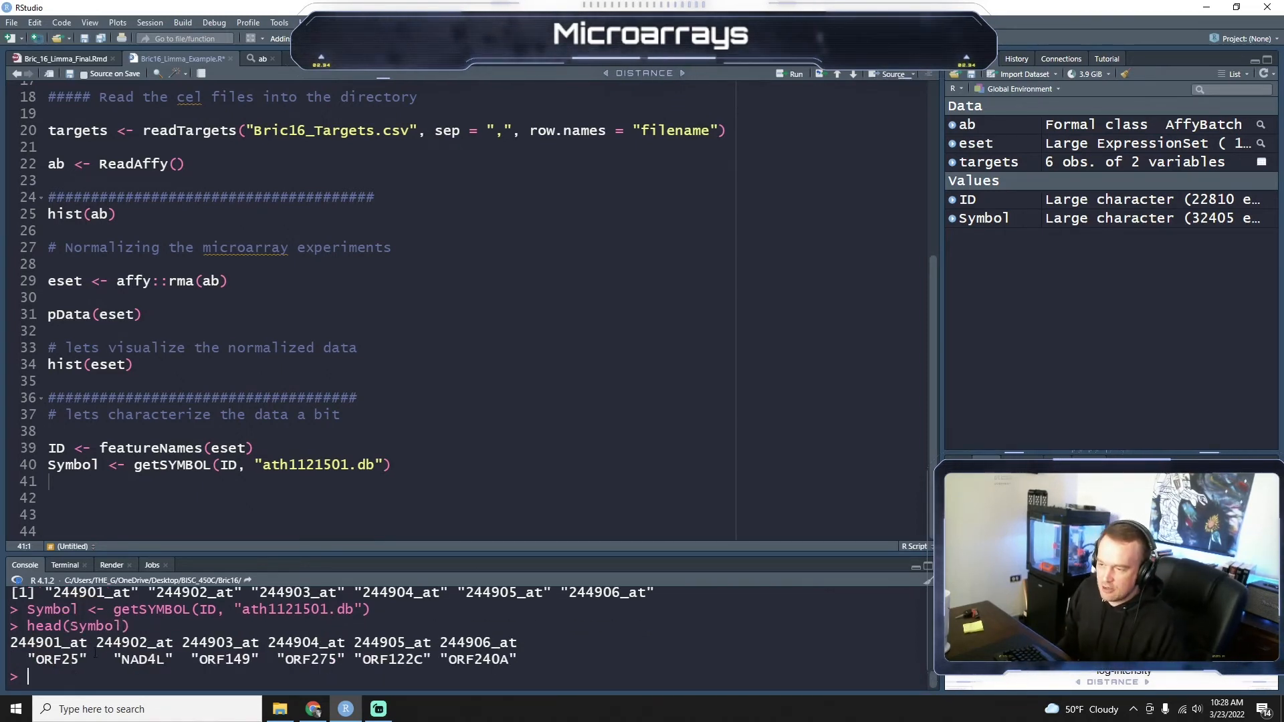
{"action": "double_click", "coordinate": [52, 643]}
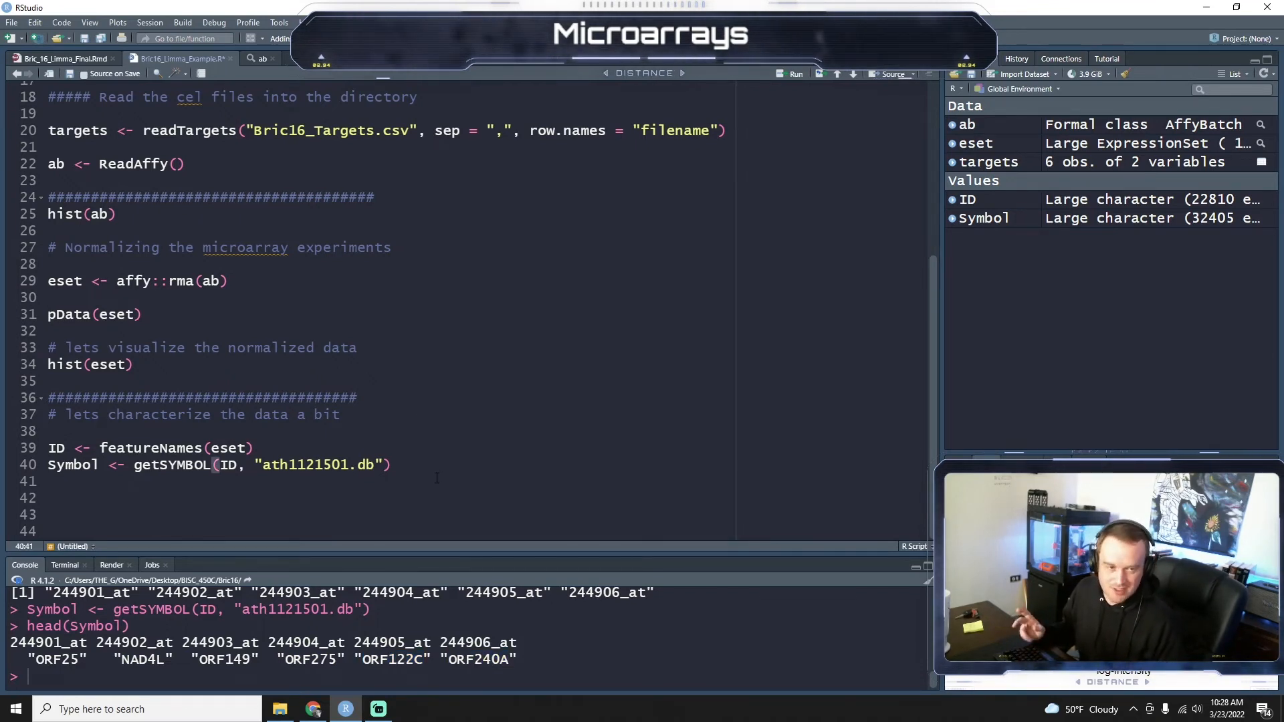
{"action": "left_click", "coordinate": [49, 497]}
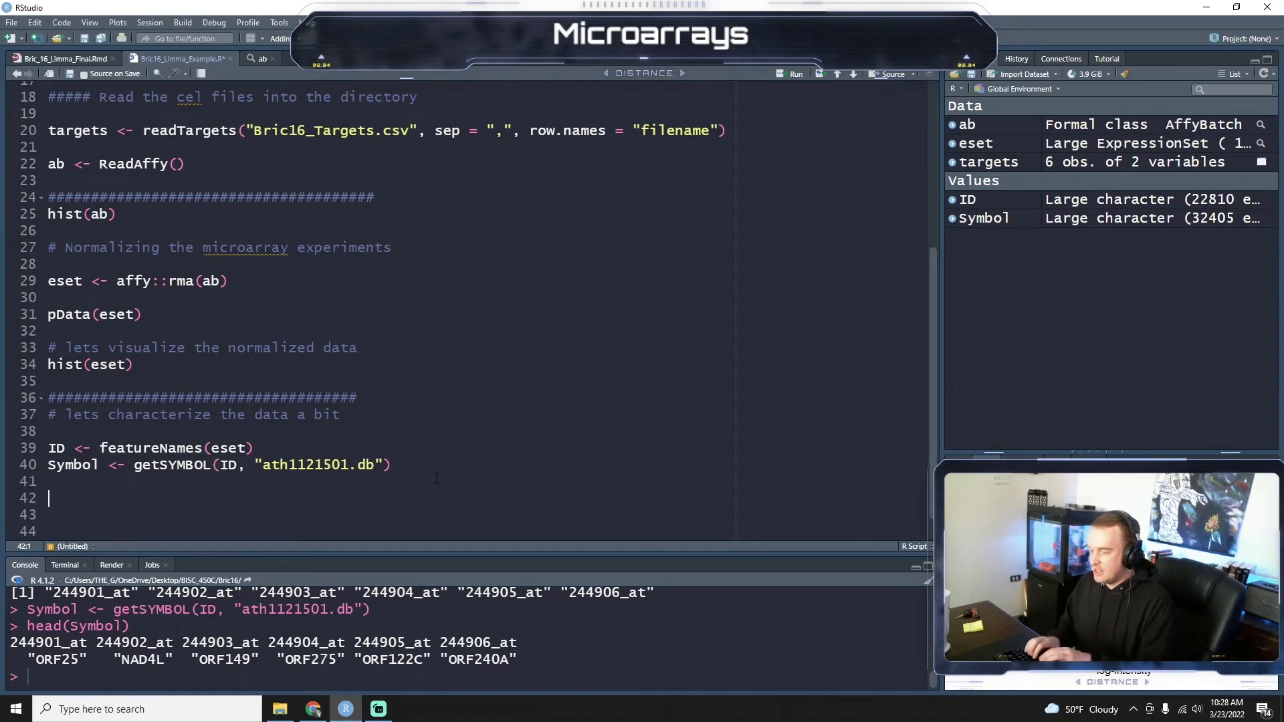
Write affydata <- read.delim("affy_ATH1_array_elements.txt") on line 42 of the script.
{"action": "type", "text": "affydata <-"}
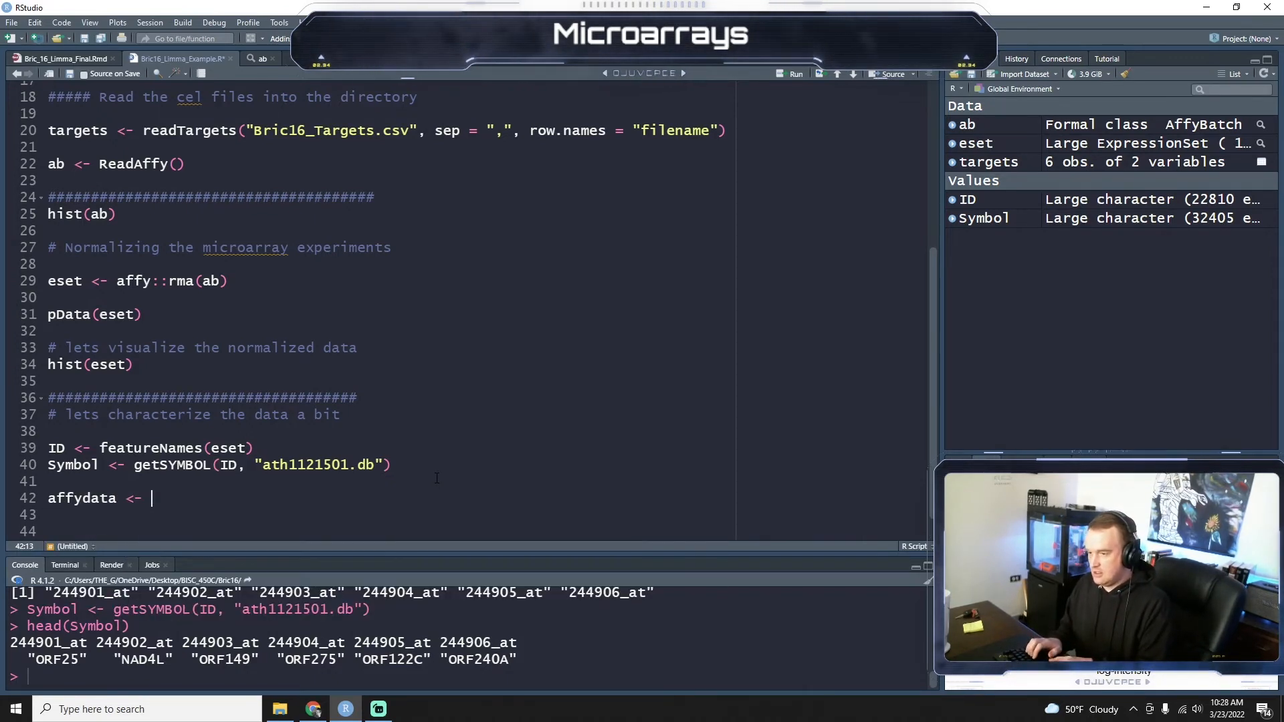
{"action": "type", "text": "read"}
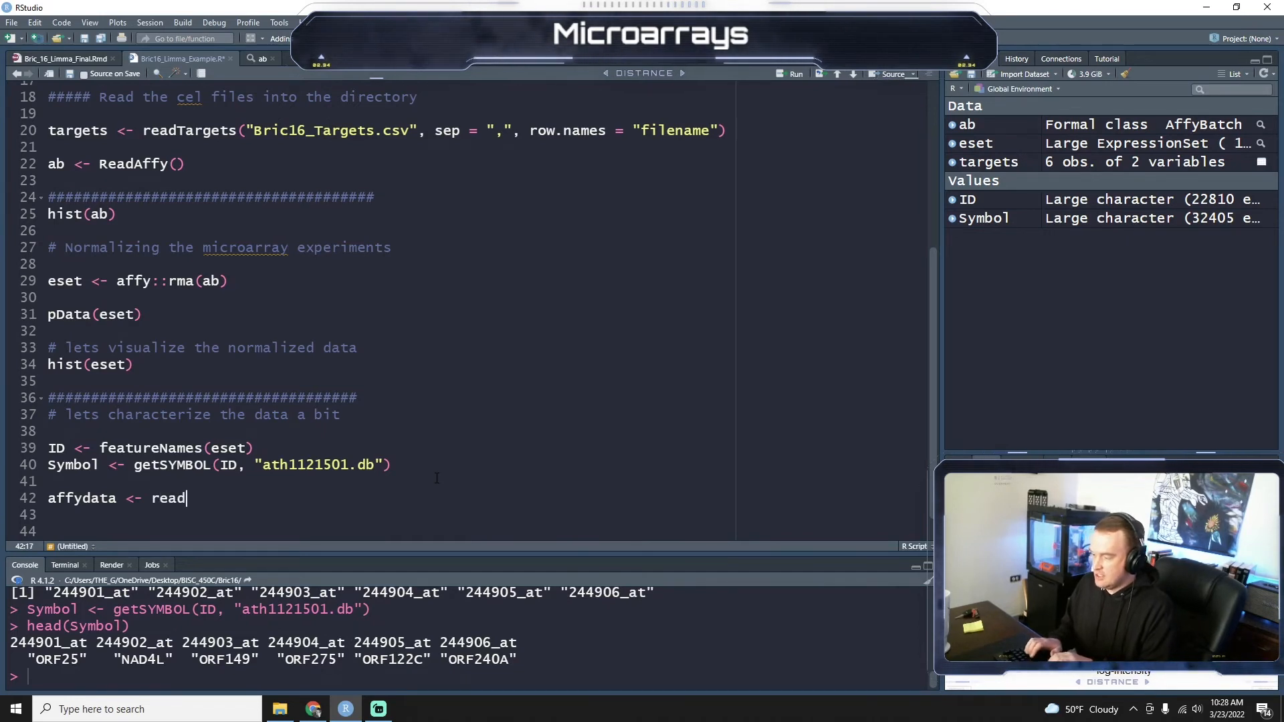
{"action": "type", "text": ".delim"}
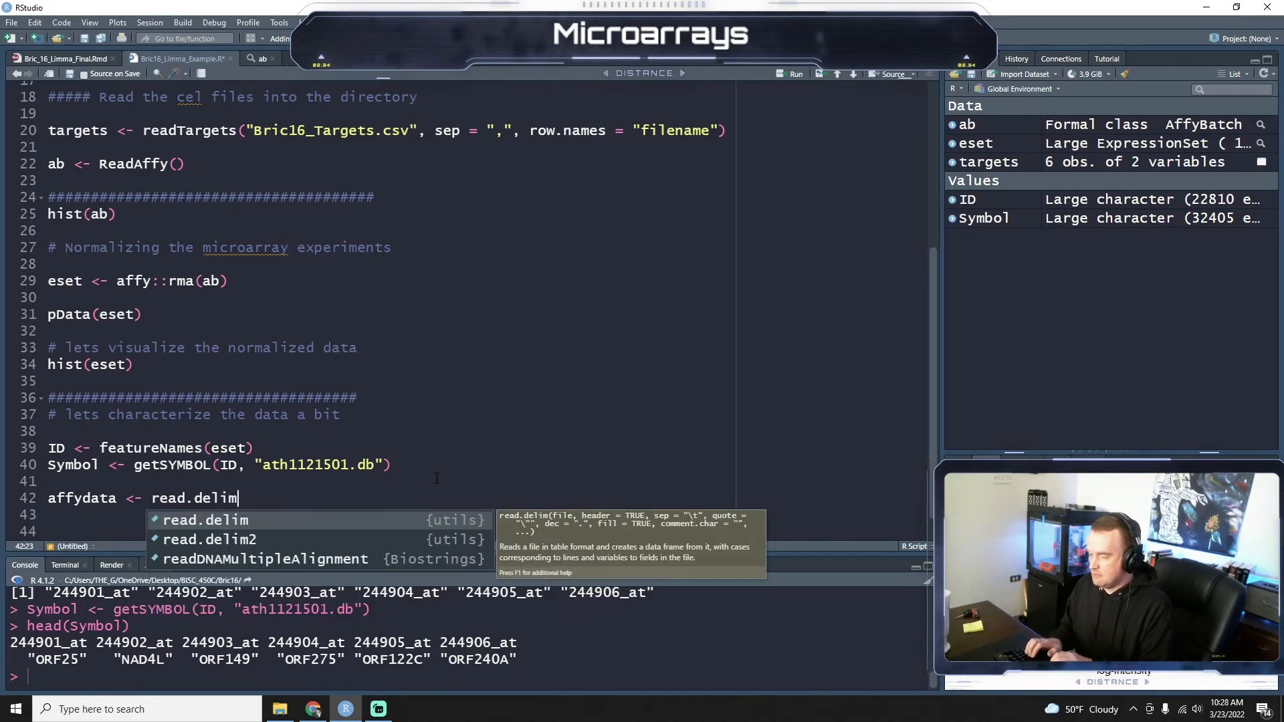
{"action": "type", "text": "(\"\")"}
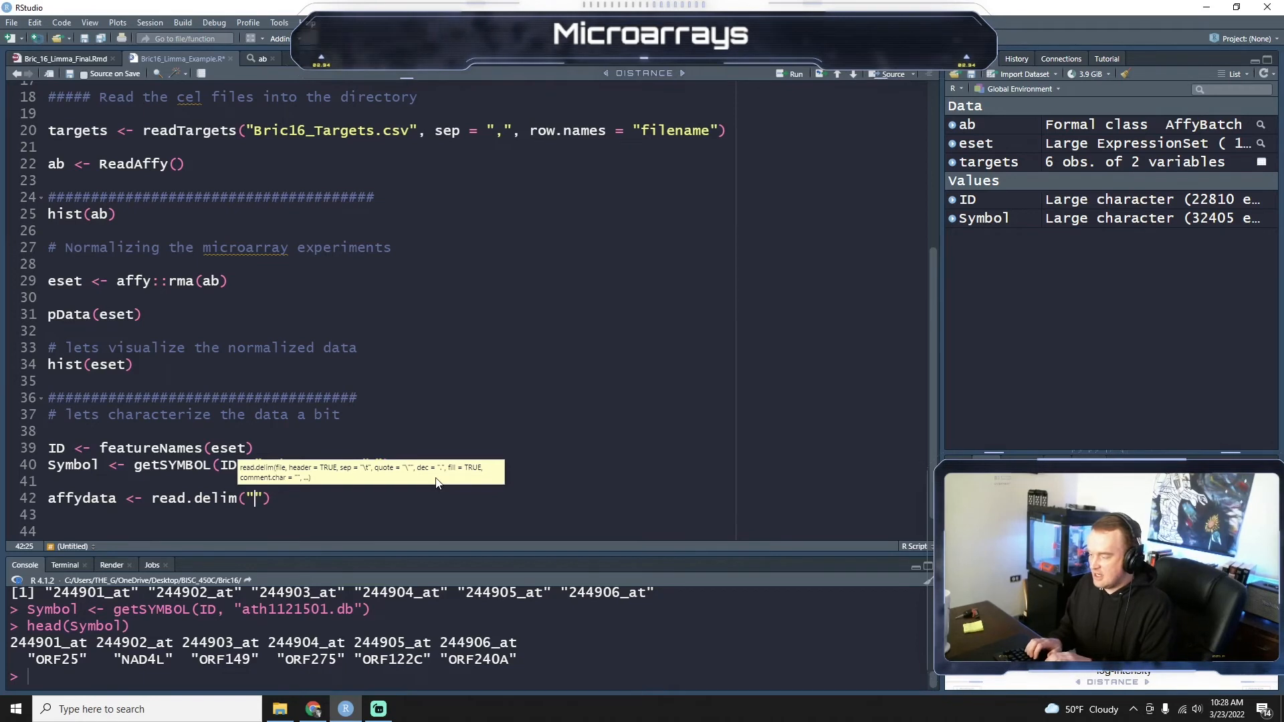
{"action": "type", "text": "affy_ATH"}
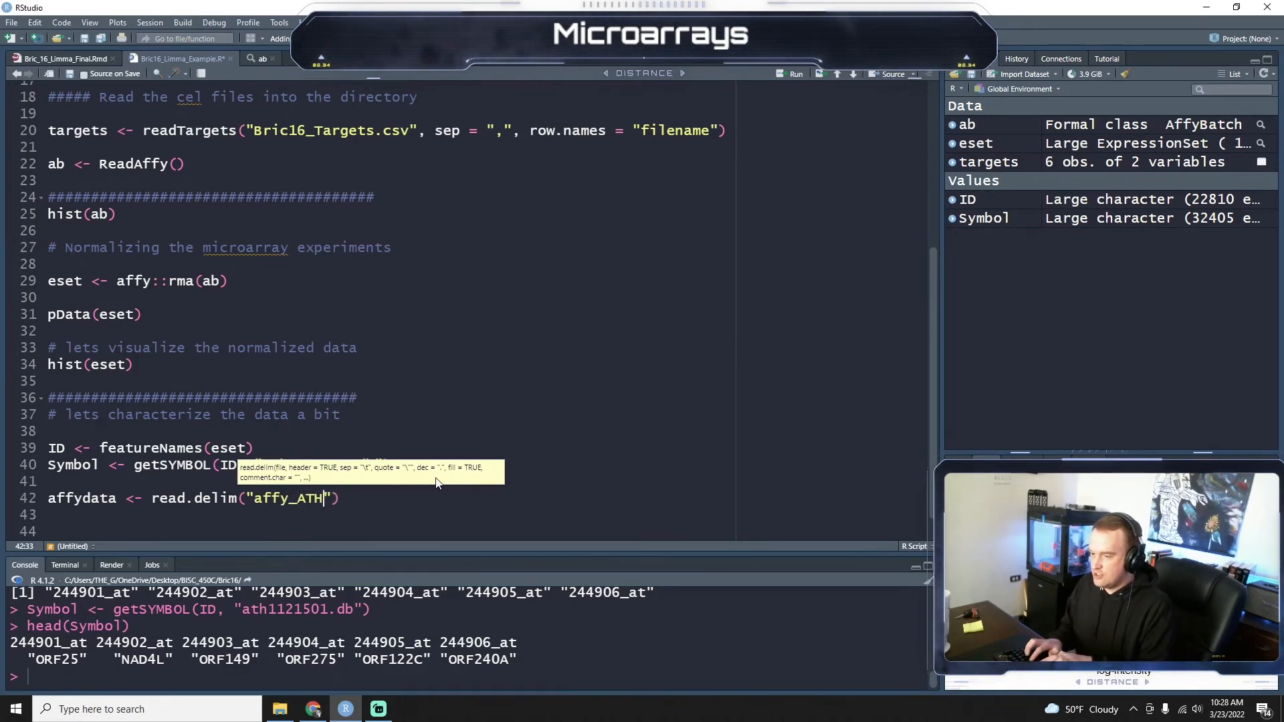
{"action": "type", "text": "1_array_element"}
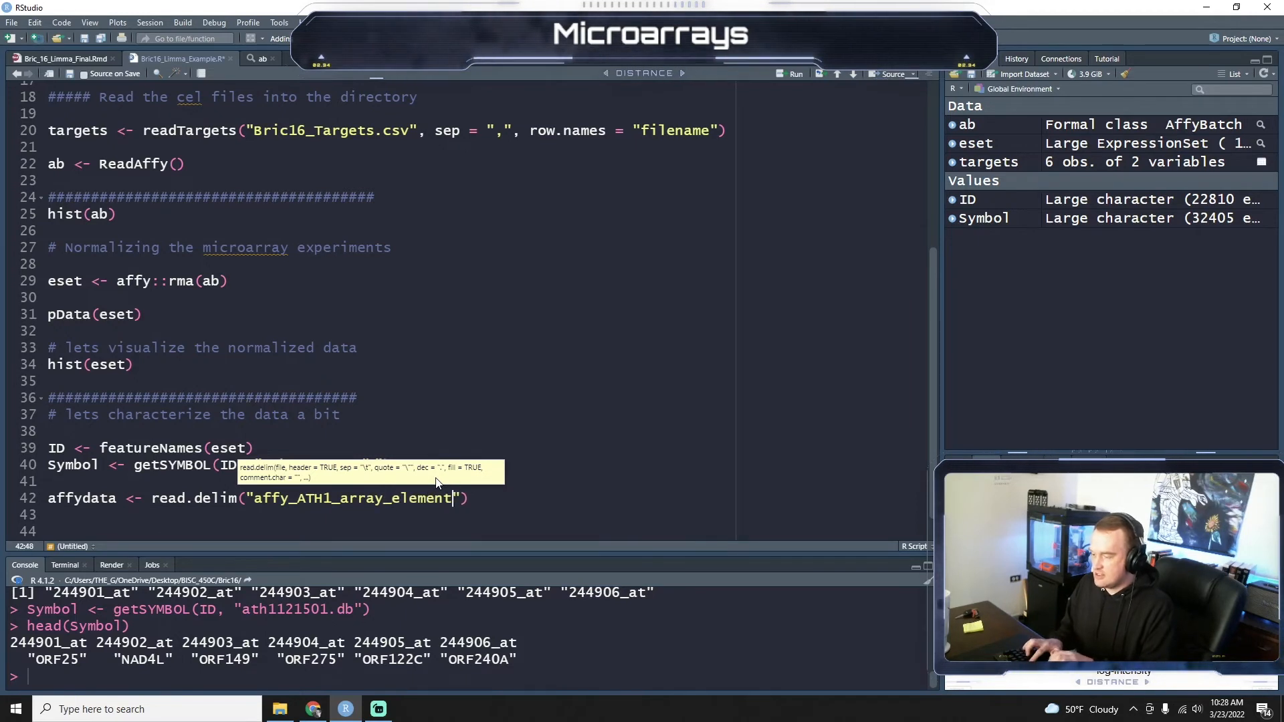
{"action": "type", "text": ".txt"}
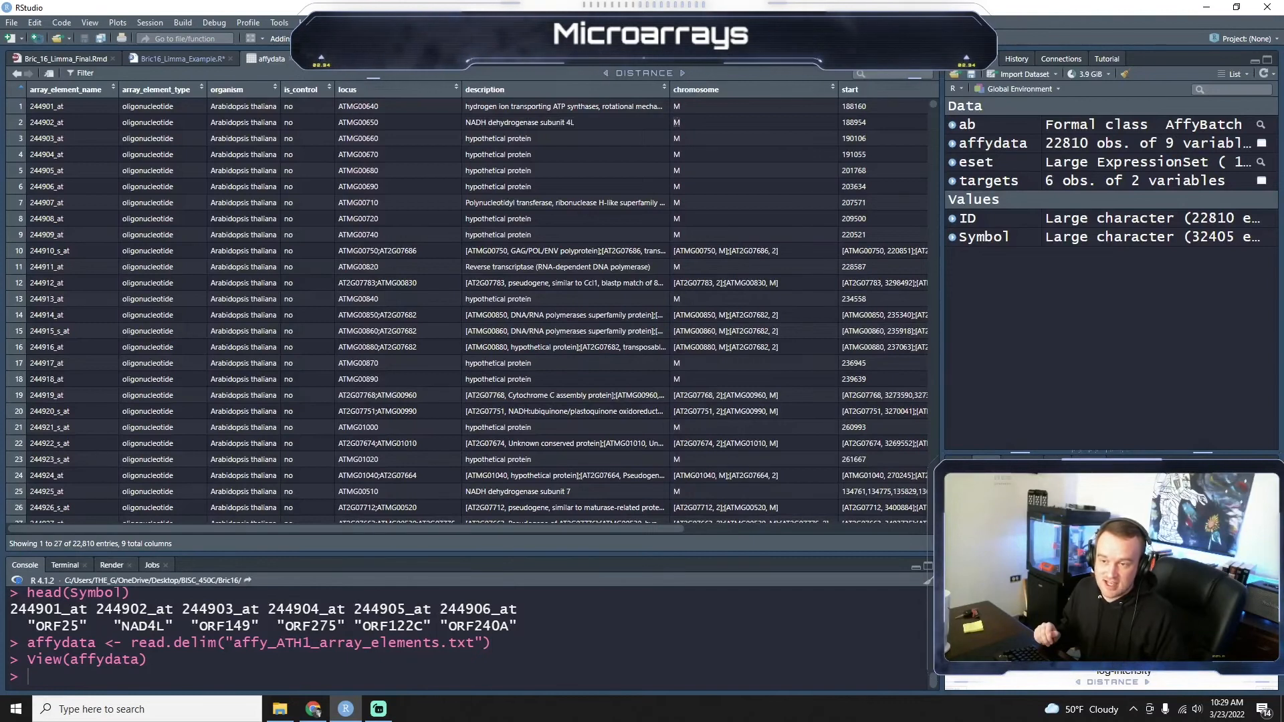
Scroll through the 22,810-row affydata table in the data viewer.
{"action": "scroll", "scroll_direction": "down", "scroll_amount": 3}
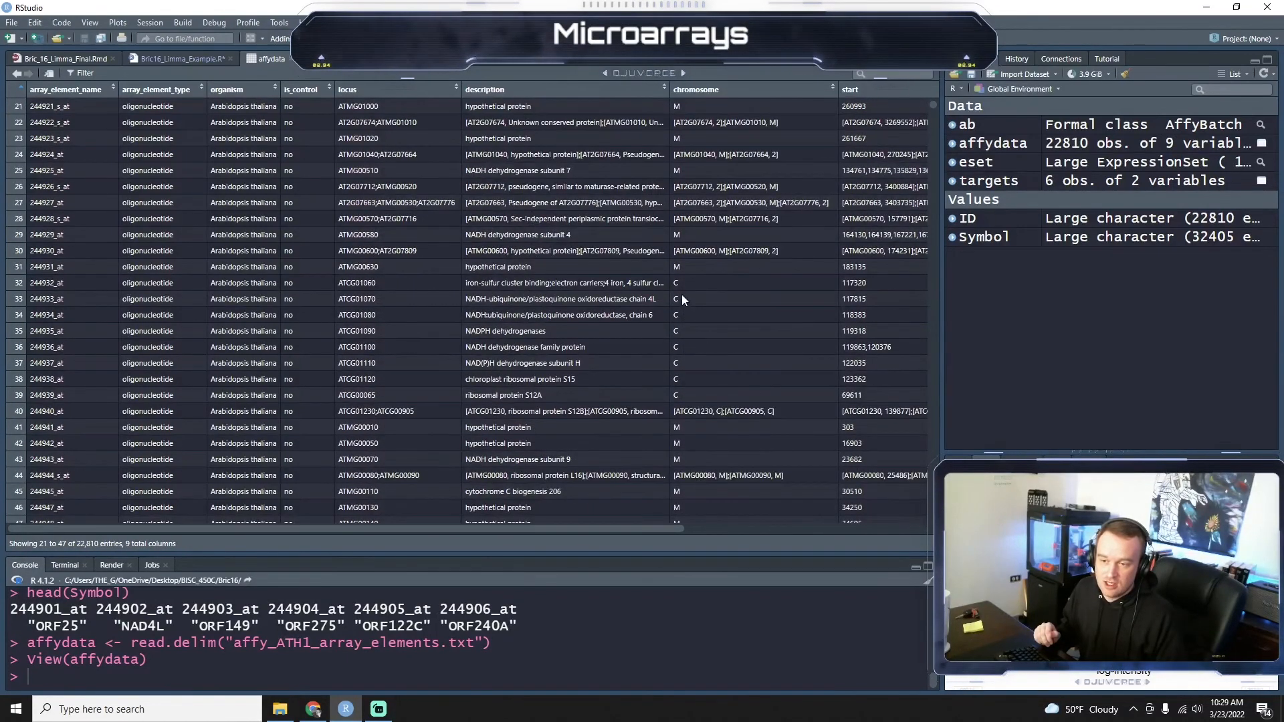
{"action": "scroll", "scroll_direction": "down", "scroll_amount": 3}
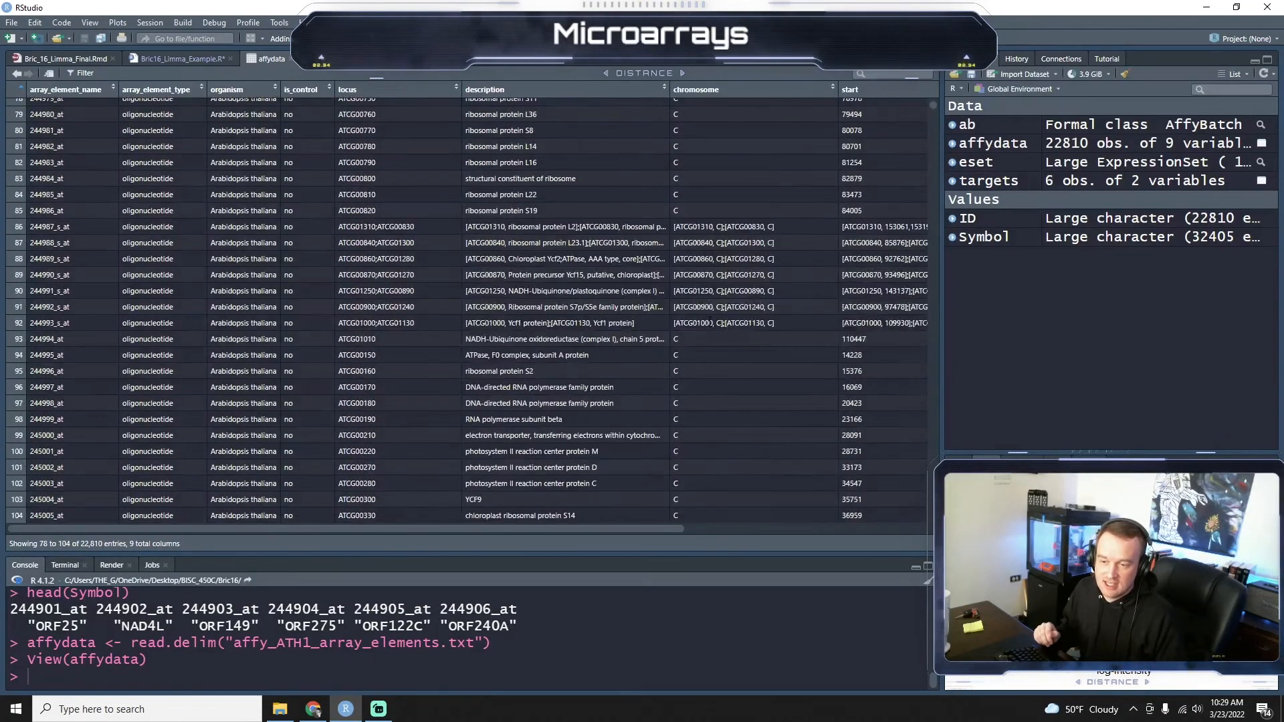
{"action": "scroll", "scroll_direction": "down", "scroll_amount": 3}
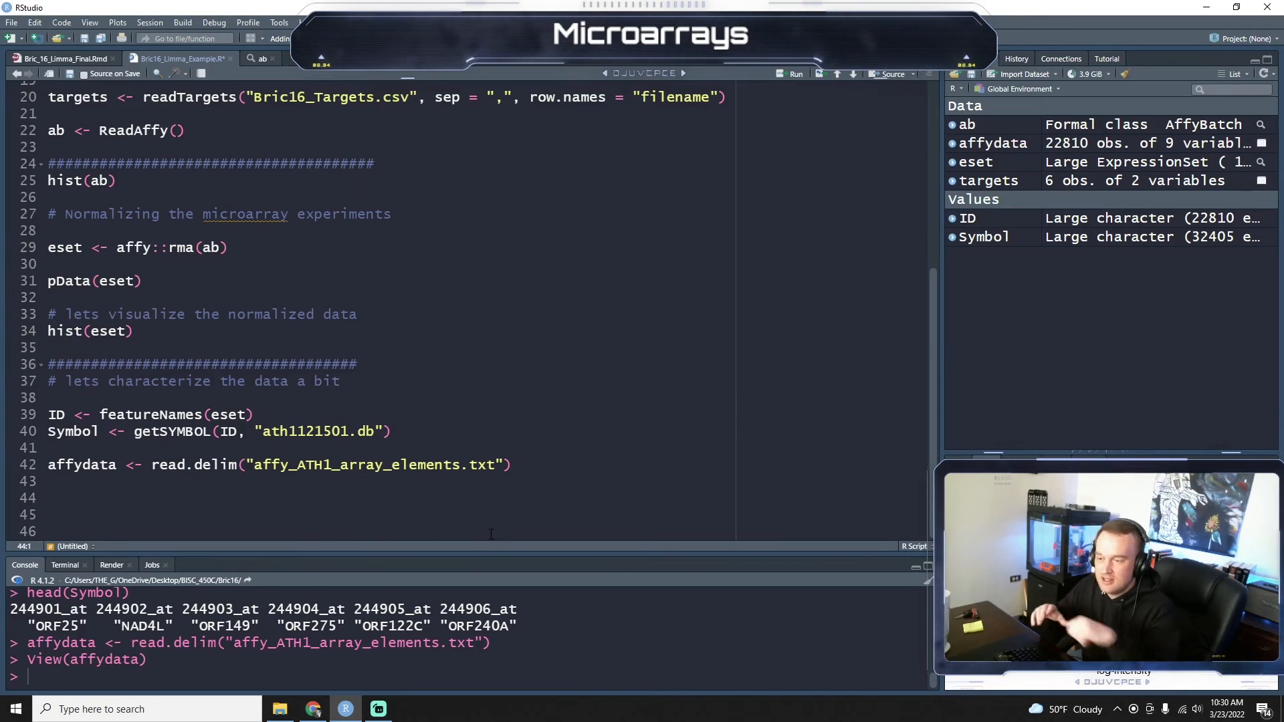
Below the affydata line, type a '# Differential Gene Expression Analysis' header between # separator rows.
{"action": "double_click", "coordinate": [372, 464]}
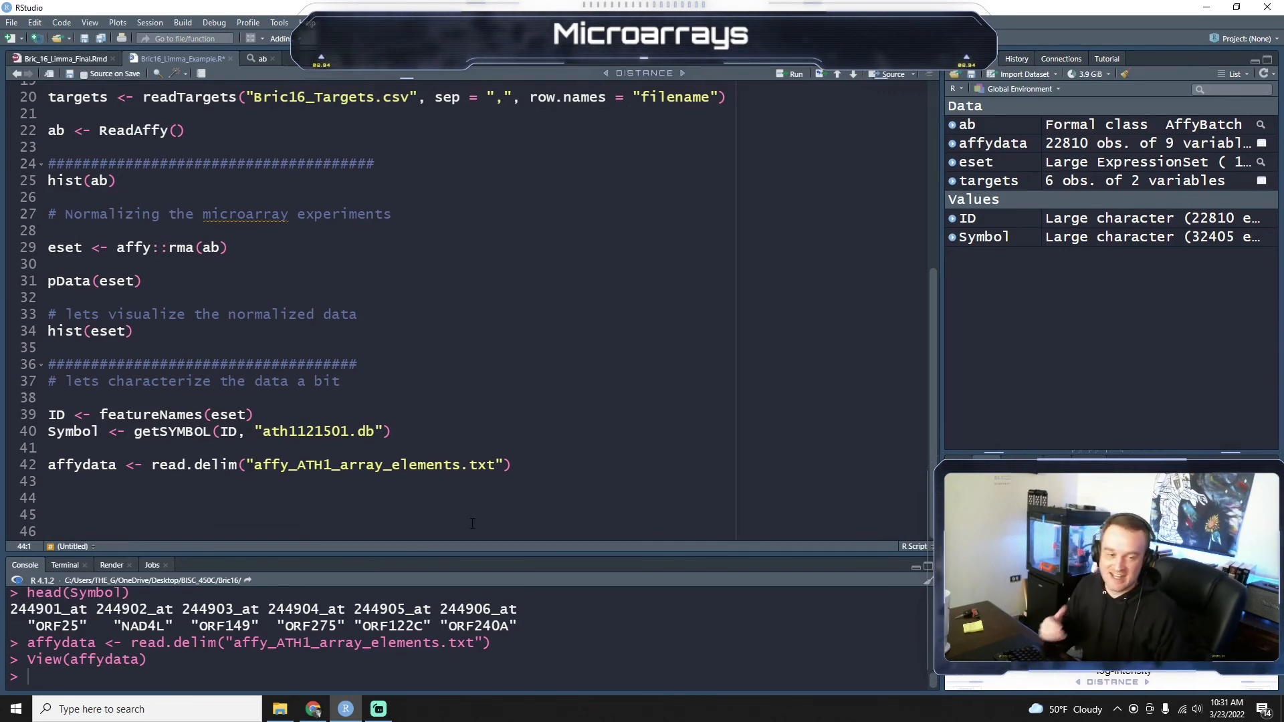
{"action": "mouse_move", "coordinate": [616, 503]}
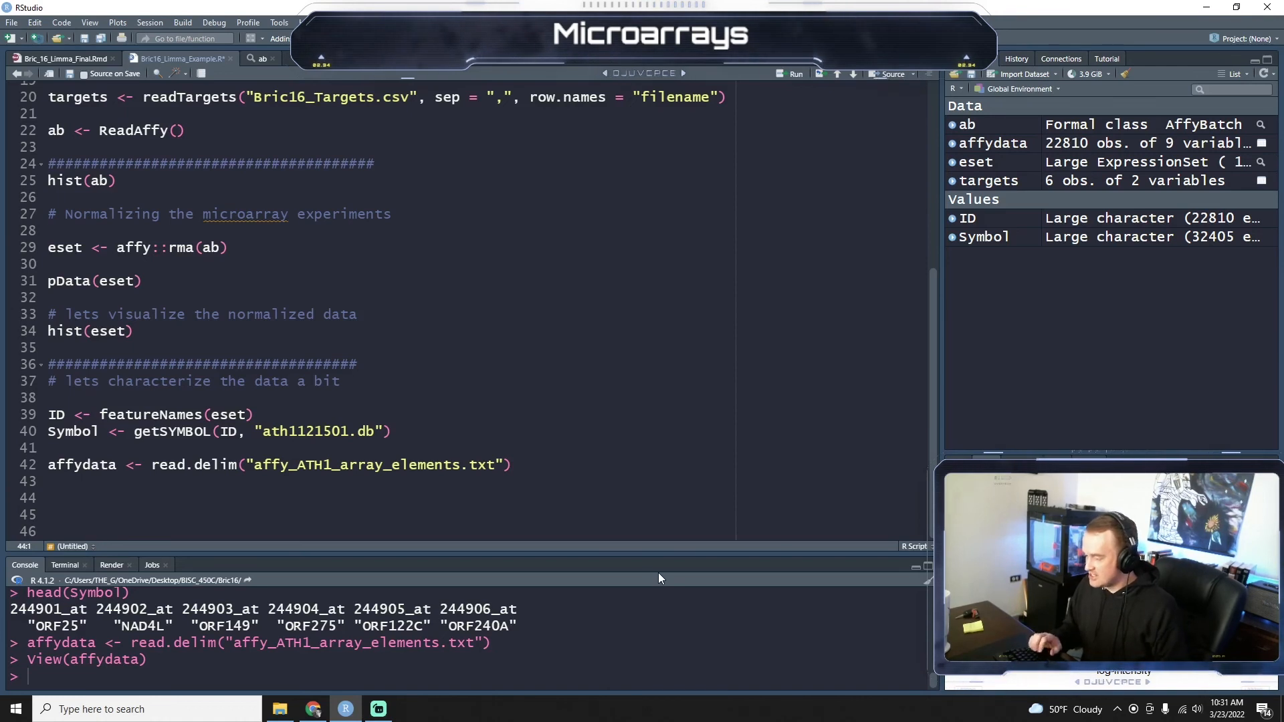
{"action": "type", "text": "#################################################"}
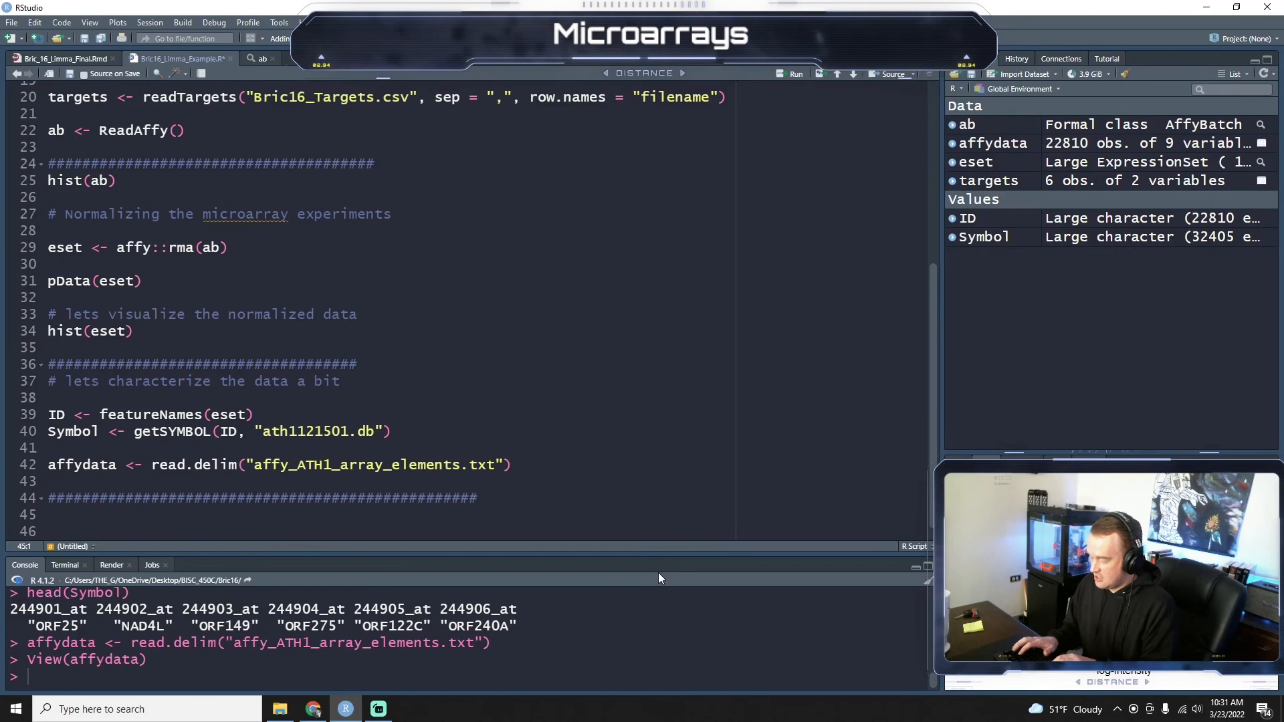
{"action": "type", "text": "# Differ"}
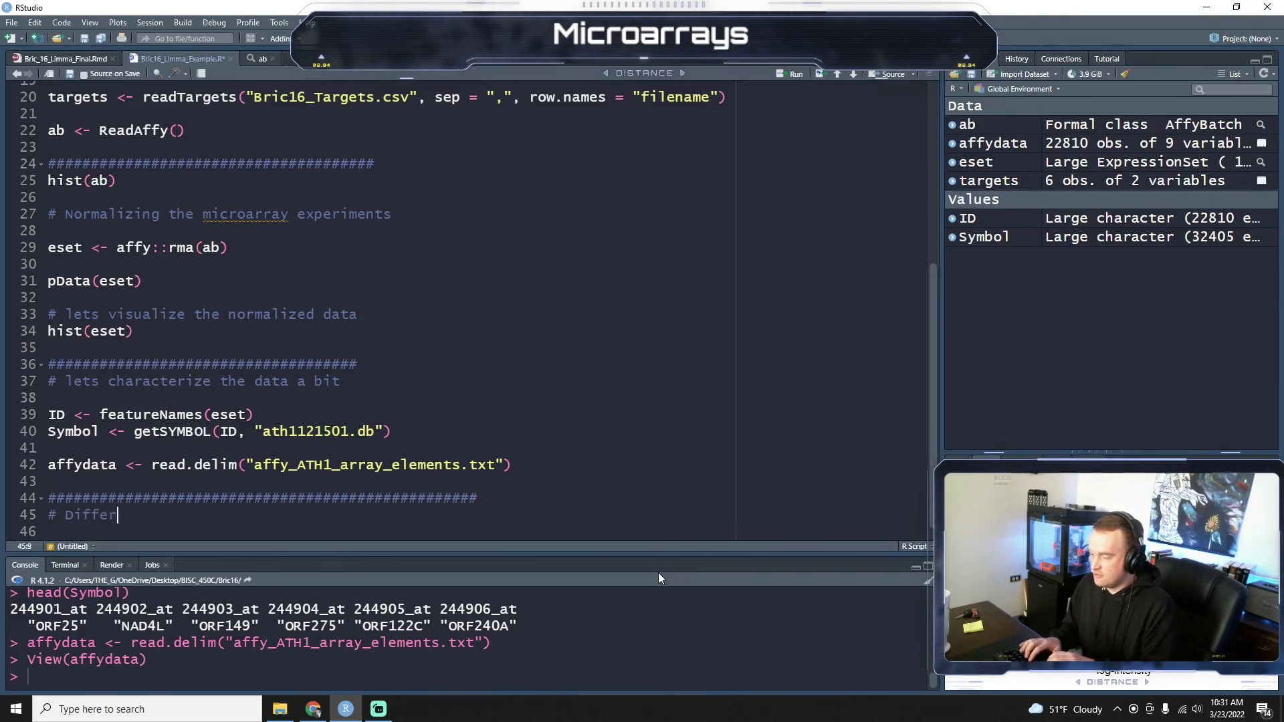
{"action": "type", "text": "ential Gene Expression An"}
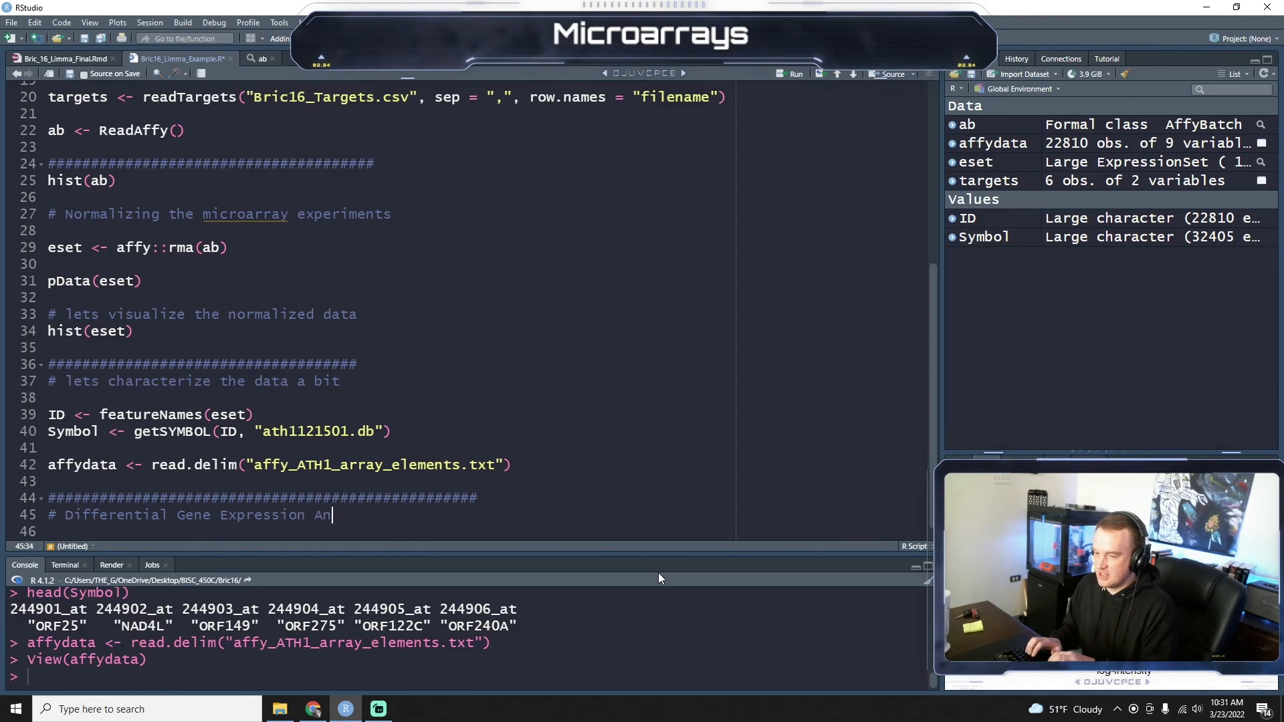
{"action": "type", "text": "alysis"}
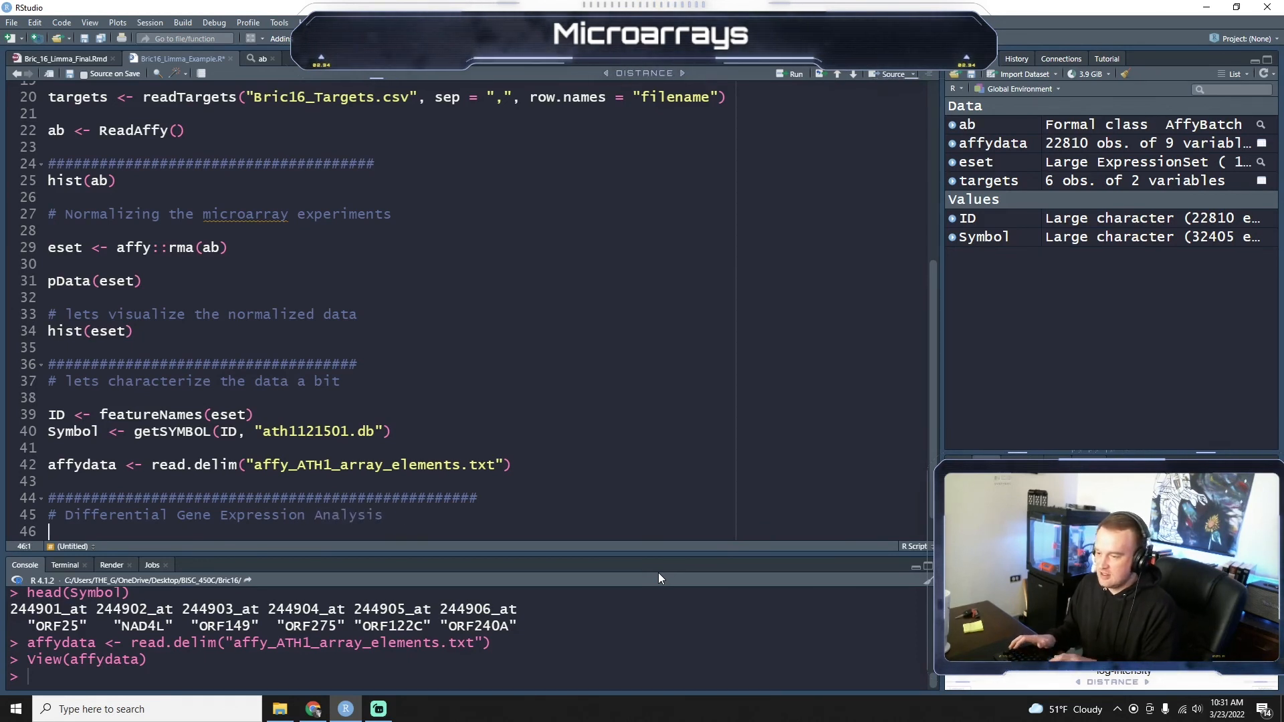
{"action": "type", "text": "###########"}
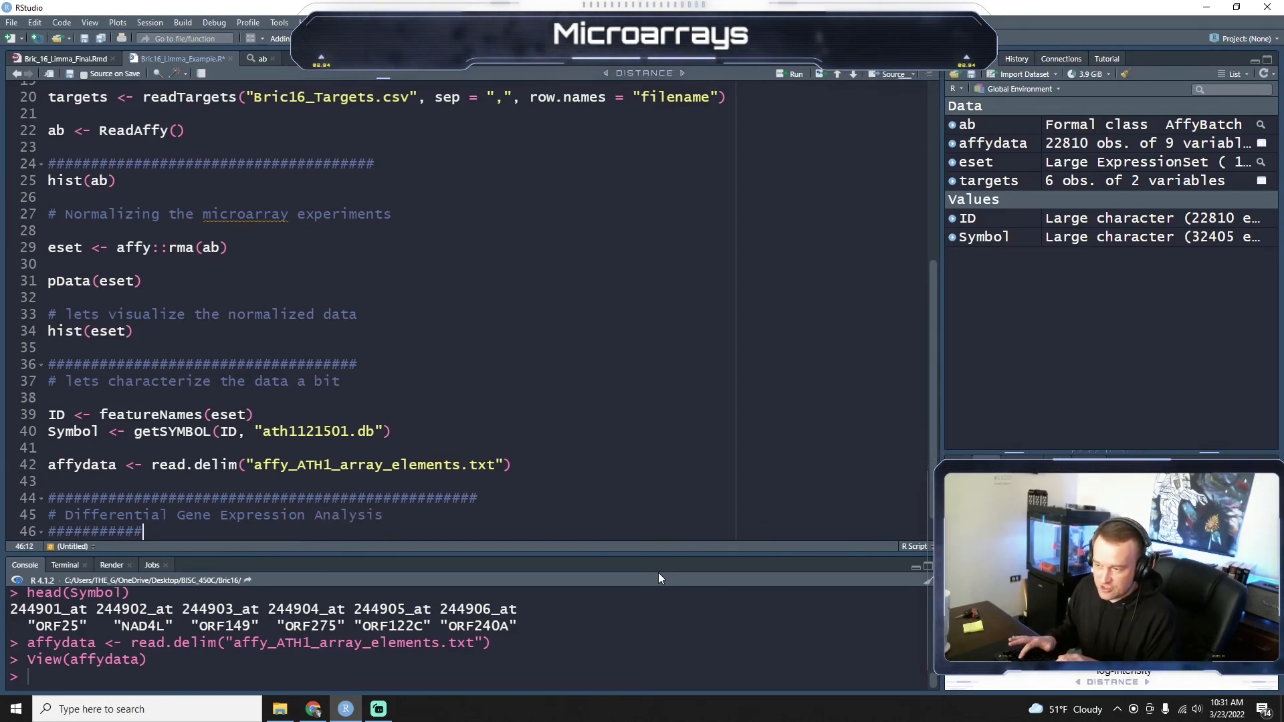